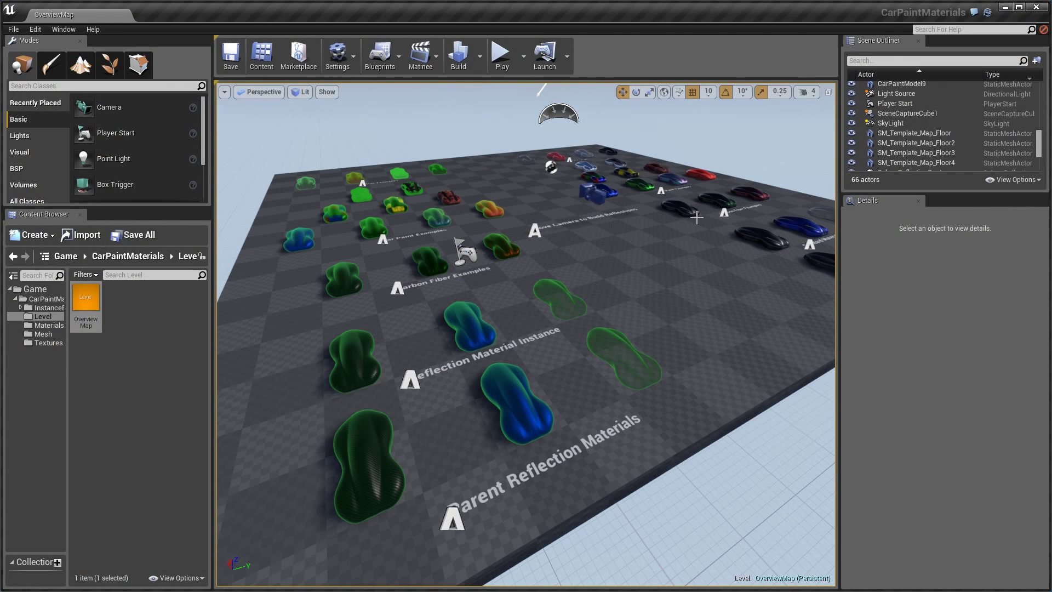
mouse_move(683, 213)
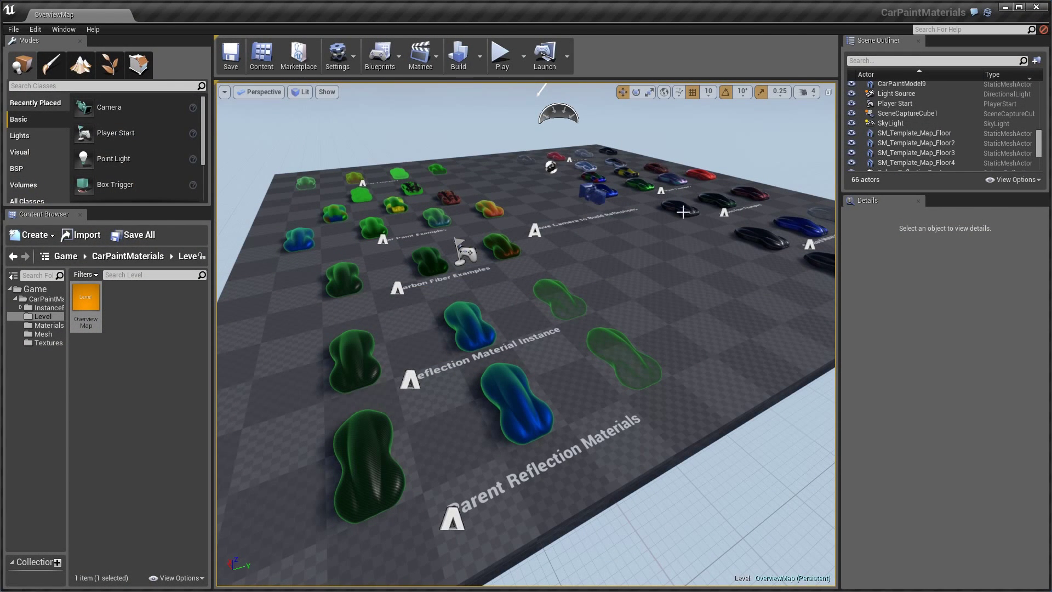
mouse_move(474, 323)
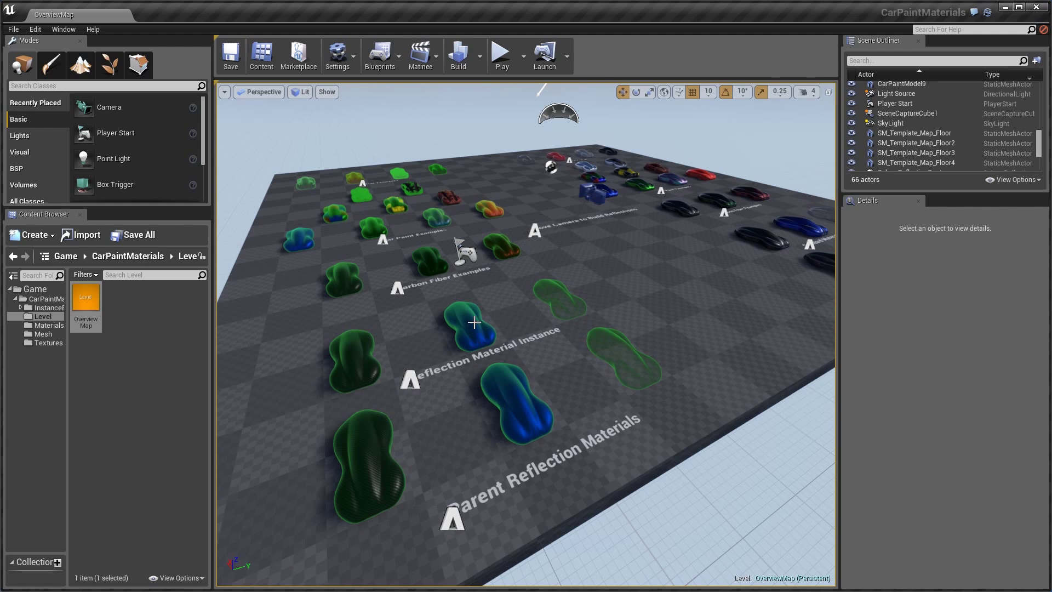
mouse_move(616, 221)
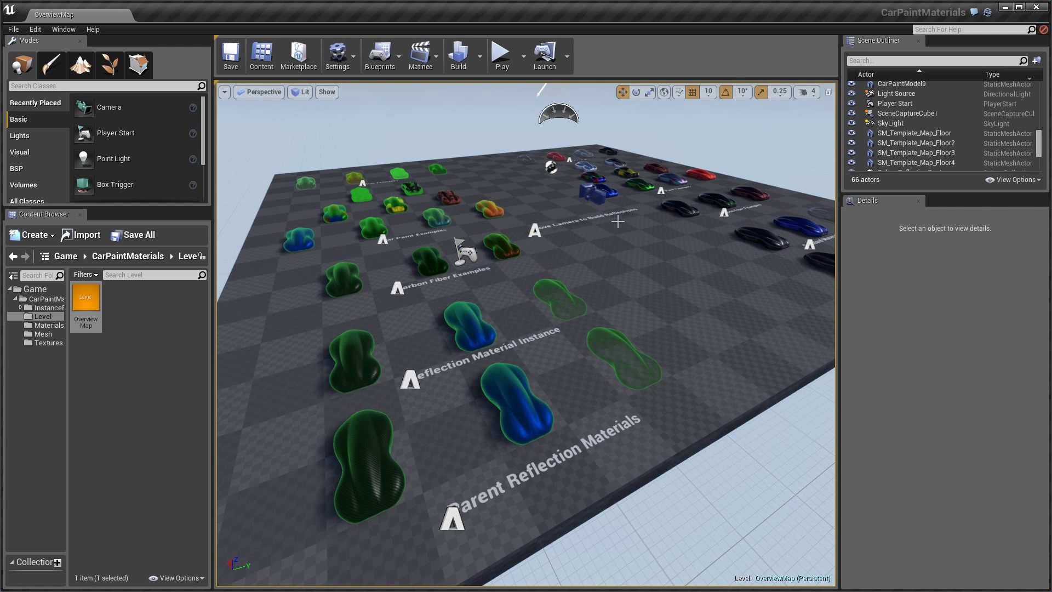
mouse_move(624, 242)
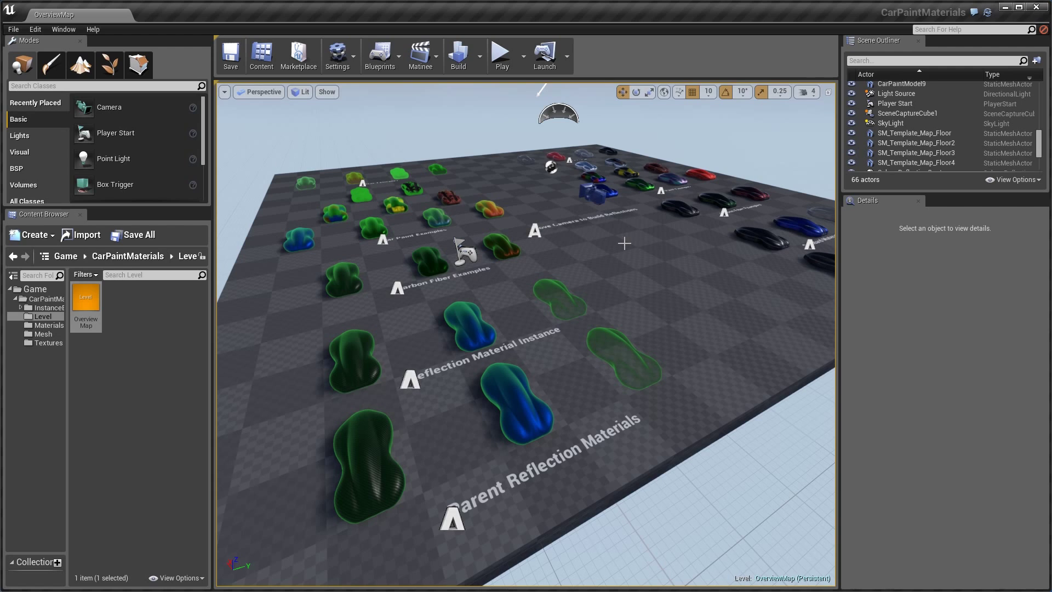
mouse_move(635, 259)
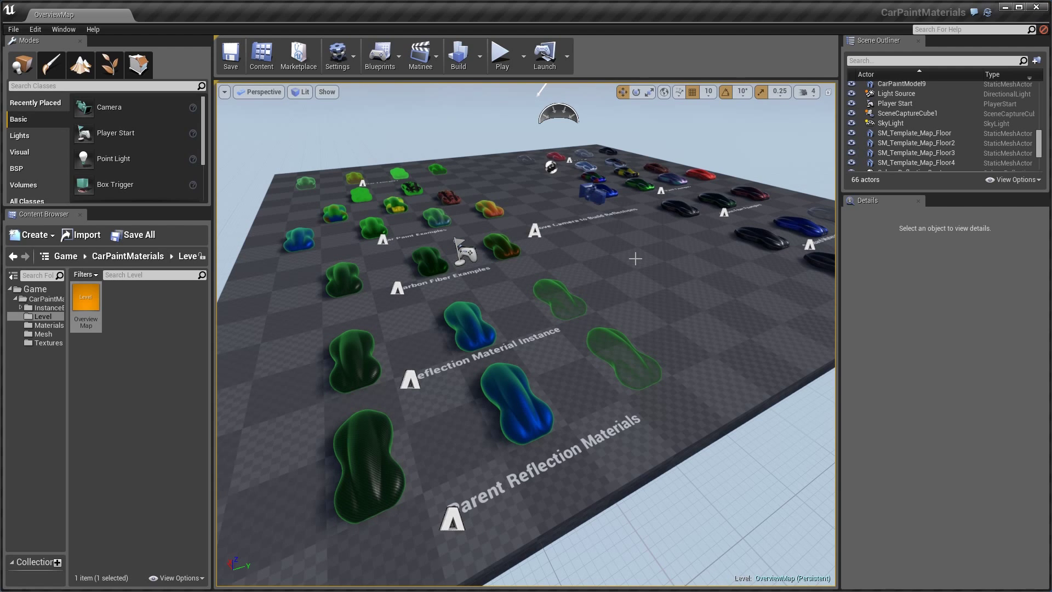
mouse_move(598, 258)
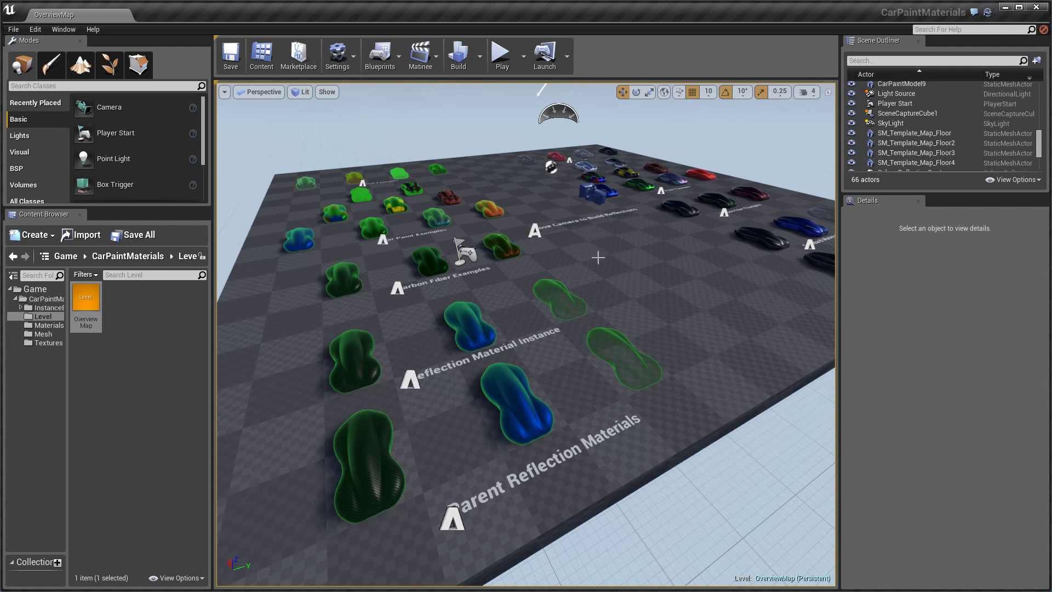
mouse_move(651, 291)
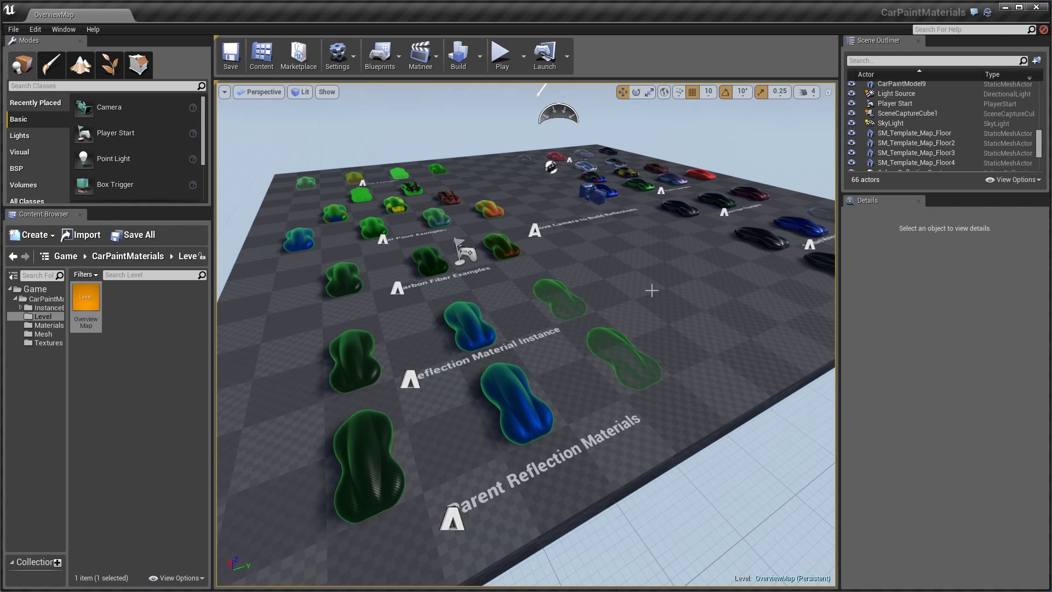
mouse_move(655, 263)
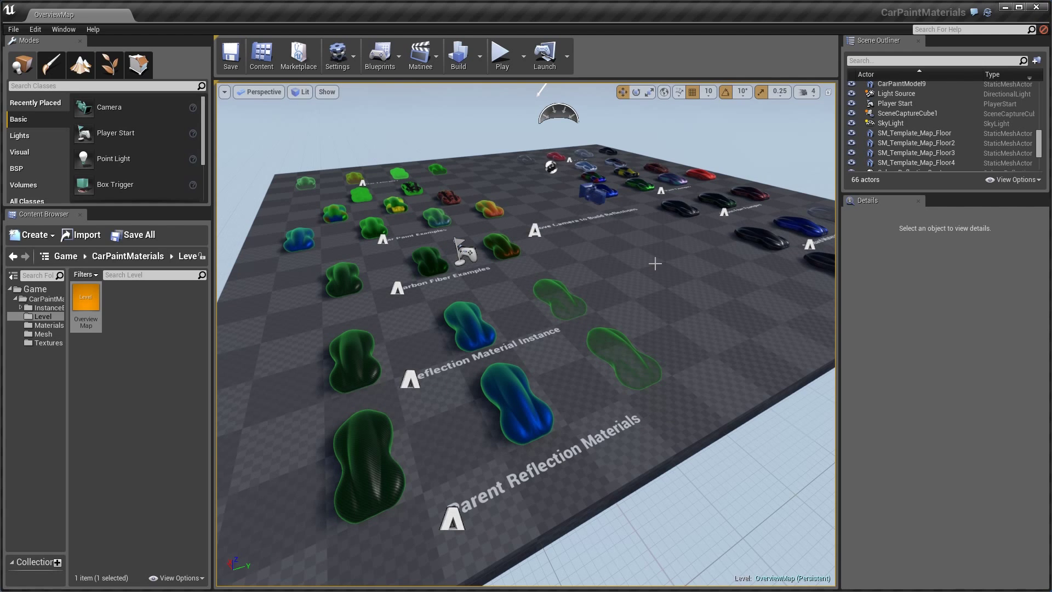
mouse_move(650, 274)
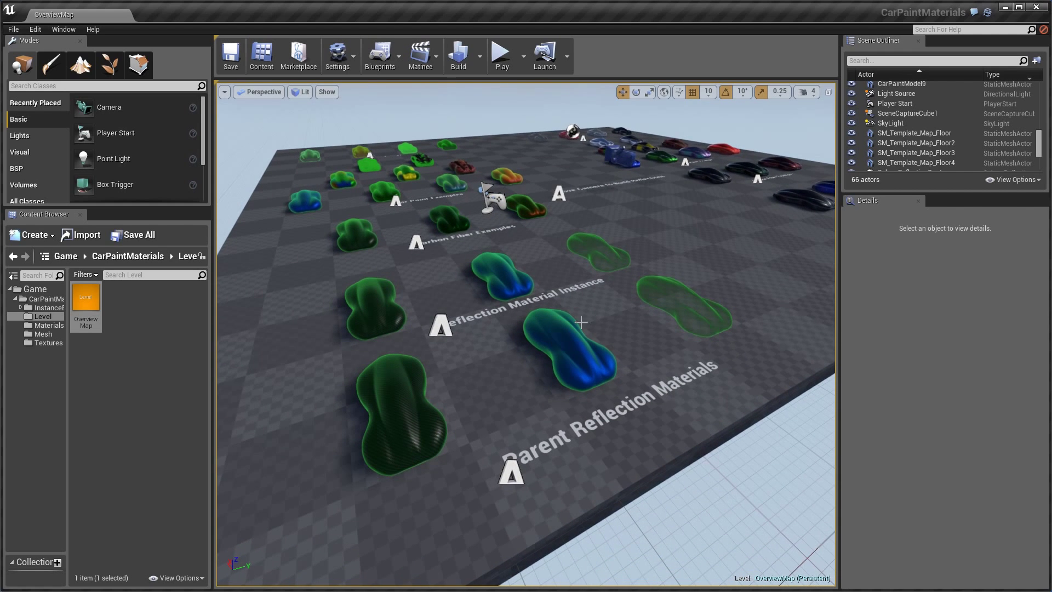
mouse_move(537, 305)
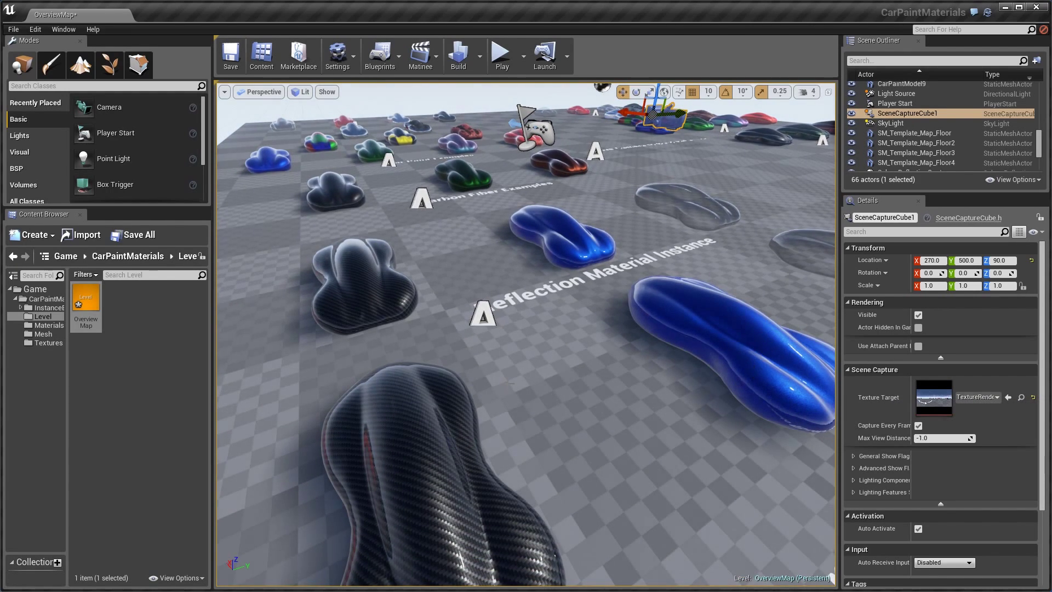
mouse_move(933, 395)
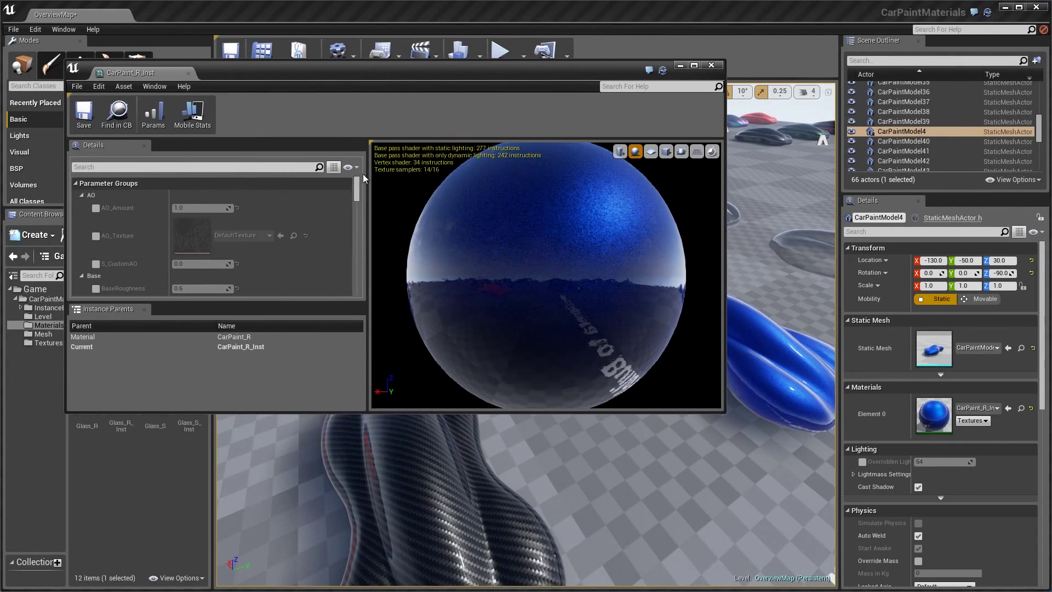
- Enable CarPaint_R_Inst's Capture texture override, using TextureRenderTargetCube as the reflection texture
scroll(down, 3)
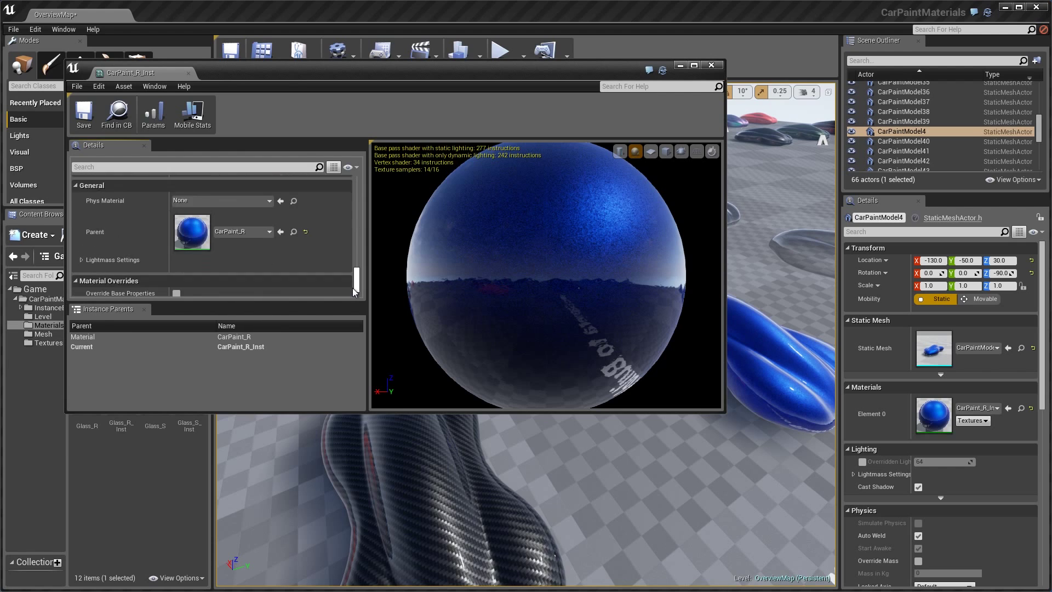
scroll(down, 3)
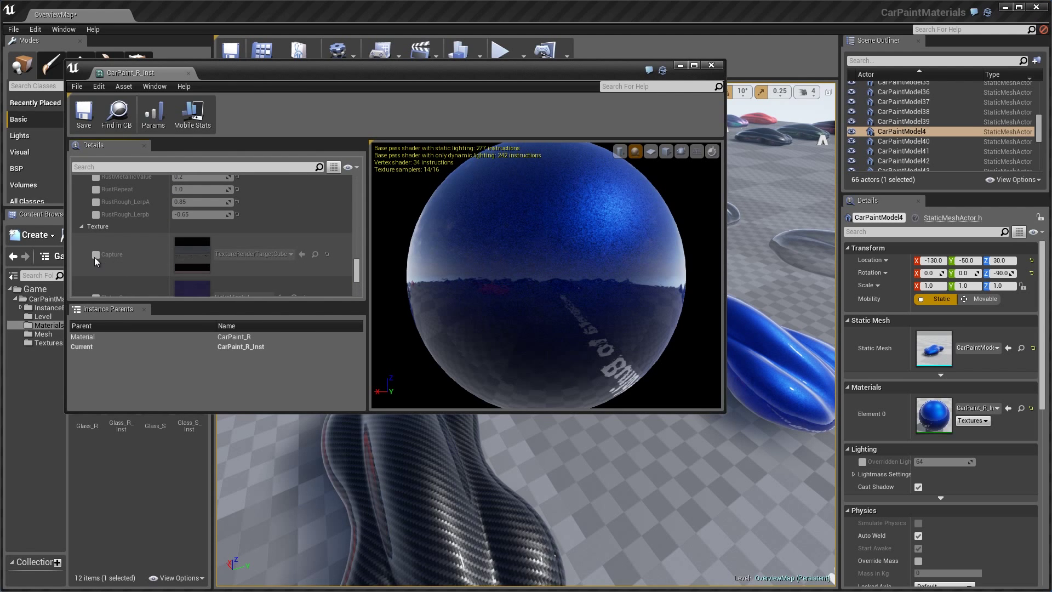
click(94, 254)
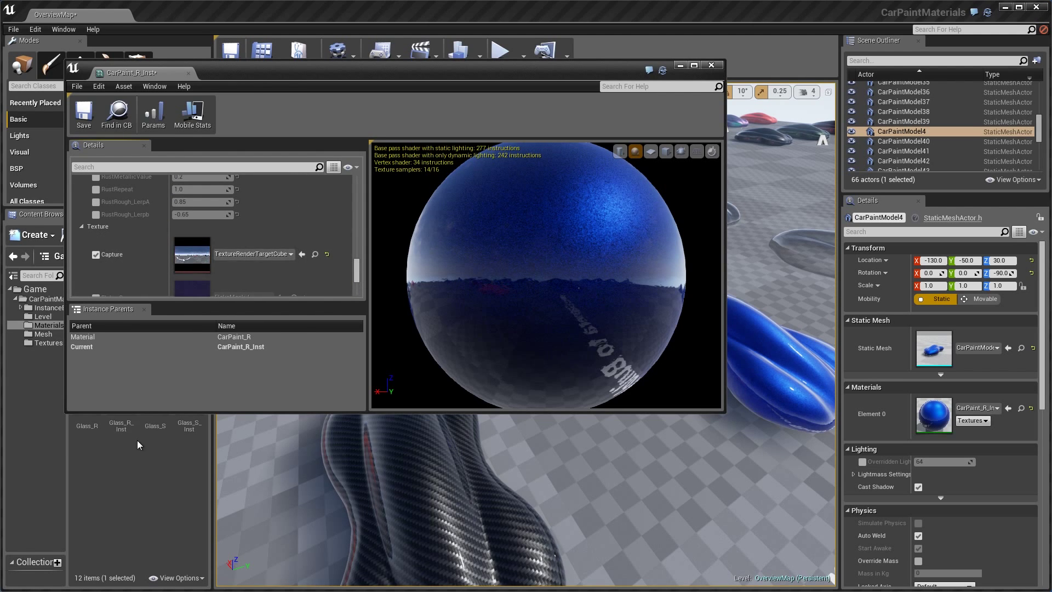
click(192, 258)
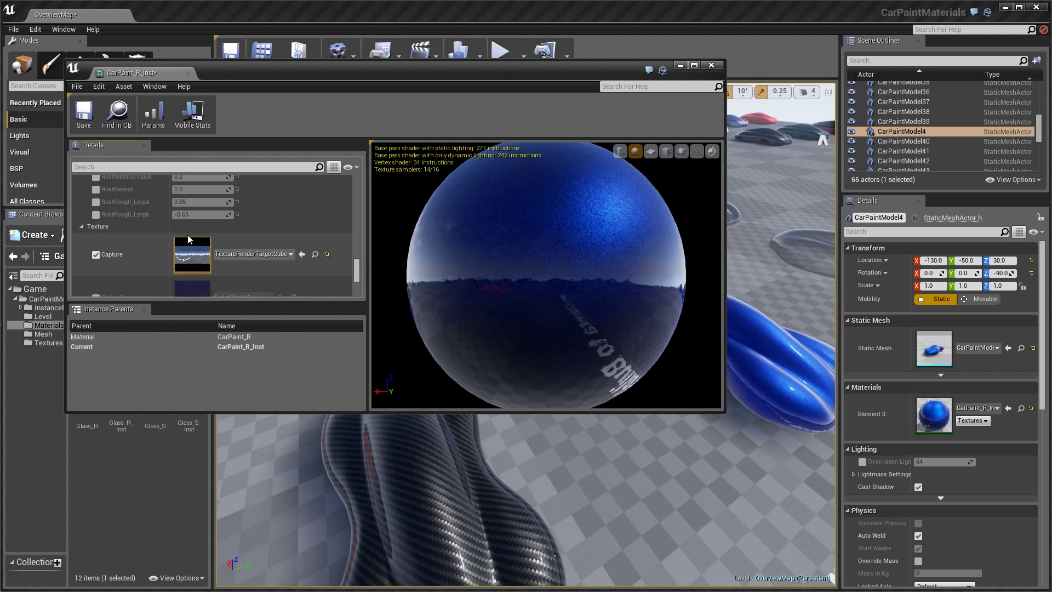
mouse_move(197, 263)
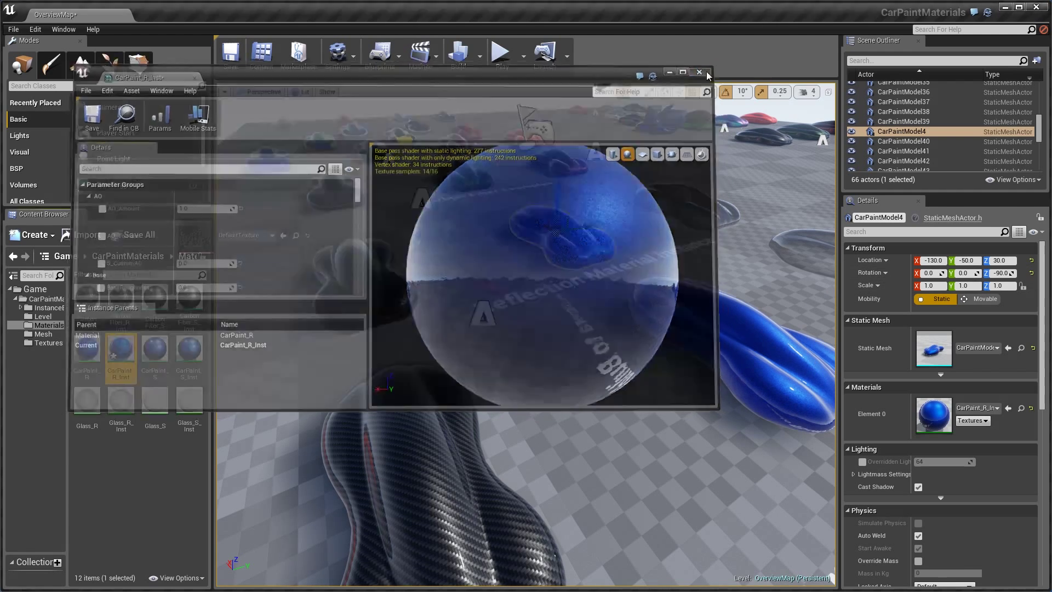
- Close CarPaint_R_Inst, open TextureRenderTargetCube from Textures, and keep HDR enabled
click(700, 72)
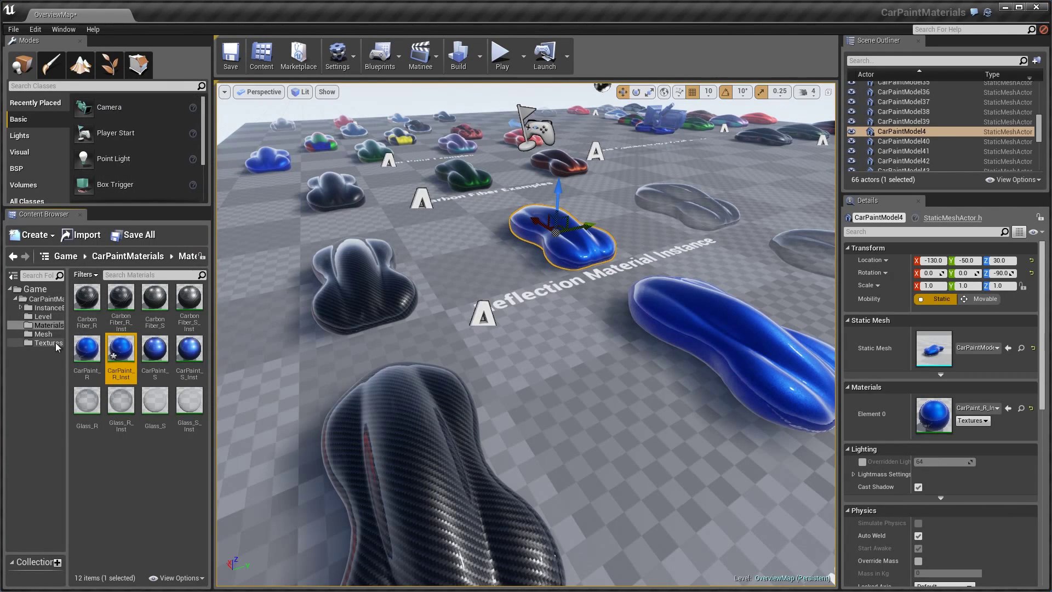
double_click(189, 454)
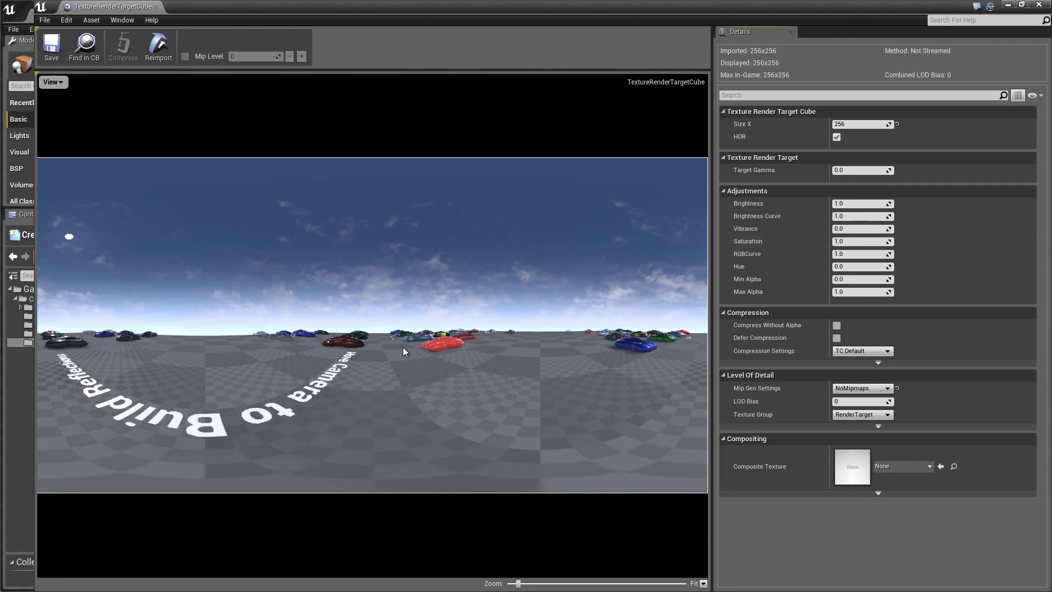
mouse_move(837, 137)
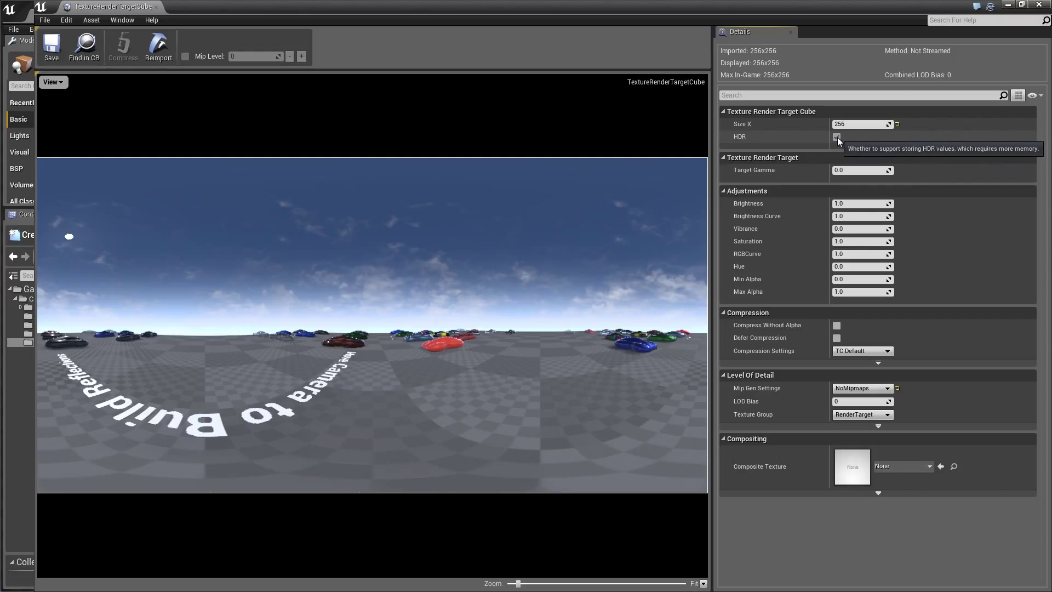
click(837, 137)
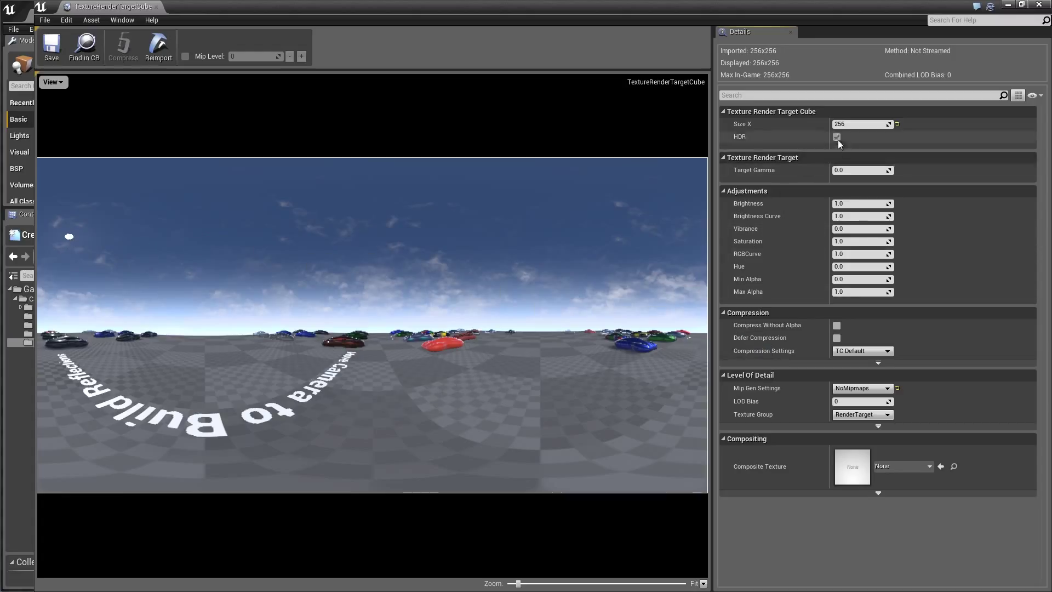
click(837, 137)
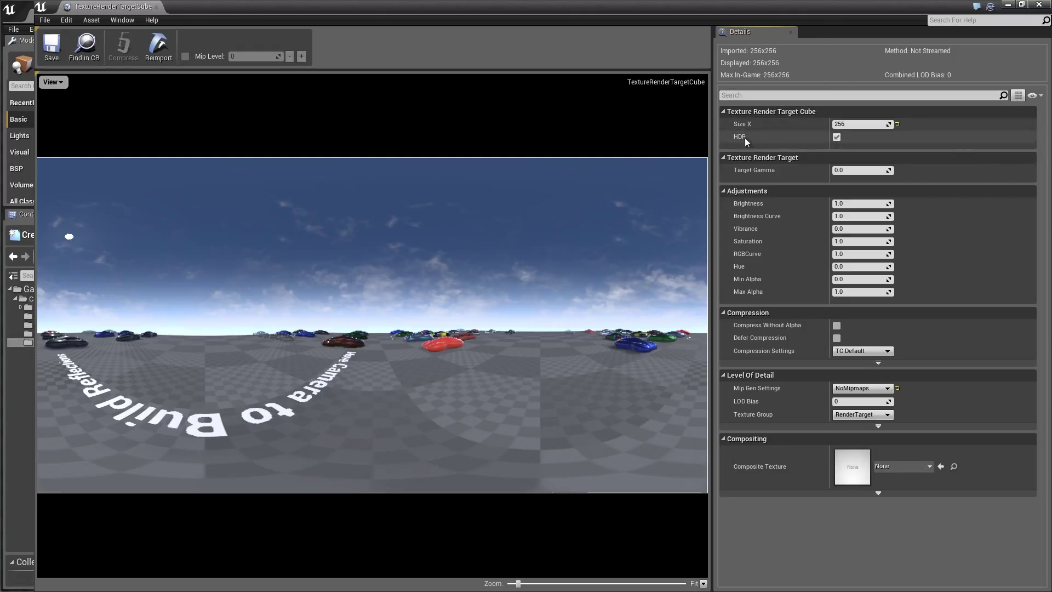
mouse_move(740, 132)
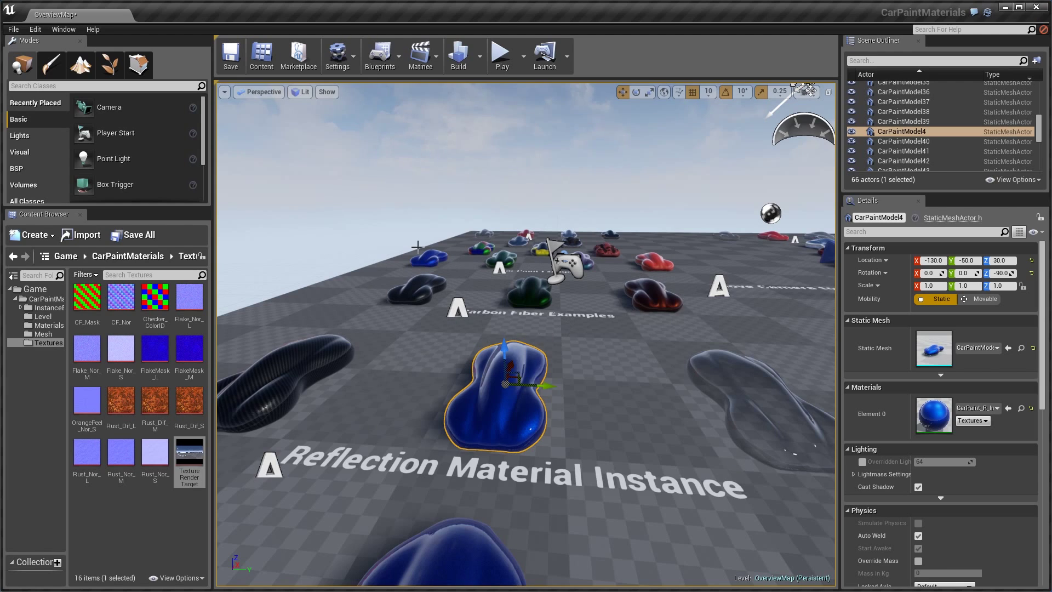
- Browse the Materials folder and select the CarPaint_R parent material
click(42, 316)
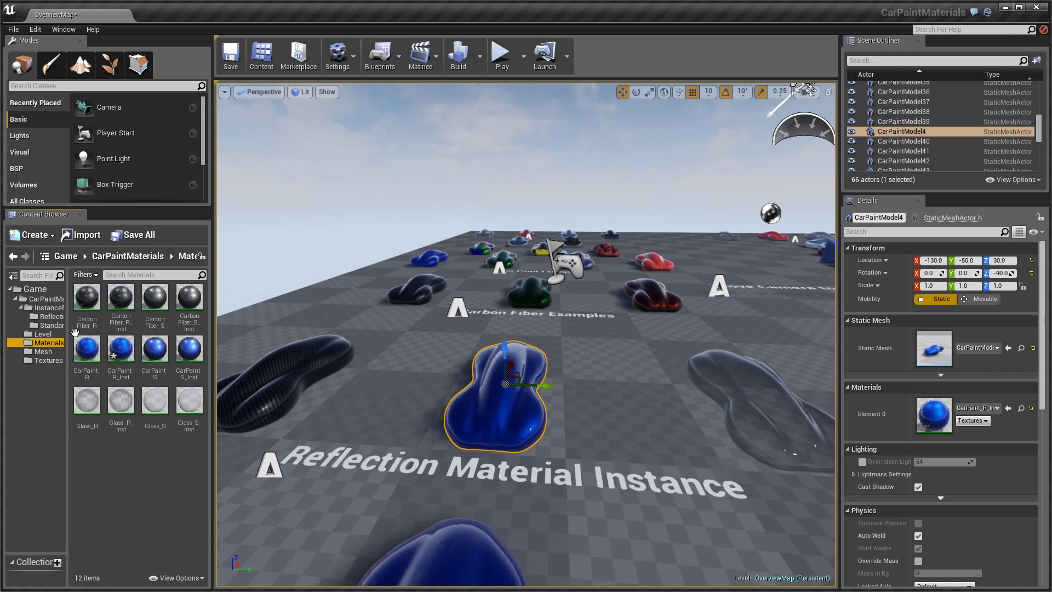
click(86, 349)
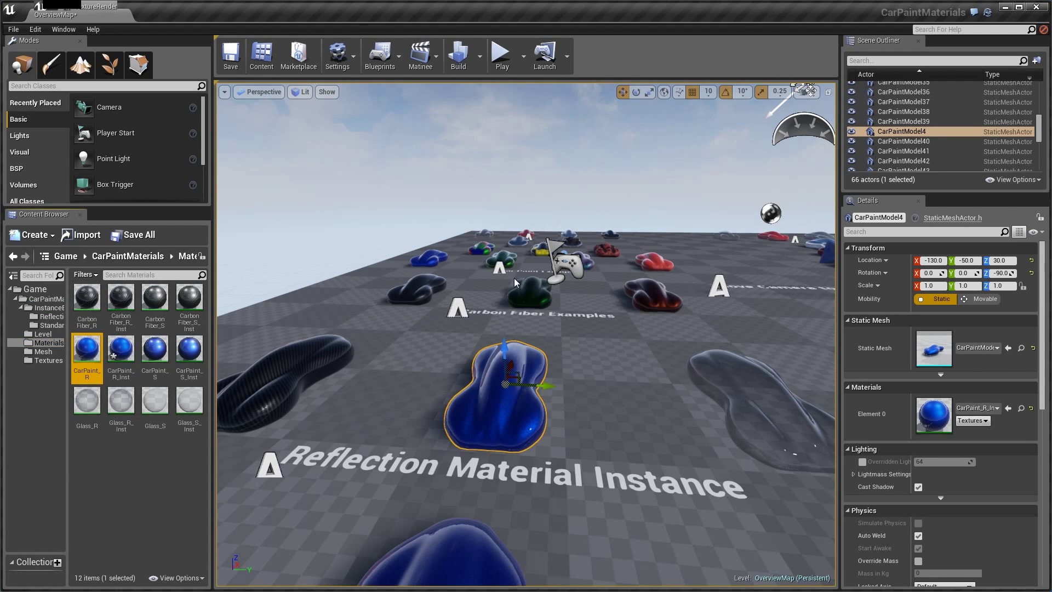
double_click(87, 348)
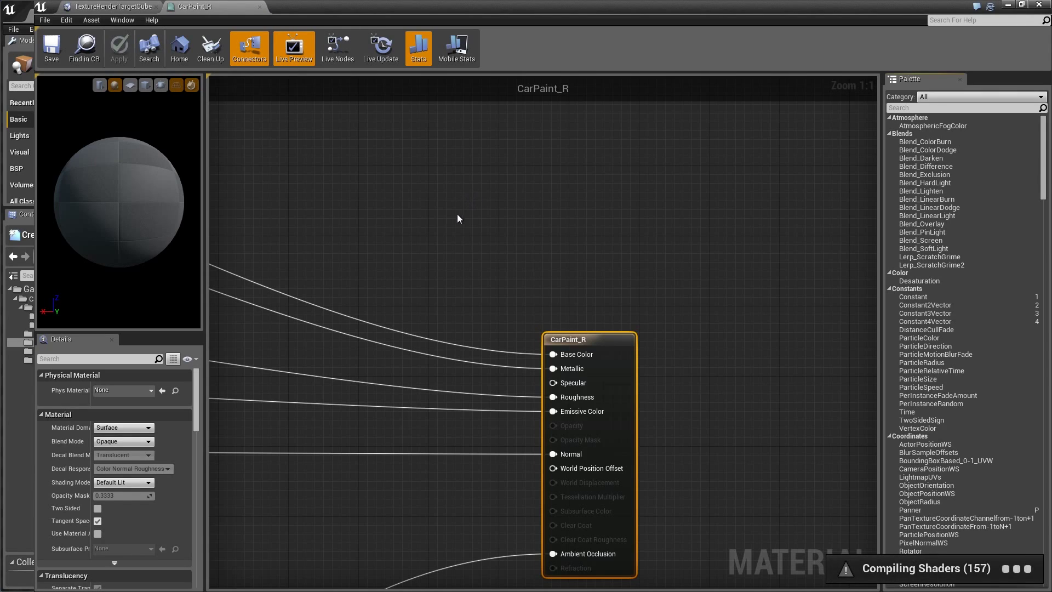
scroll(down, 3)
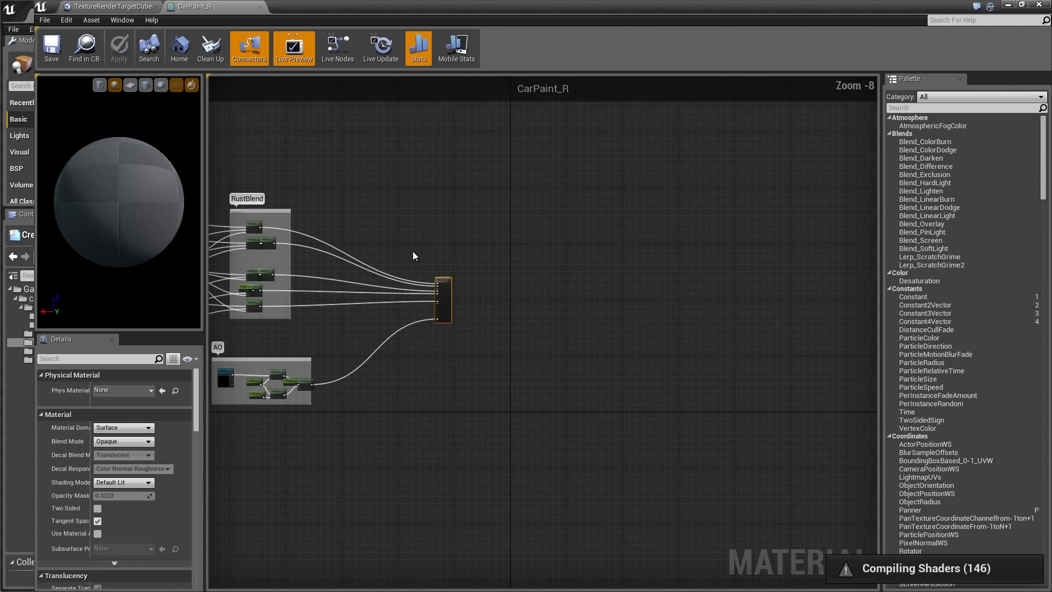
scroll(down, 3)
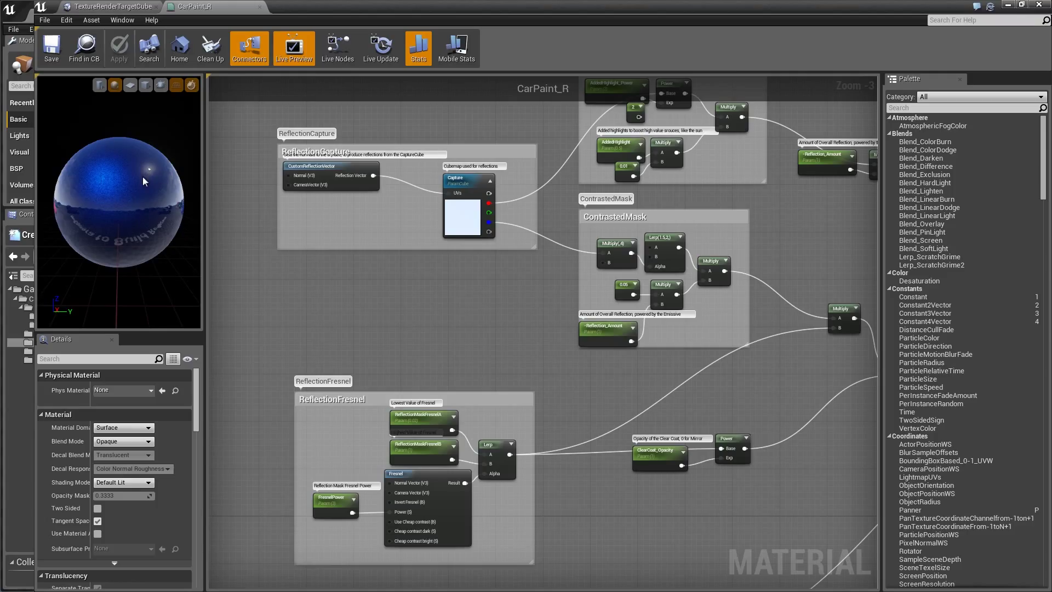
mouse_move(141, 165)
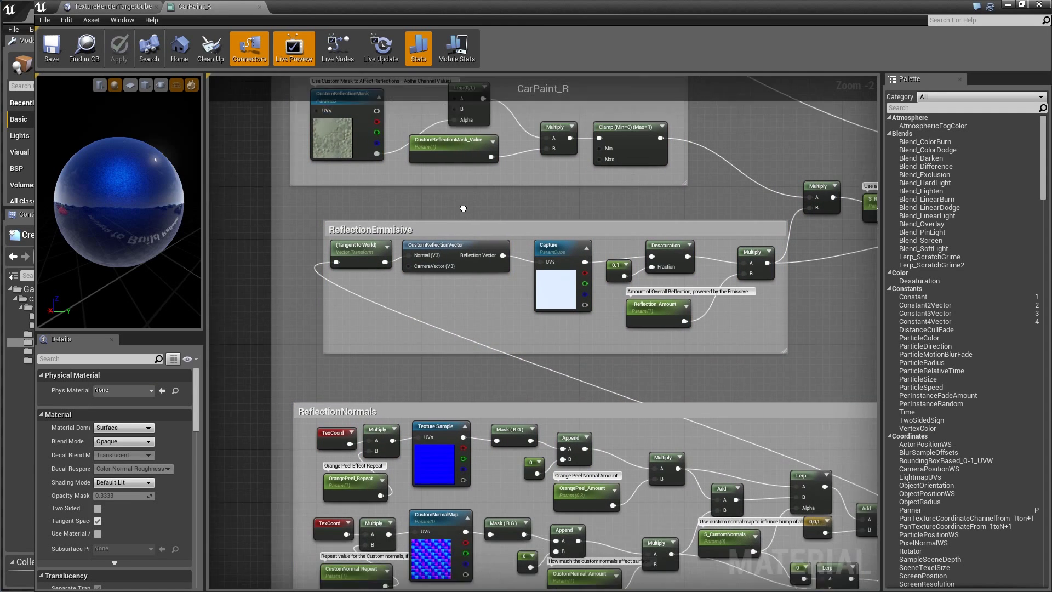
click(555, 231)
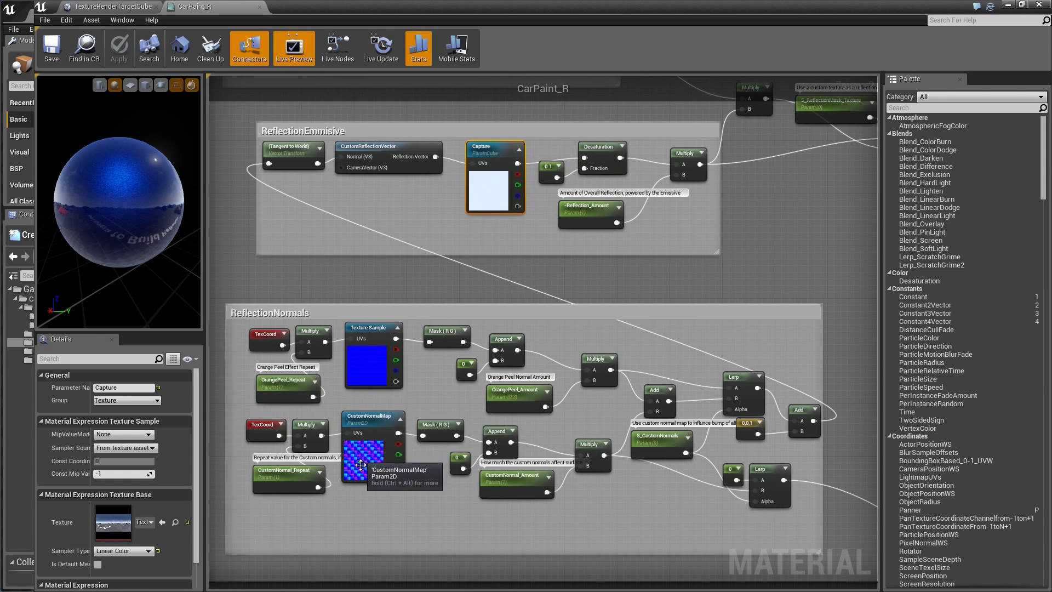
mouse_move(488, 187)
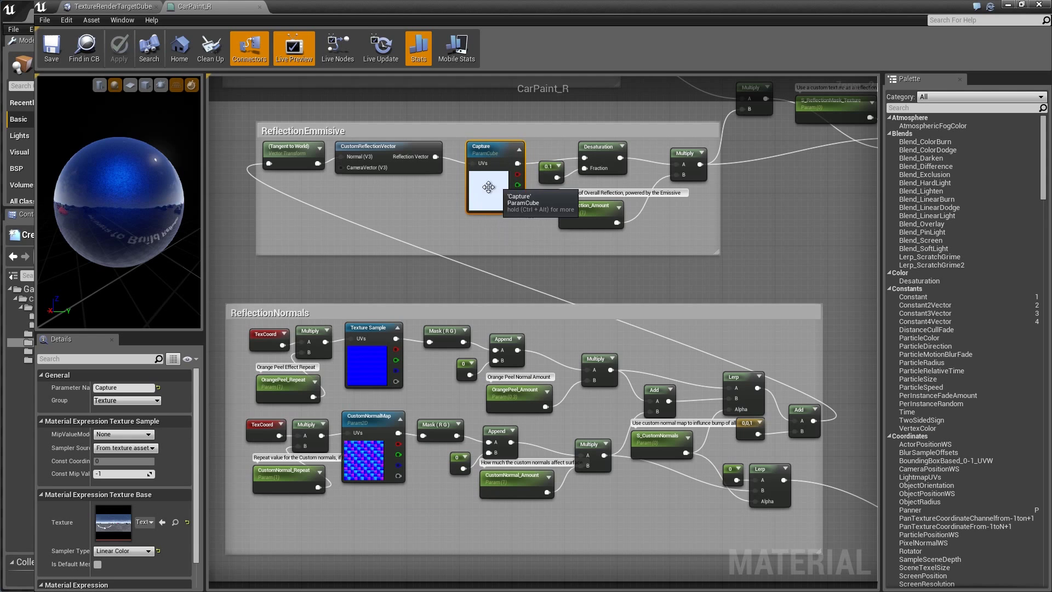
mouse_move(488, 192)
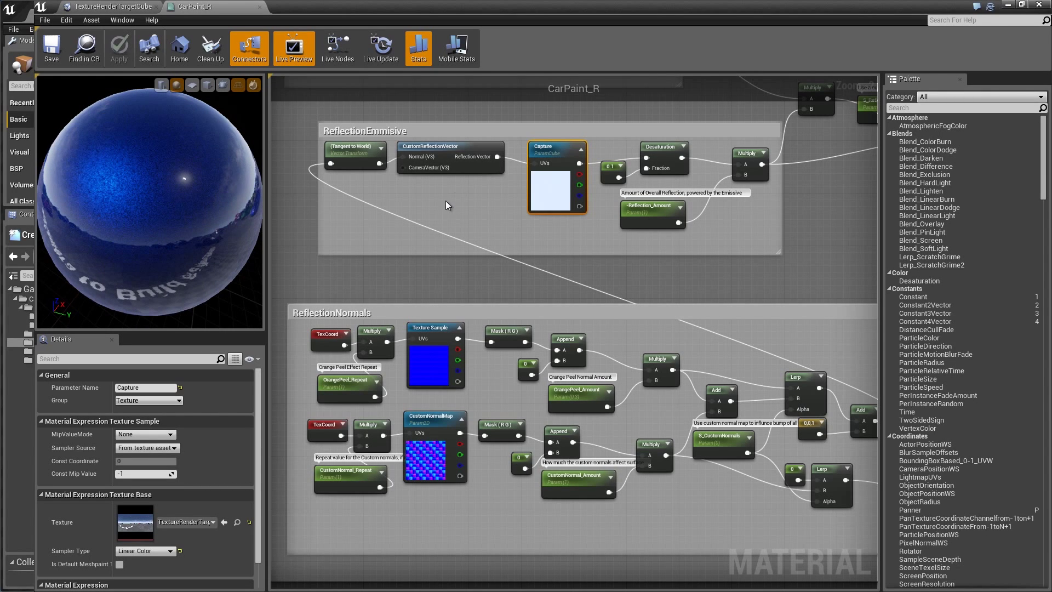
mouse_move(814, 224)
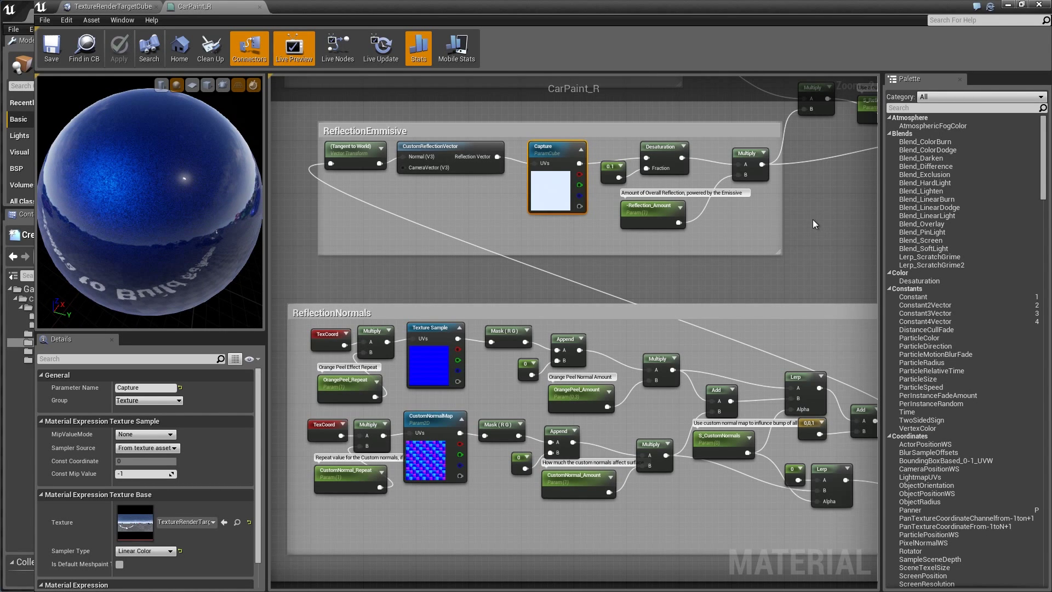
scroll(down, 3)
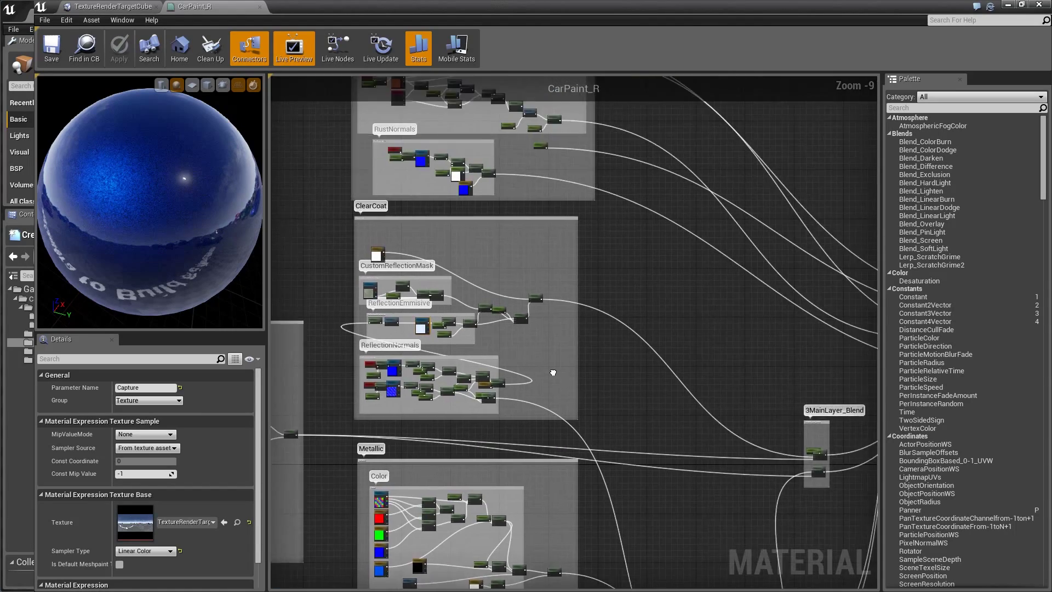
scroll(down, 3)
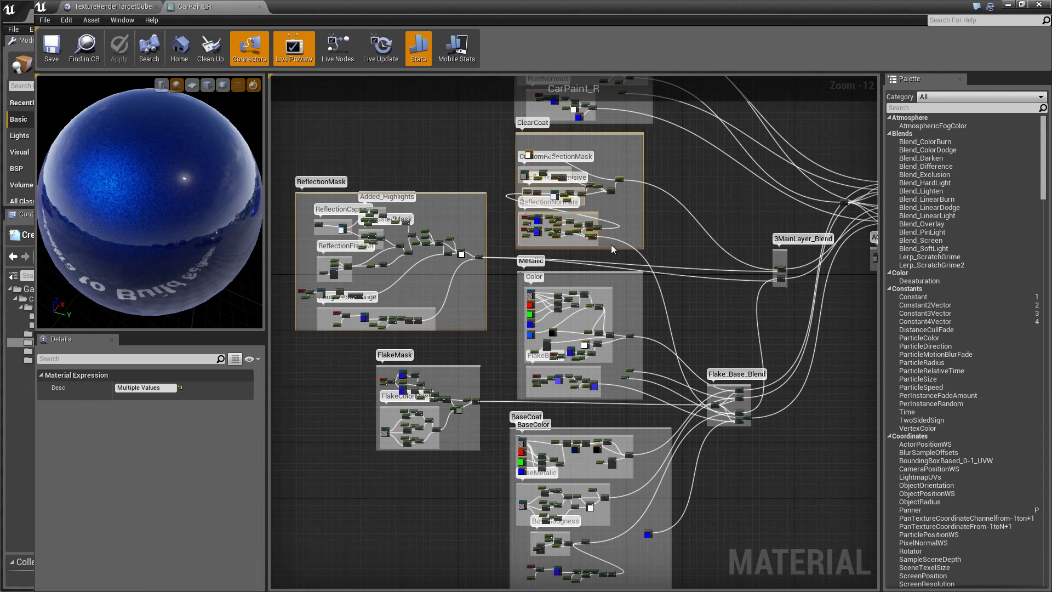
scroll(down, 3)
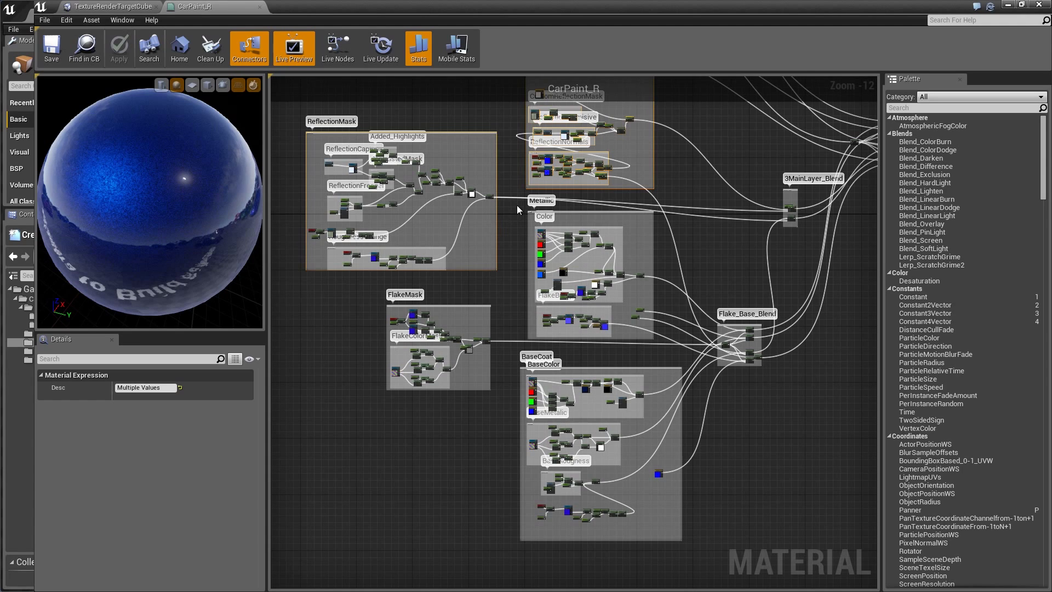
mouse_move(1010, 12)
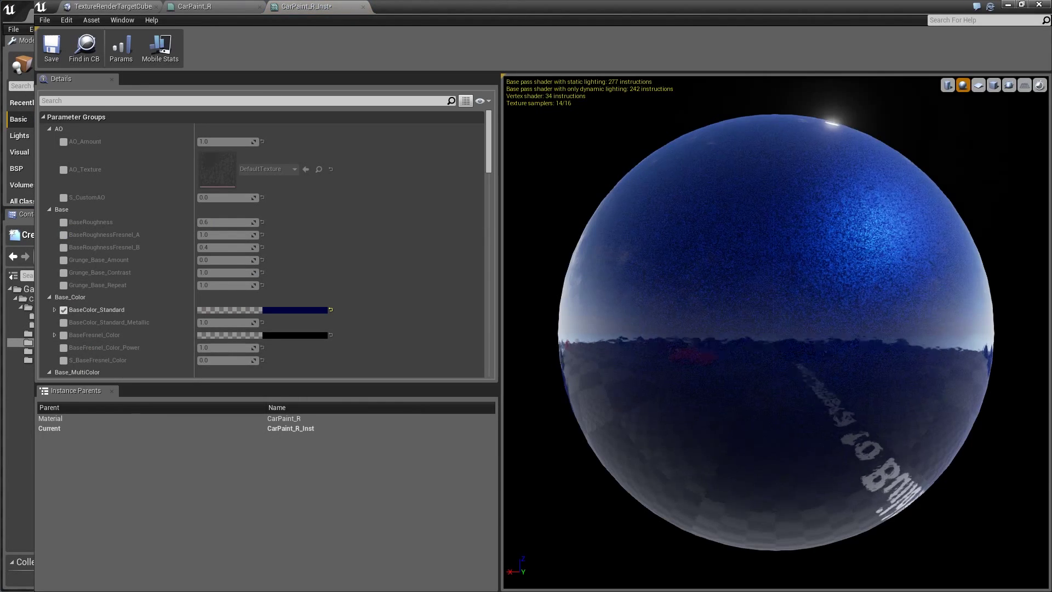
- Scroll through the Base_Color, Flake_Color and Reflection parameter groups of CarPaint_R_Inst
scroll(down, 3)
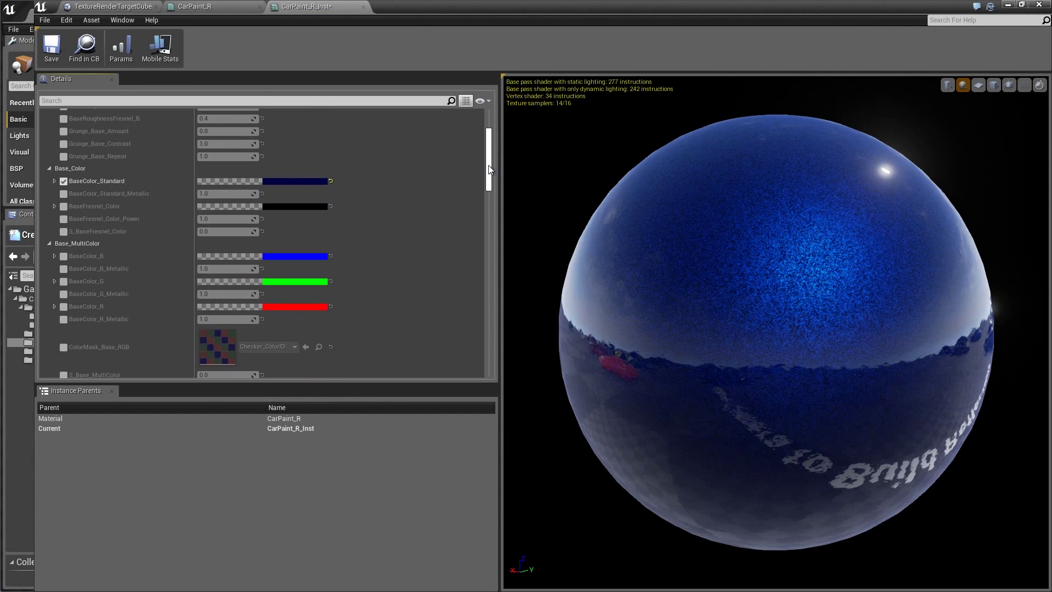
scroll(down, 3)
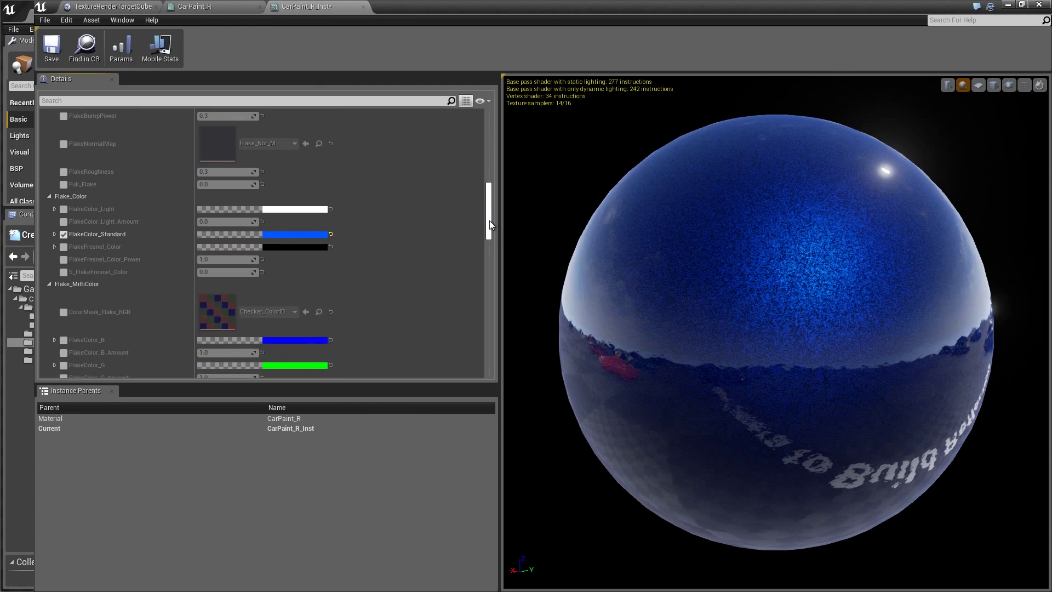
scroll(down, 3)
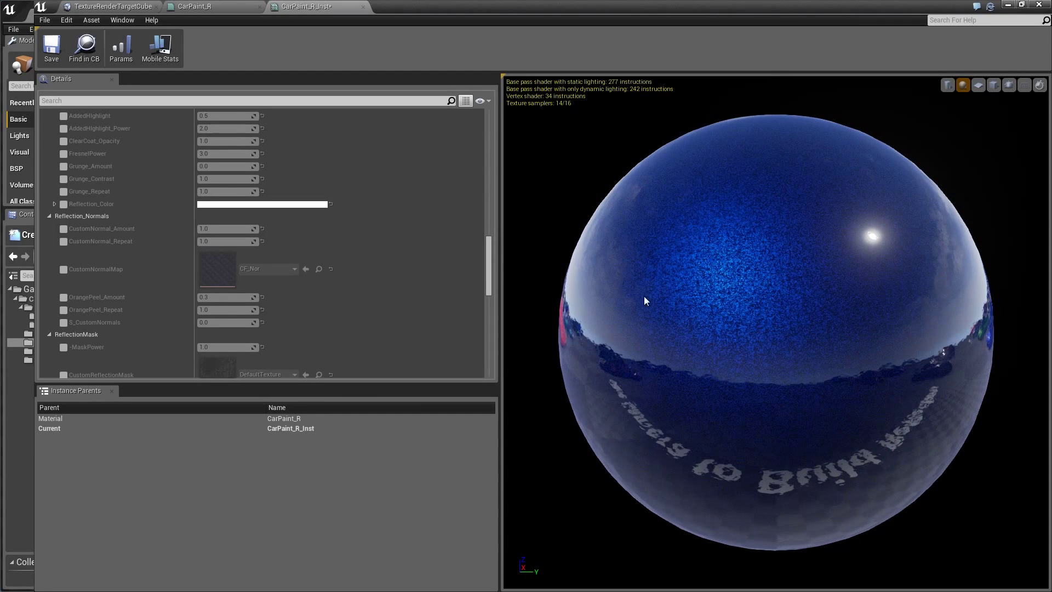
scroll(down, 3)
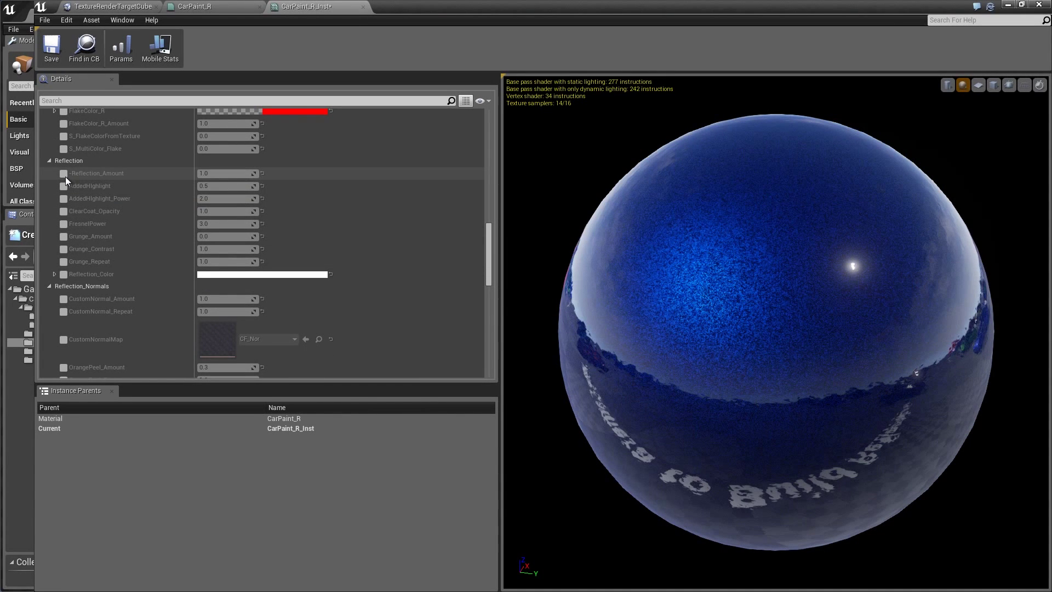
- Override Reflection_Amount, trying 6.03 before settling on 1.0
click(64, 173)
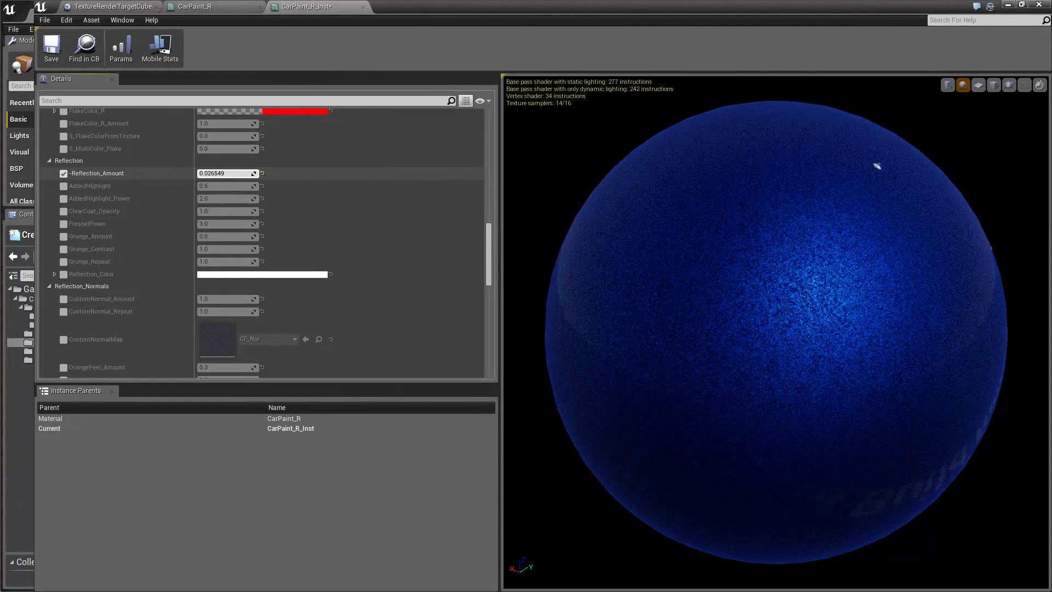
text(6.033749)
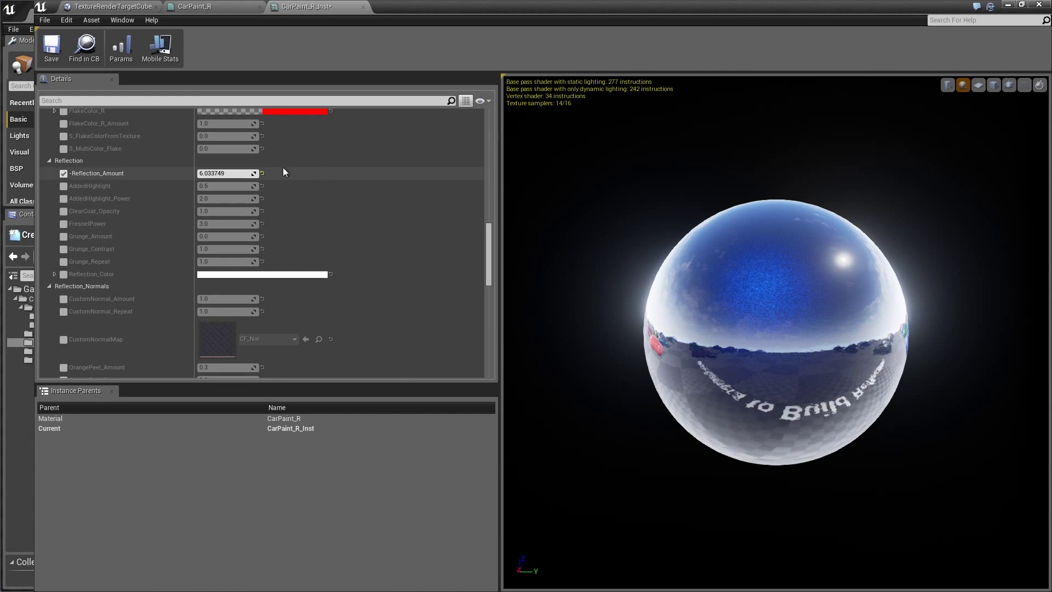
text(1.0)
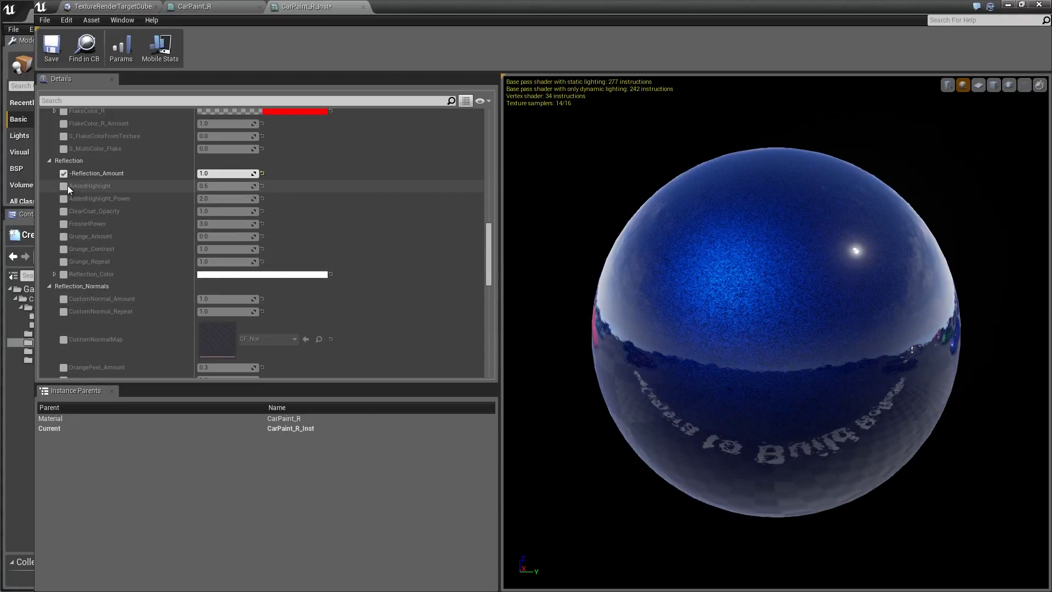
scroll(down, 3)
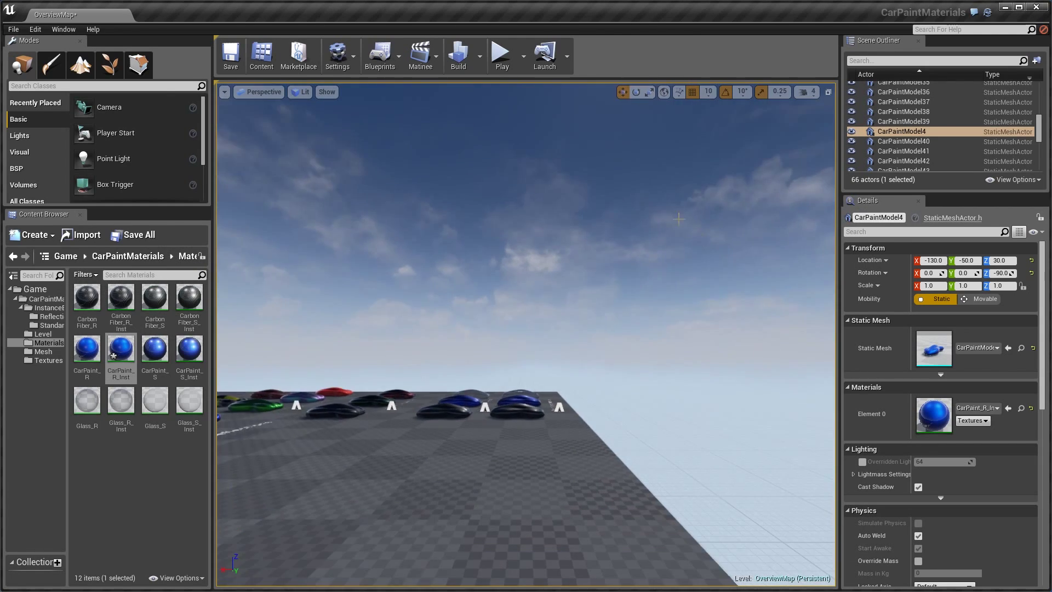
- Move the viewport closer to the car models and reopen CarPaint_R_Inst
drag(678, 218, 624, 221)
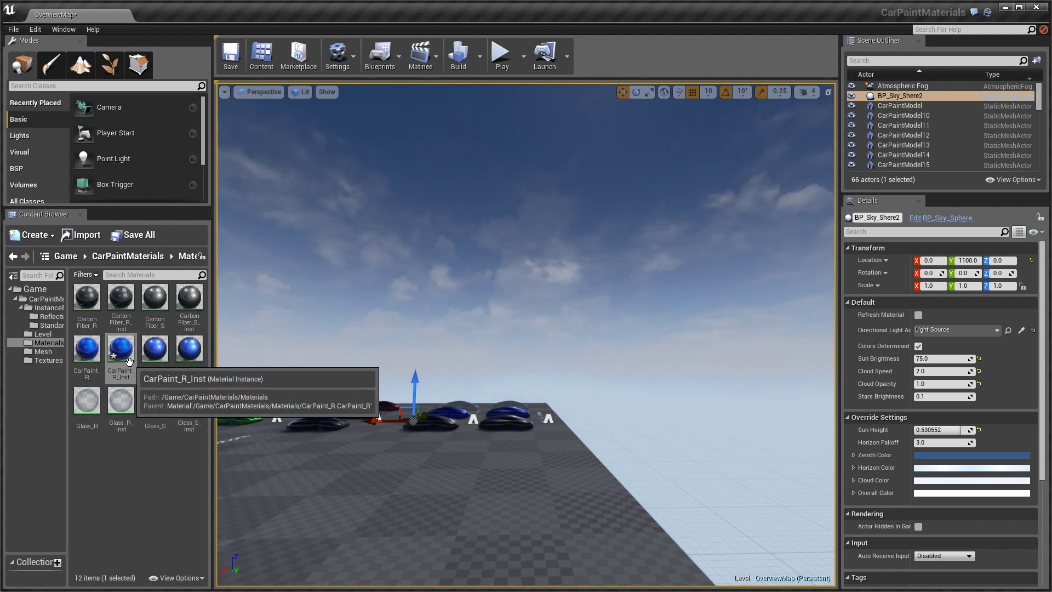
double_click(120, 348)
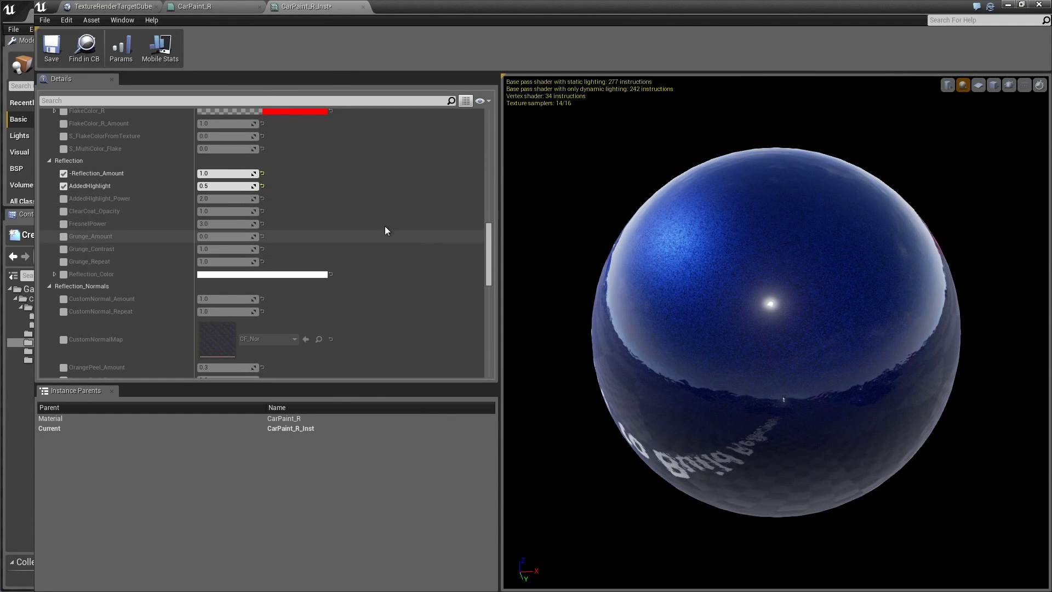
mouse_move(220, 196)
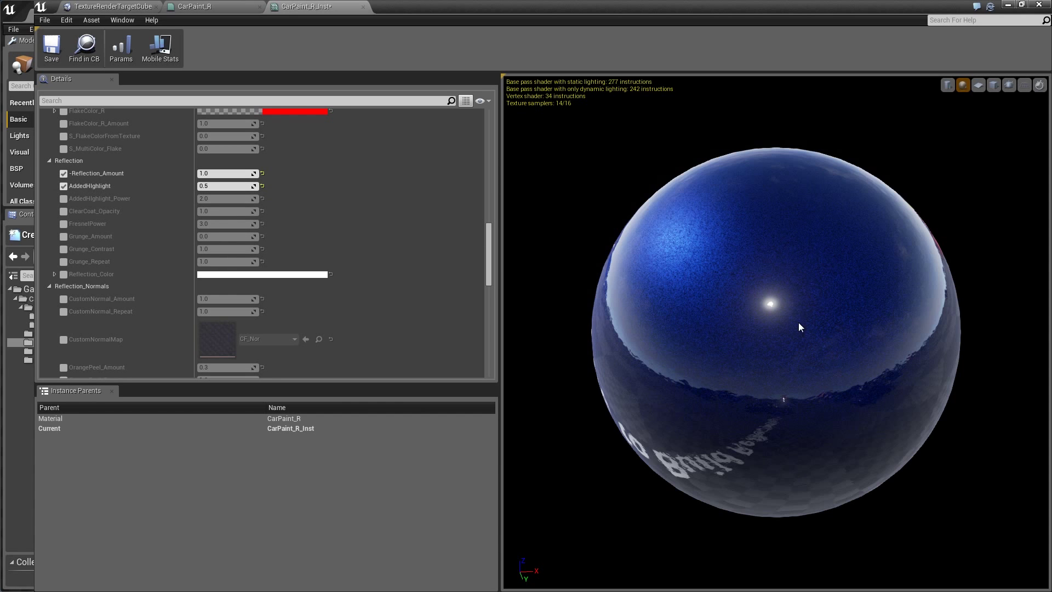
- Test AddedHighlight strength on the preview sphere, trying a value of 9.25
drag(799, 326, 869, 276)
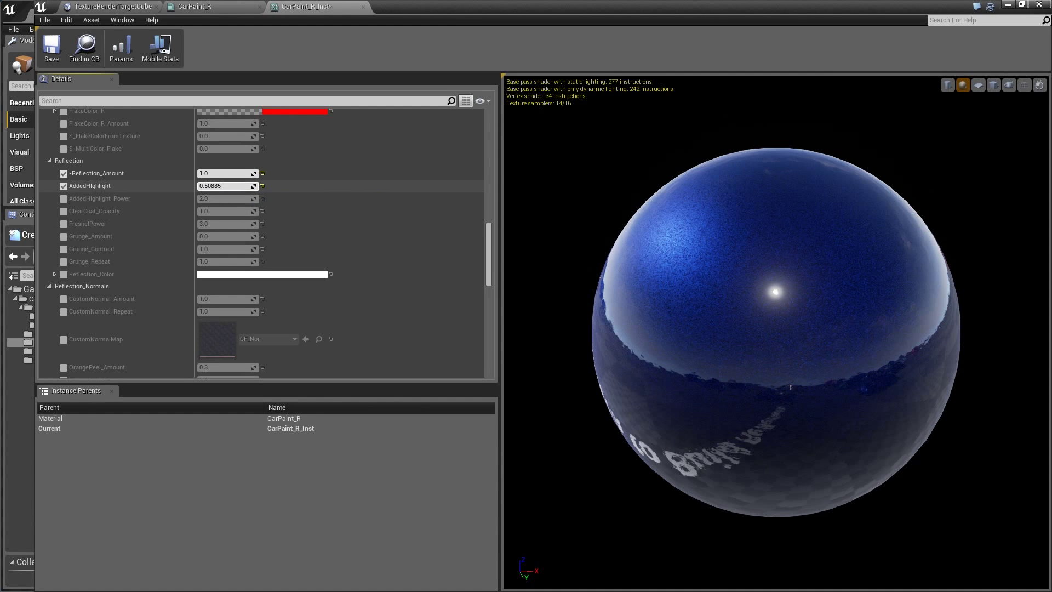
text(9.250648)
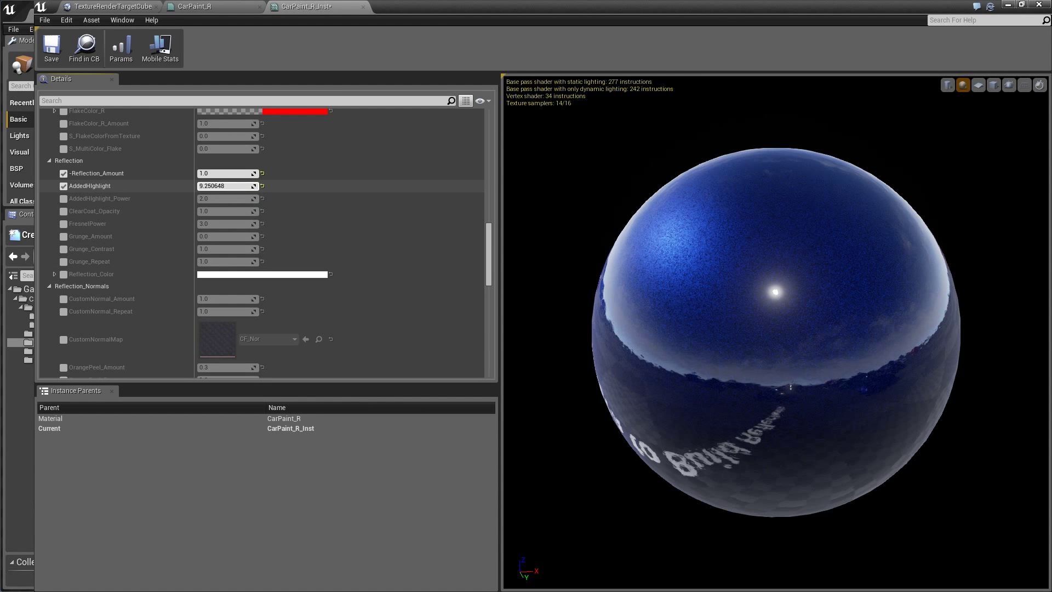
drag(215, 185, 235, 186)
text(0.5)
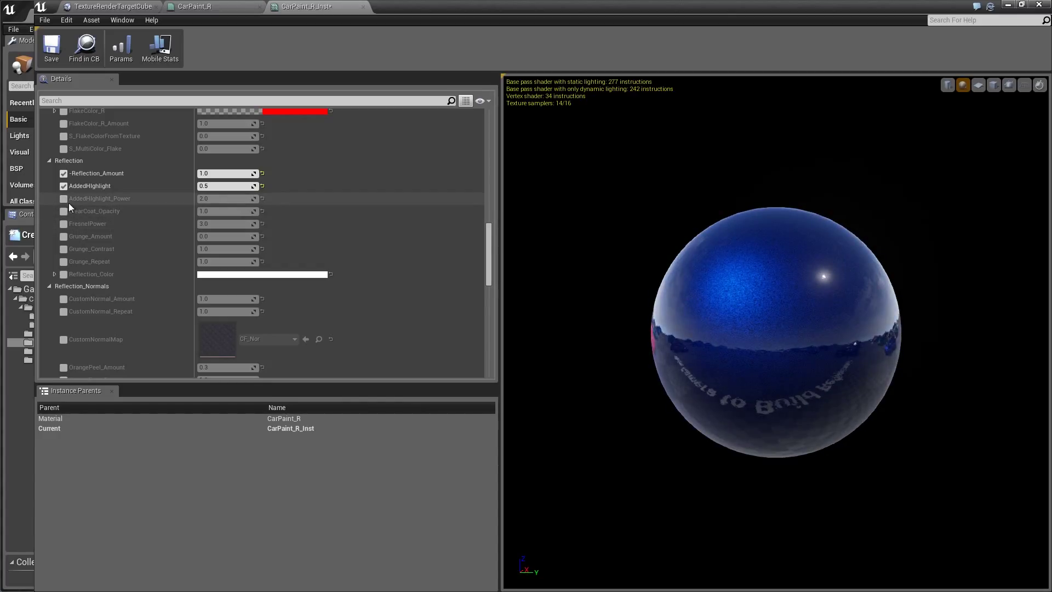
- Override AddedHighlight_Power at 2.0 and enable the ClearCoat_Opacity override
click(63, 199)
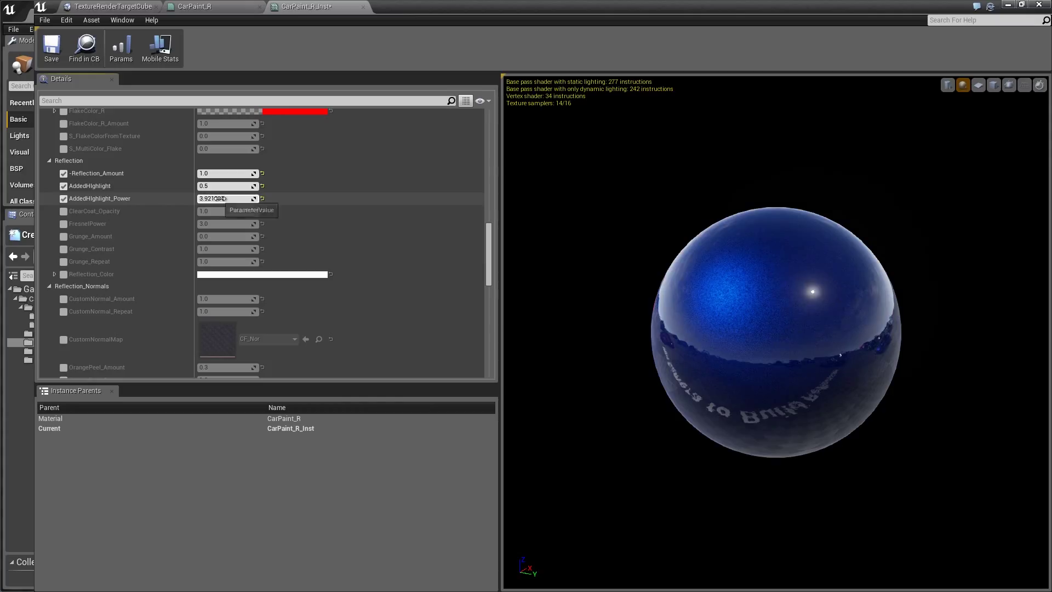
text(2.0)
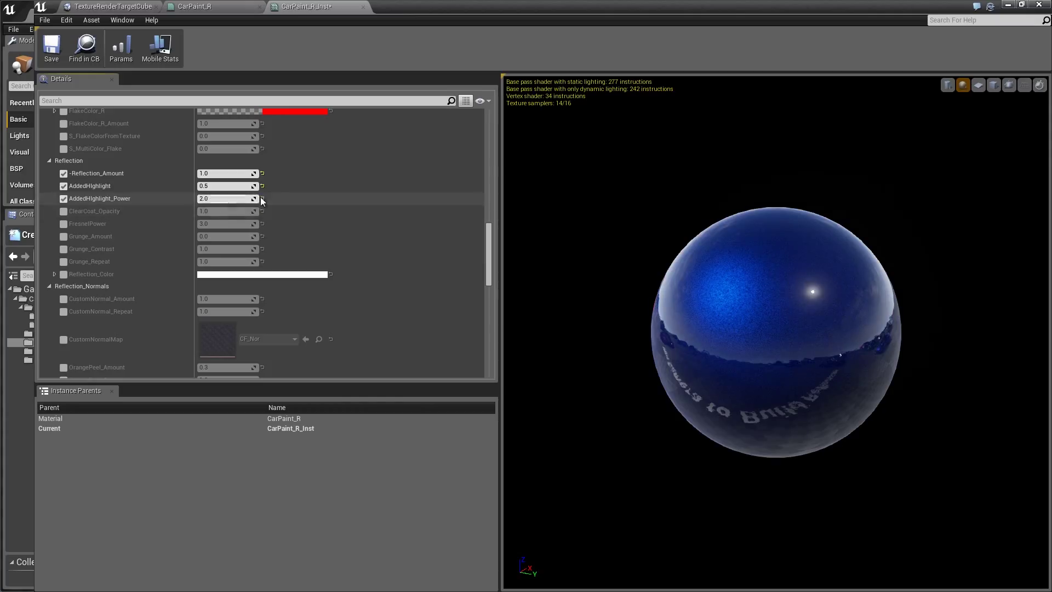
click(63, 210)
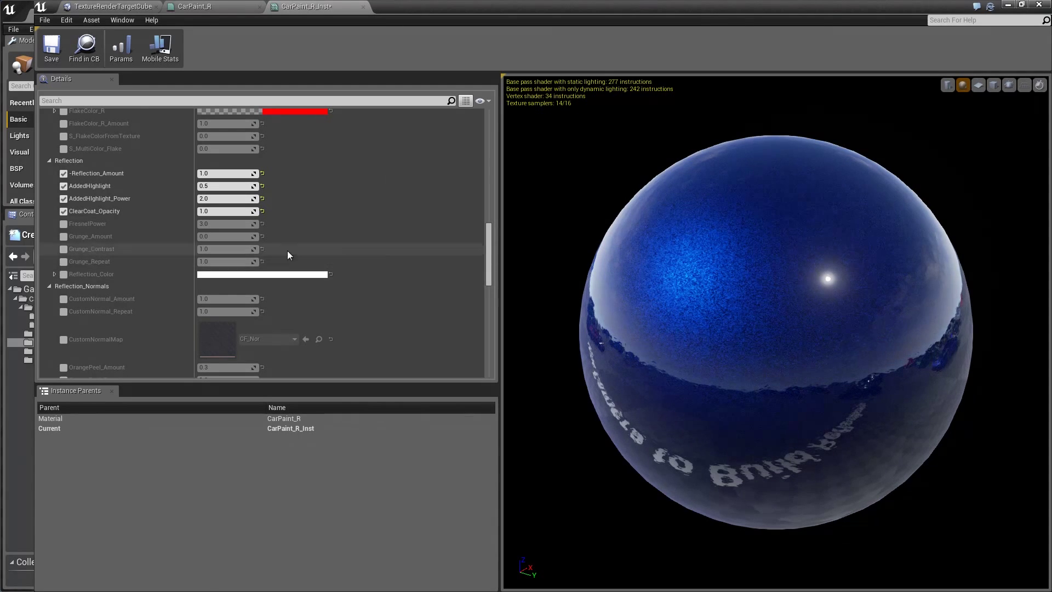
- Try higher ClearCoat_Opacity values such as 3.31 on the preview sphere
drag(228, 210, 221, 210)
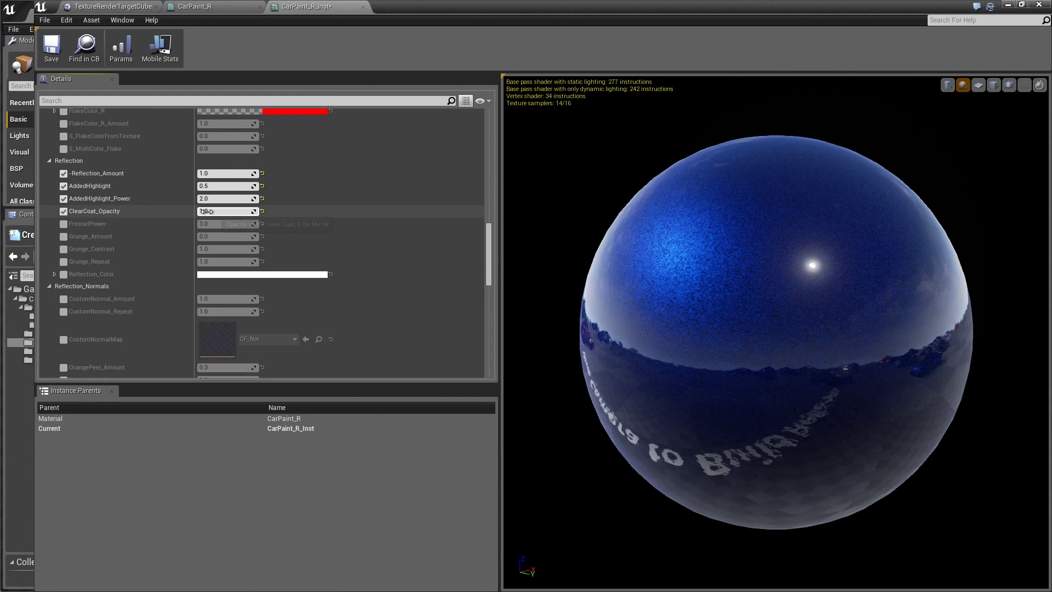
text(3.314297)
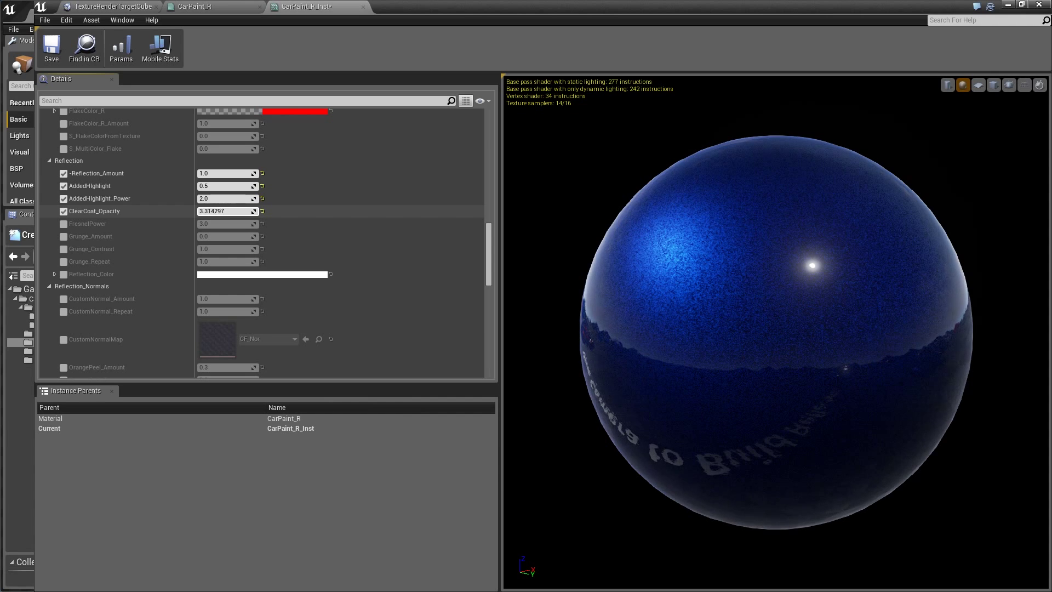
drag(215, 210, 242, 211)
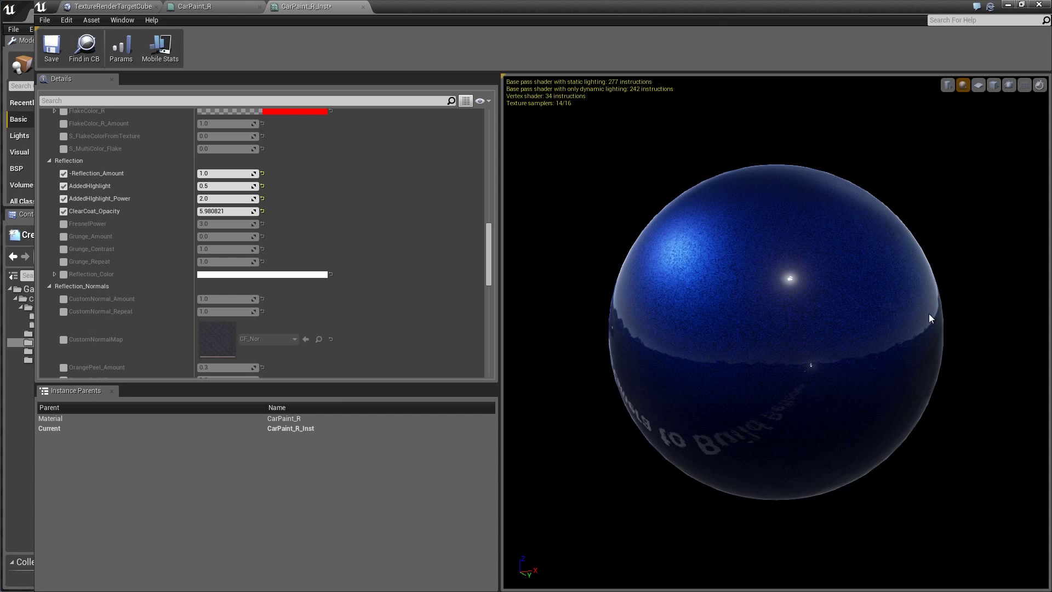
drag(931, 319, 846, 262)
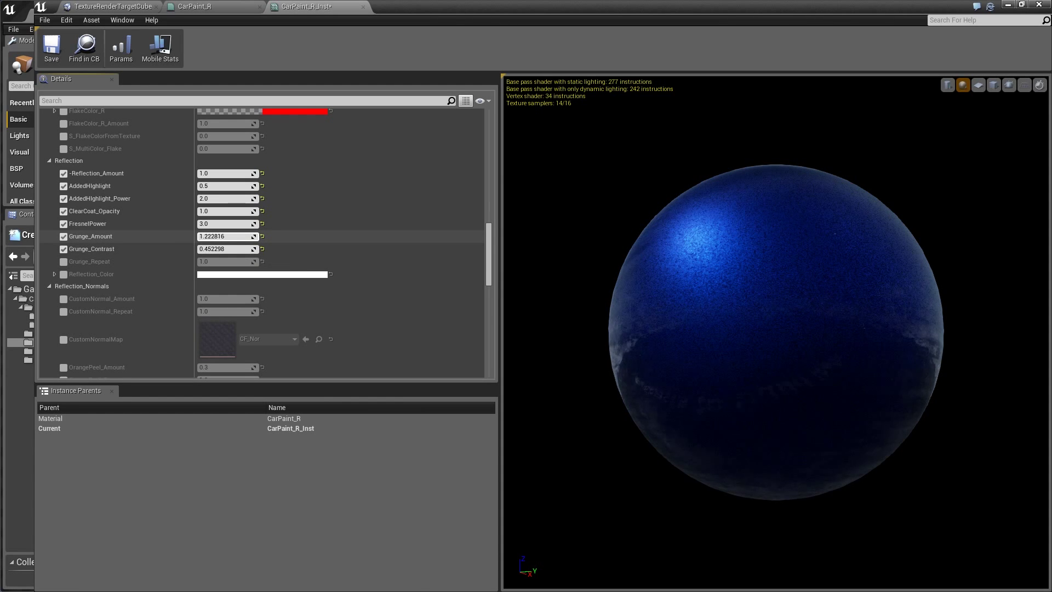
- Test grunge values like 0.60 and 16.33, then slide Grunge_Amount back to 0
text(0.598486)
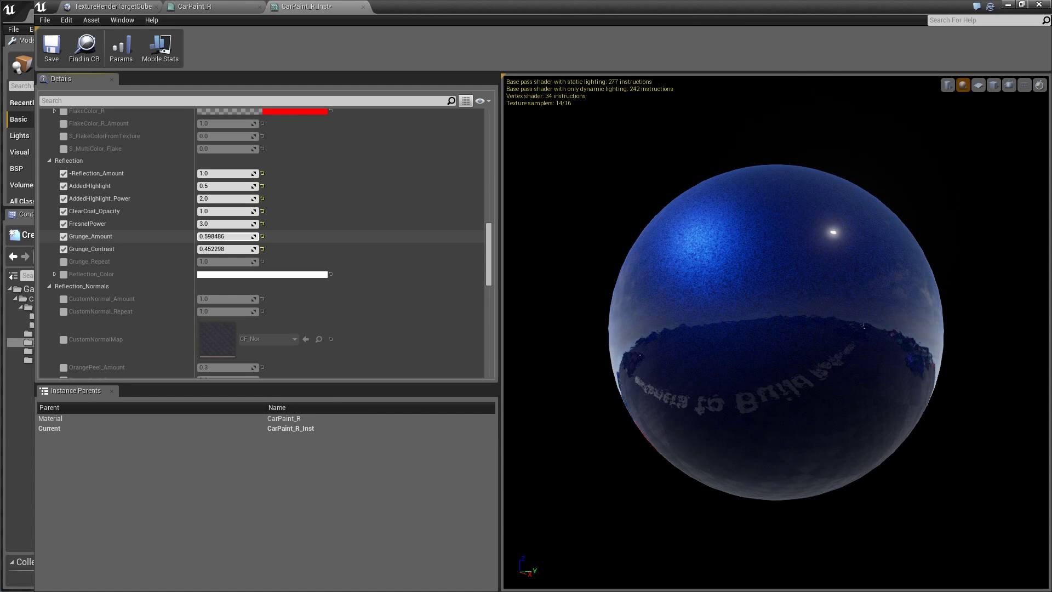
drag(214, 236, 242, 236)
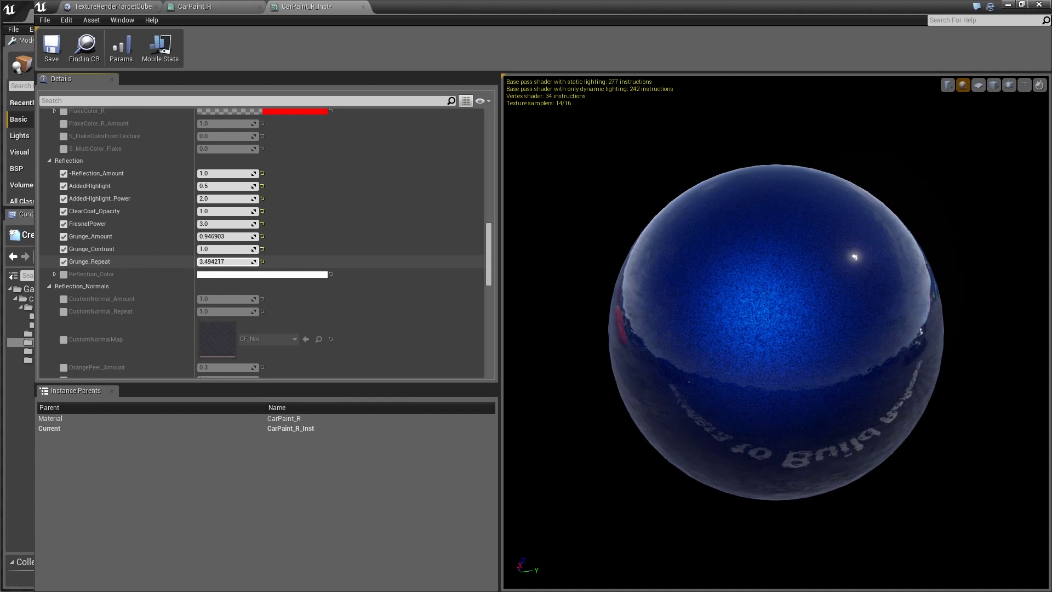
text(16.329439)
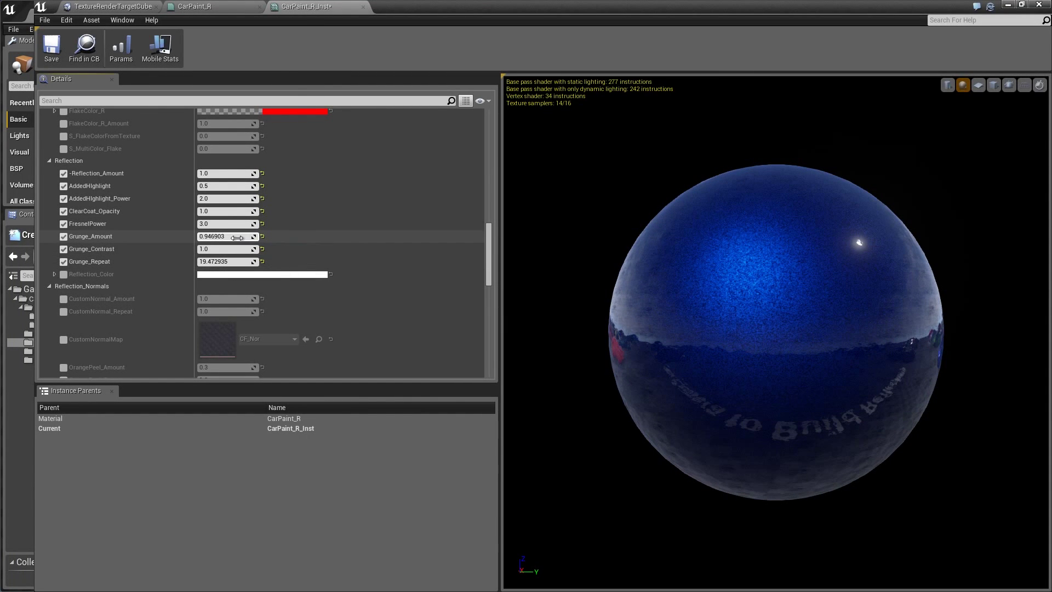
drag(241, 236, 215, 237)
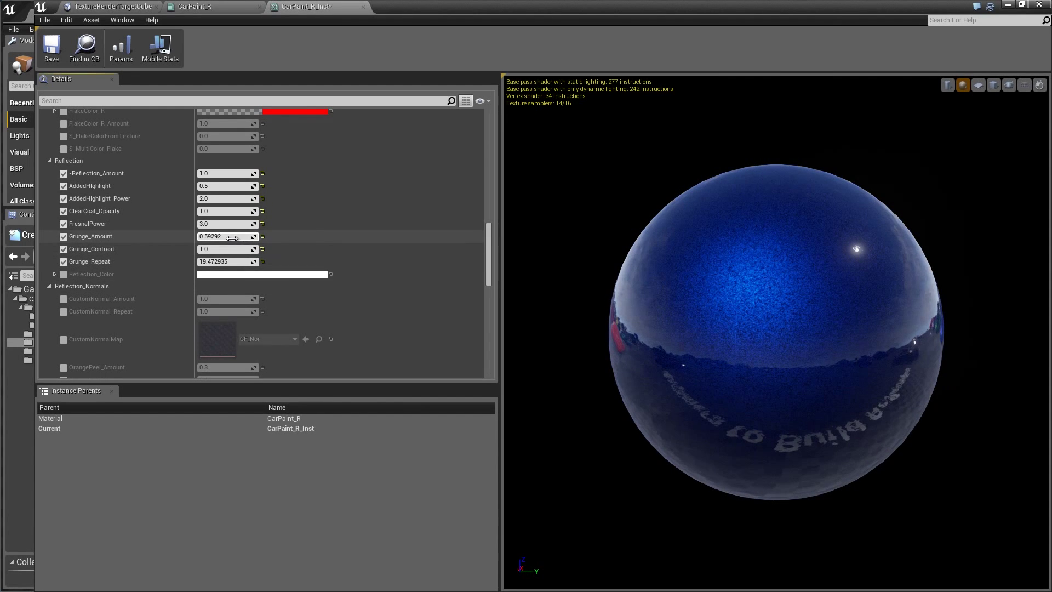
drag(232, 236, 215, 236)
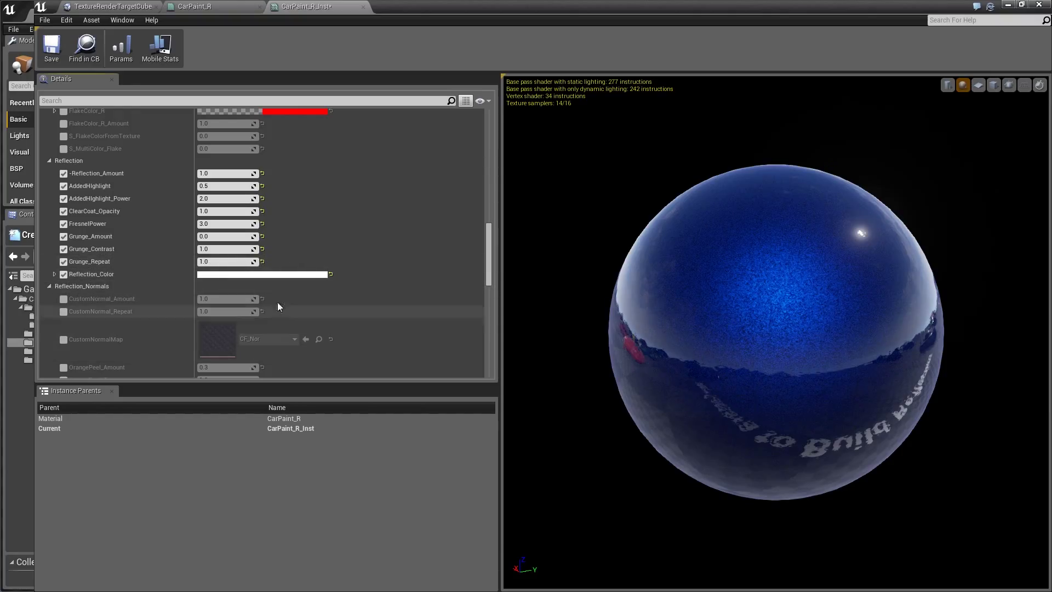
click(262, 274)
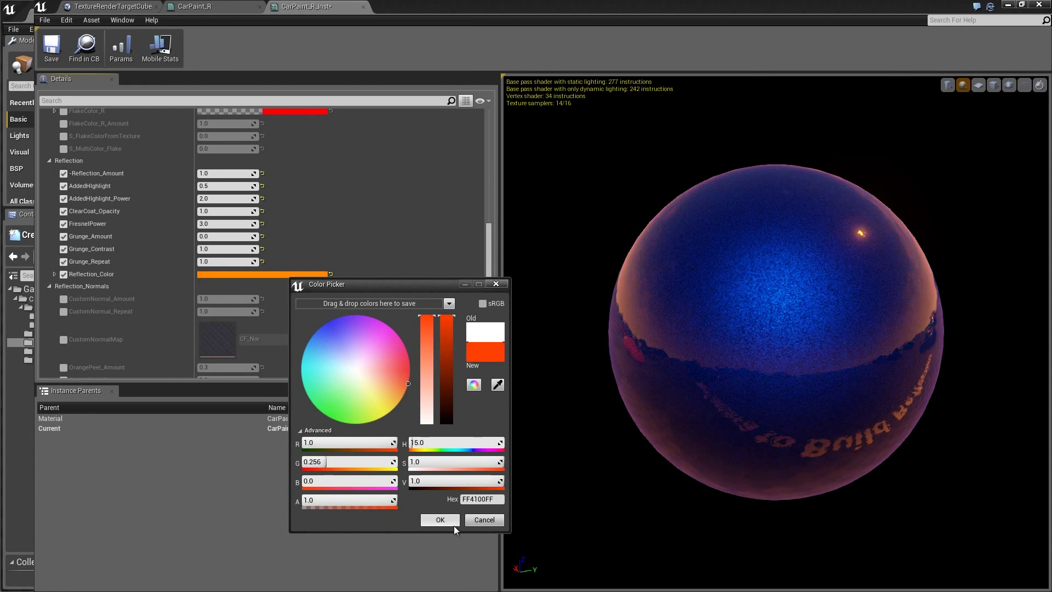
click(440, 520)
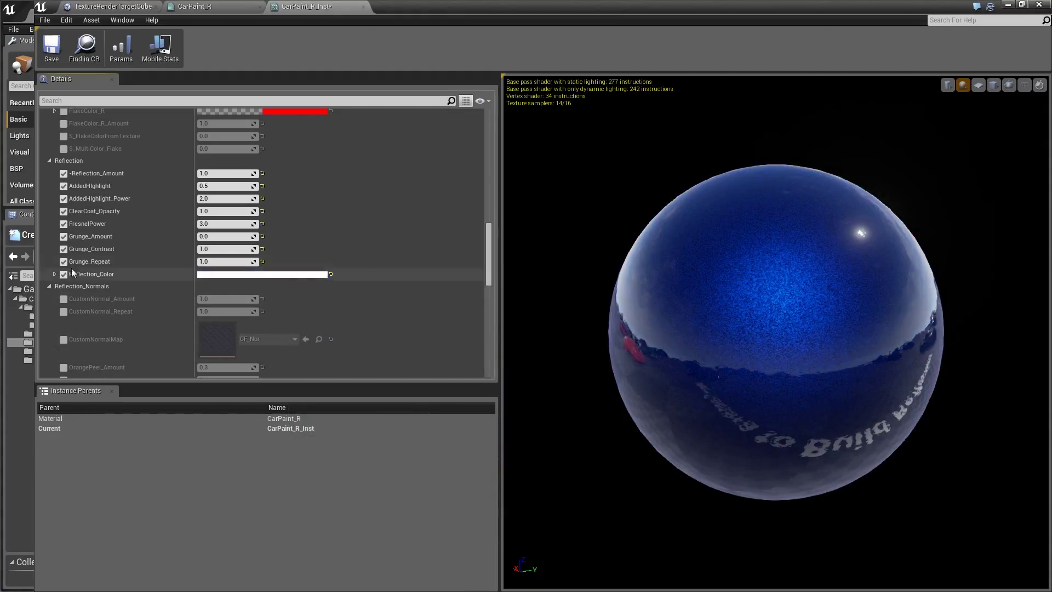
scroll(down, 3)
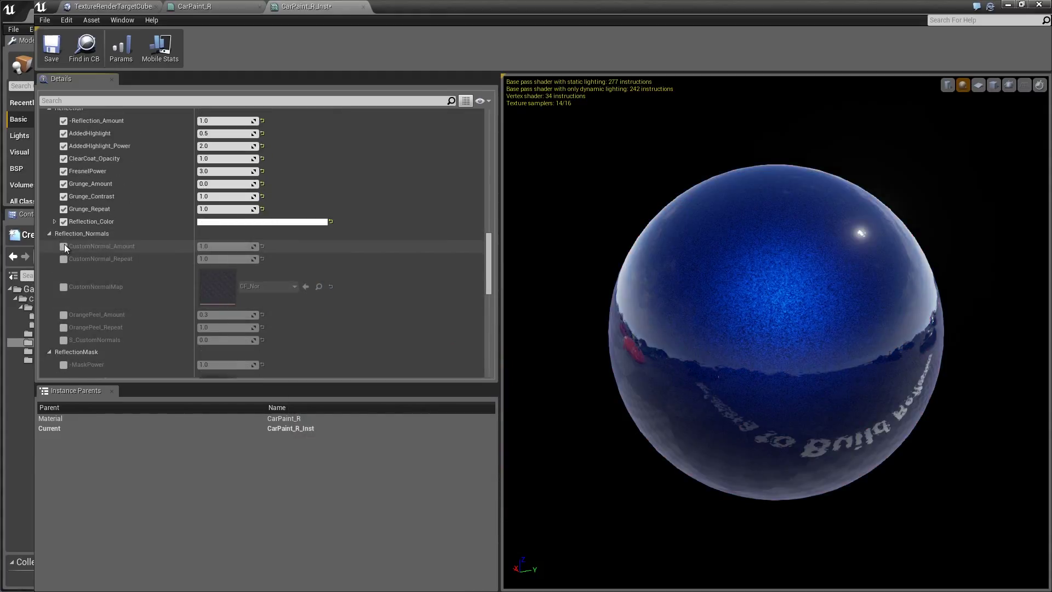
- Enable the CustomNormal and CustomNormalMap overrides and tile the normal pattern more densely
click(63, 246)
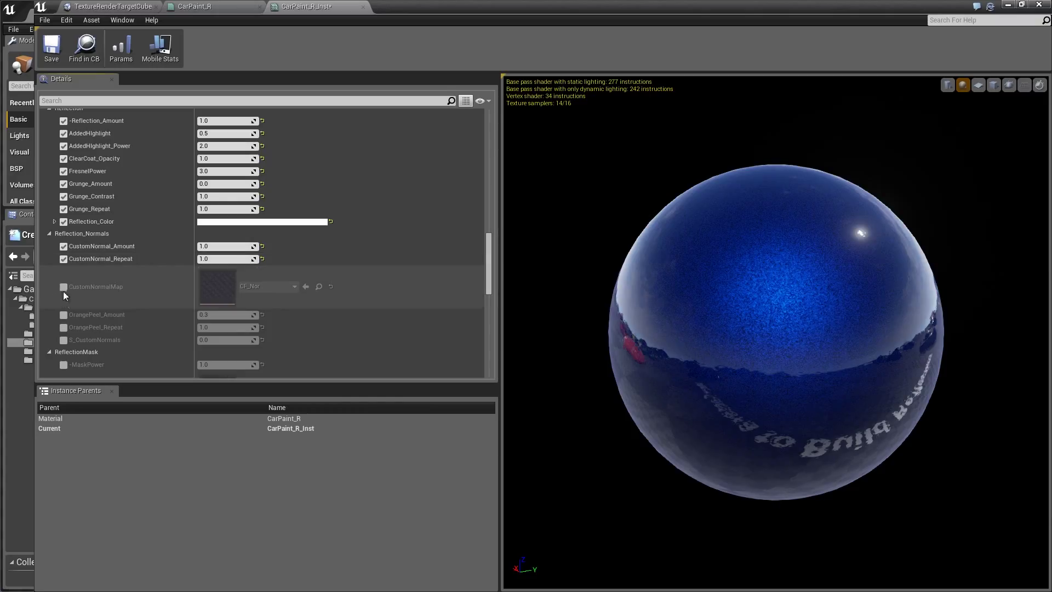
click(63, 286)
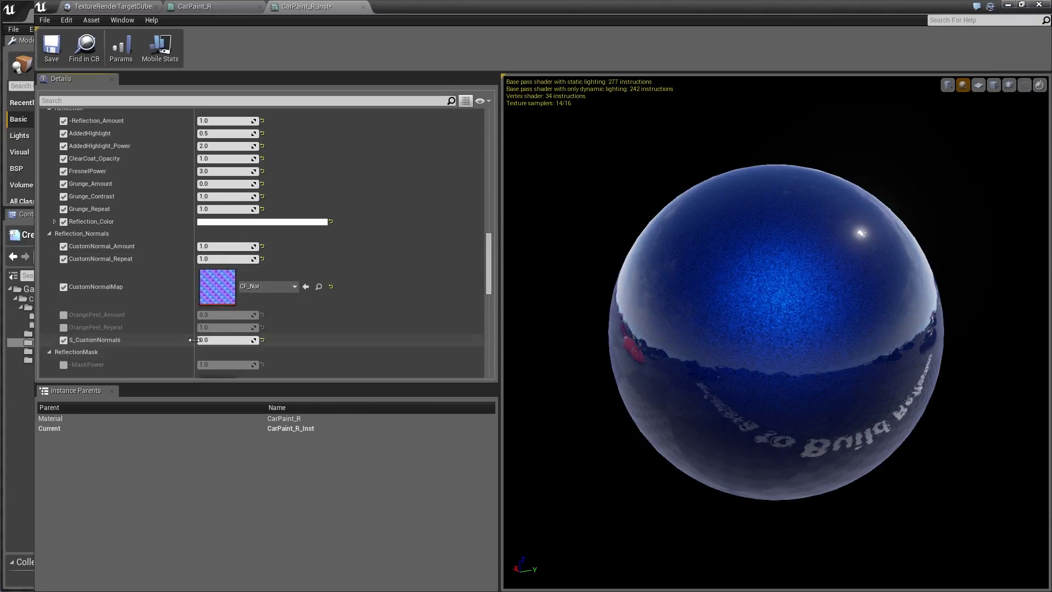
mouse_move(221, 339)
text(1)
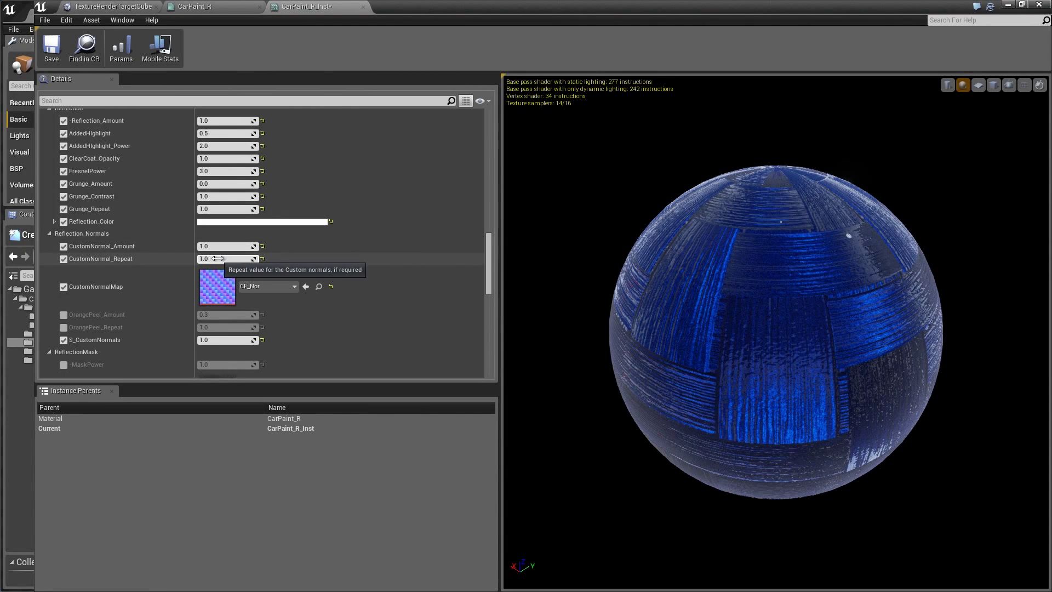
drag(215, 259, 239, 258)
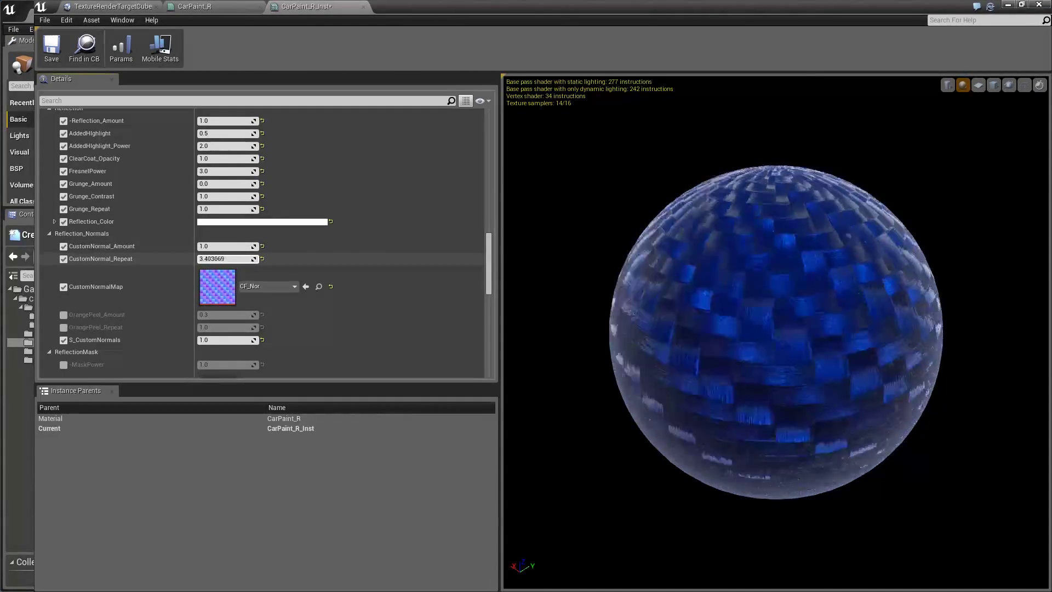
- Adjust the orange peel effect, settling OrangePeel_Amount at about 0.31
drag(228, 258, 242, 258)
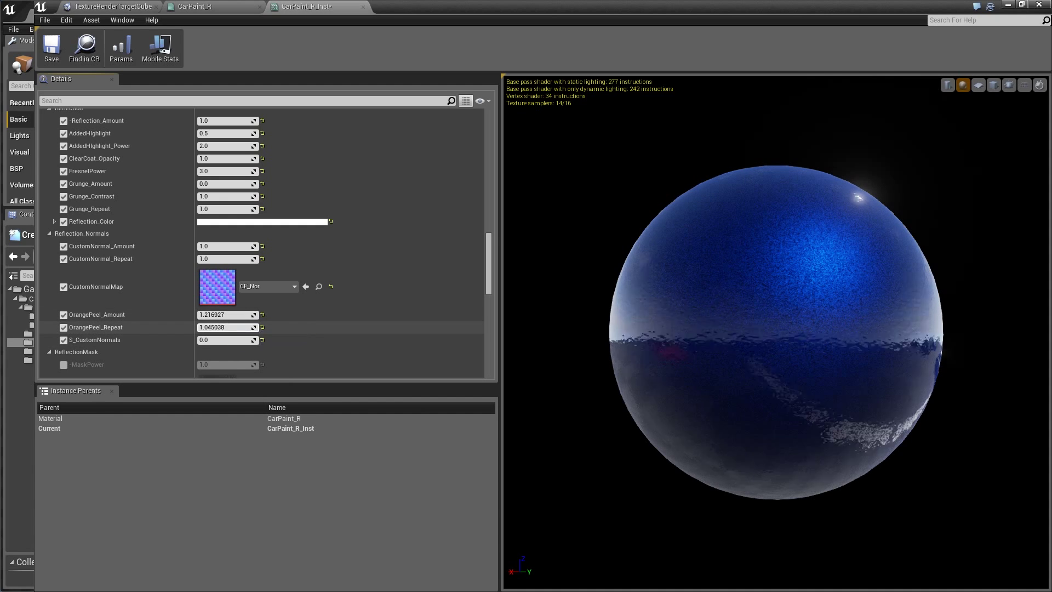
text(0.560749)
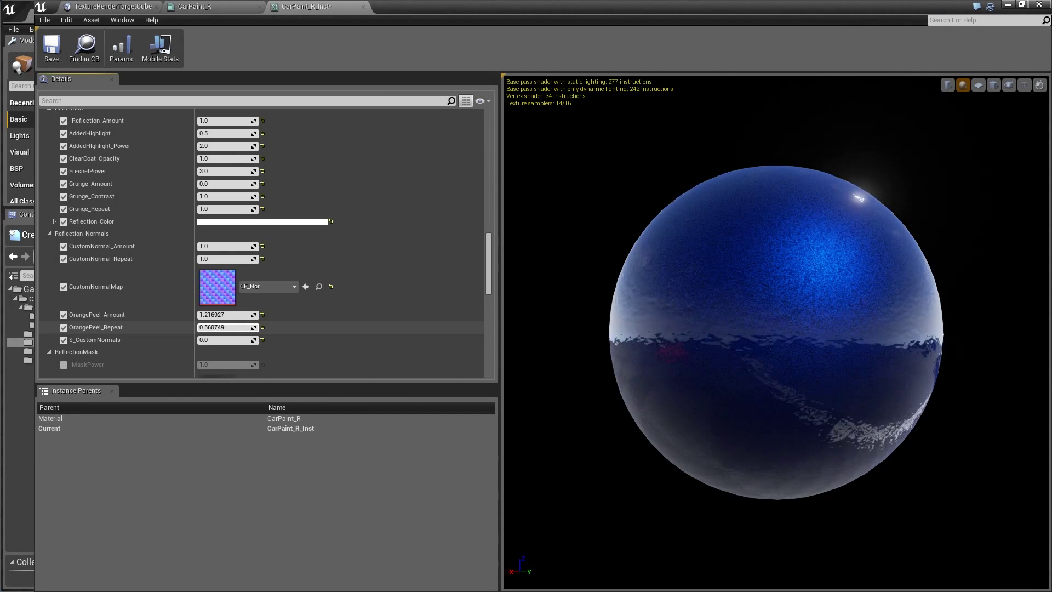
text(0.312961)
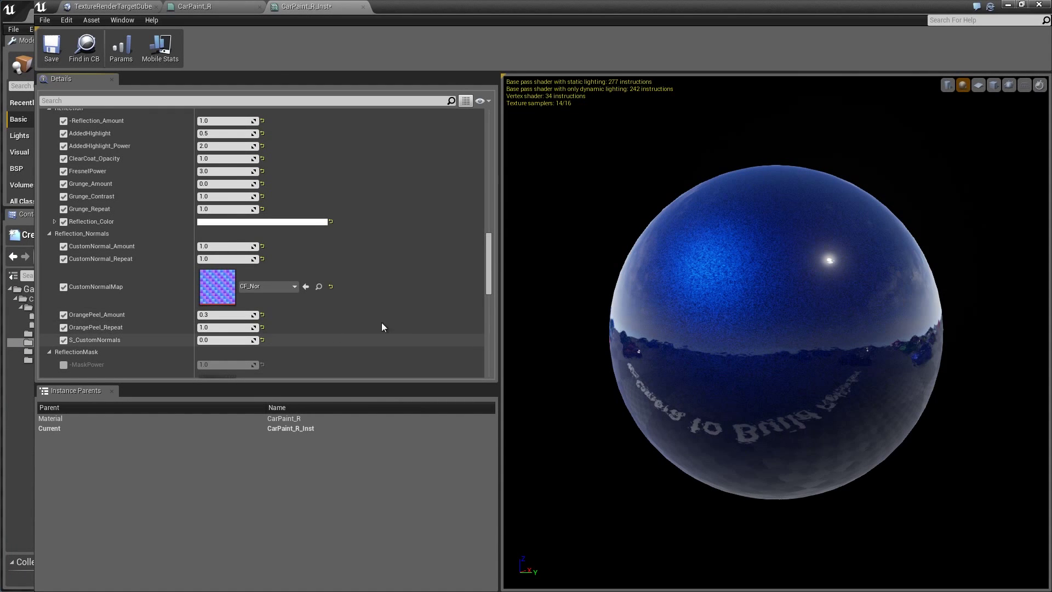
scroll(down, 3)
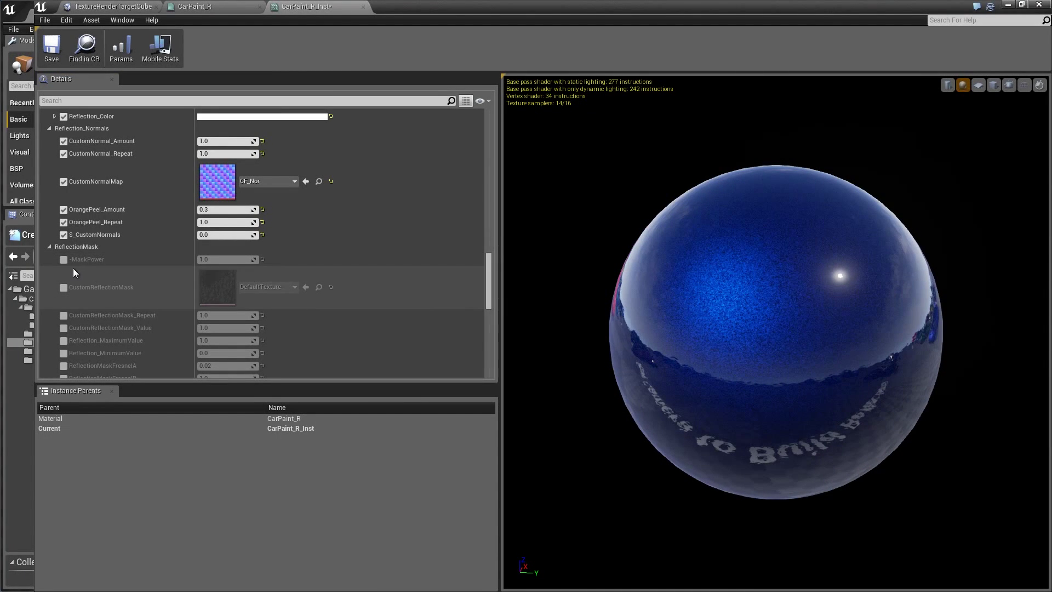
- Enable the MaskPower override, try values such as -0.15, then settle it at 1.0
click(63, 260)
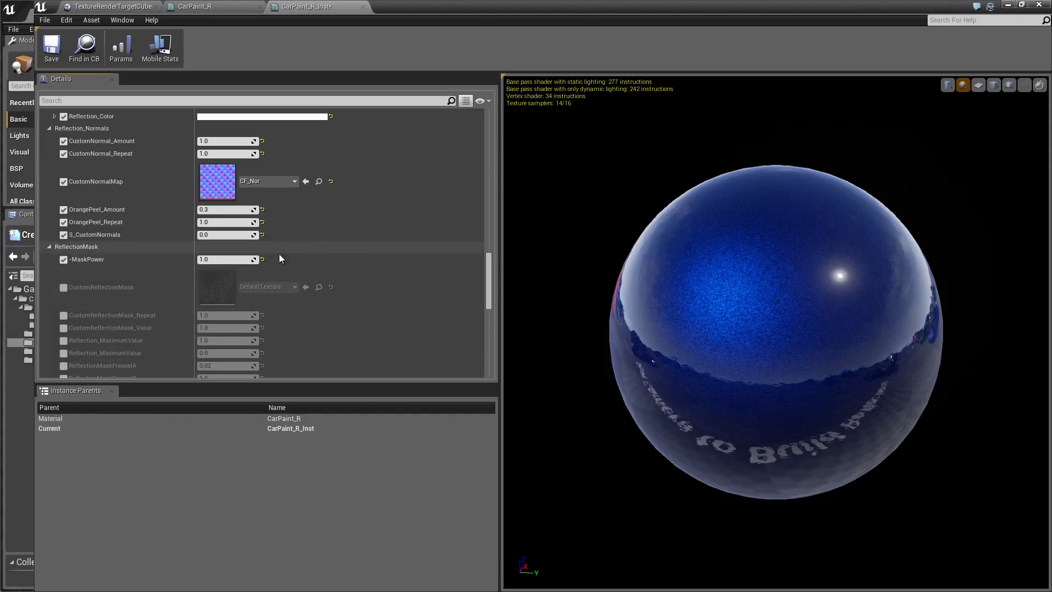
drag(221, 259, 281, 259)
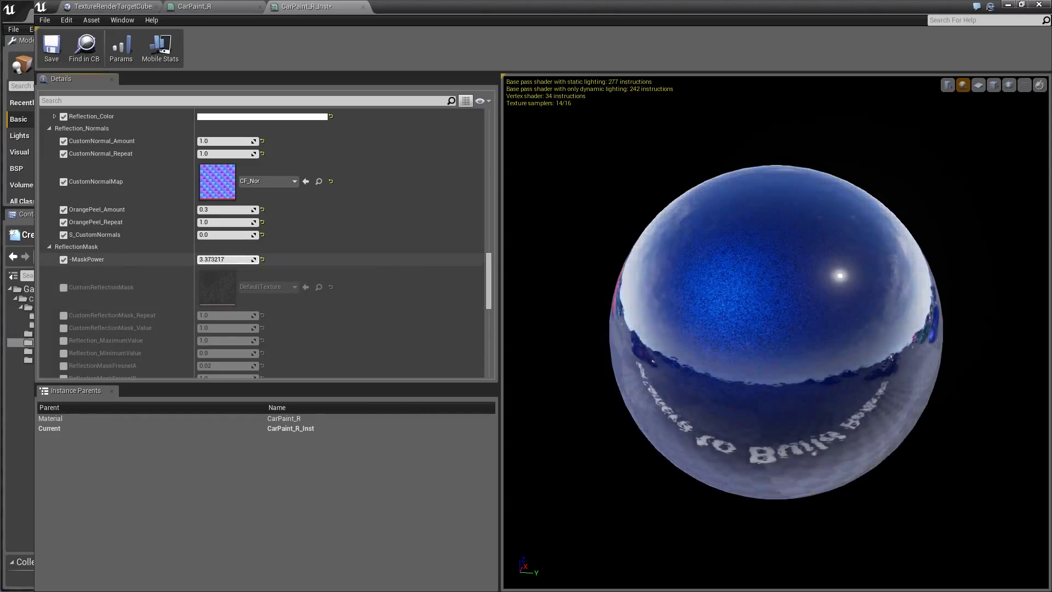
text(-0.15236)
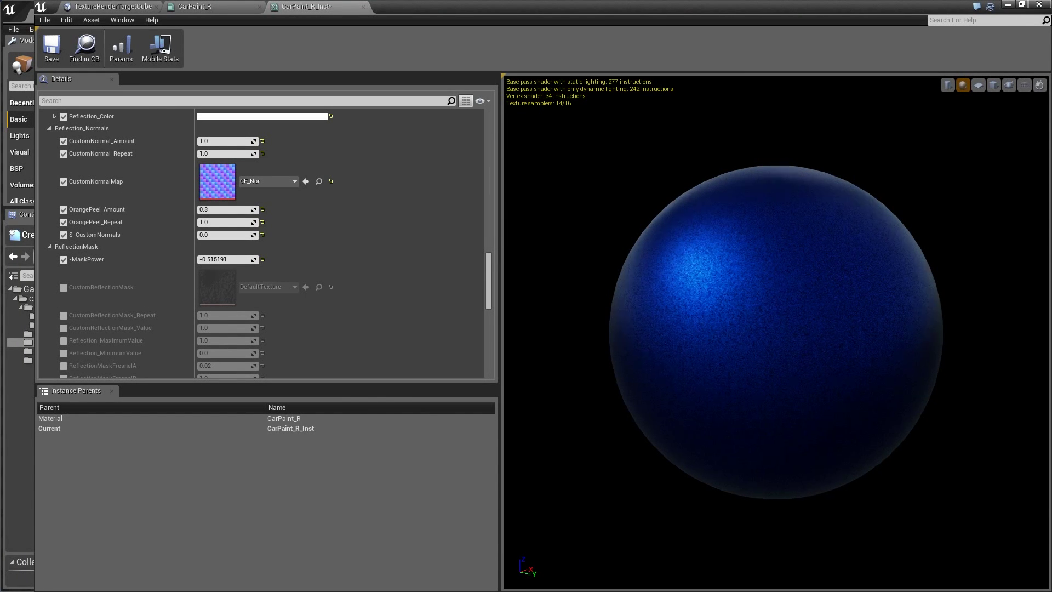
text(1.0)
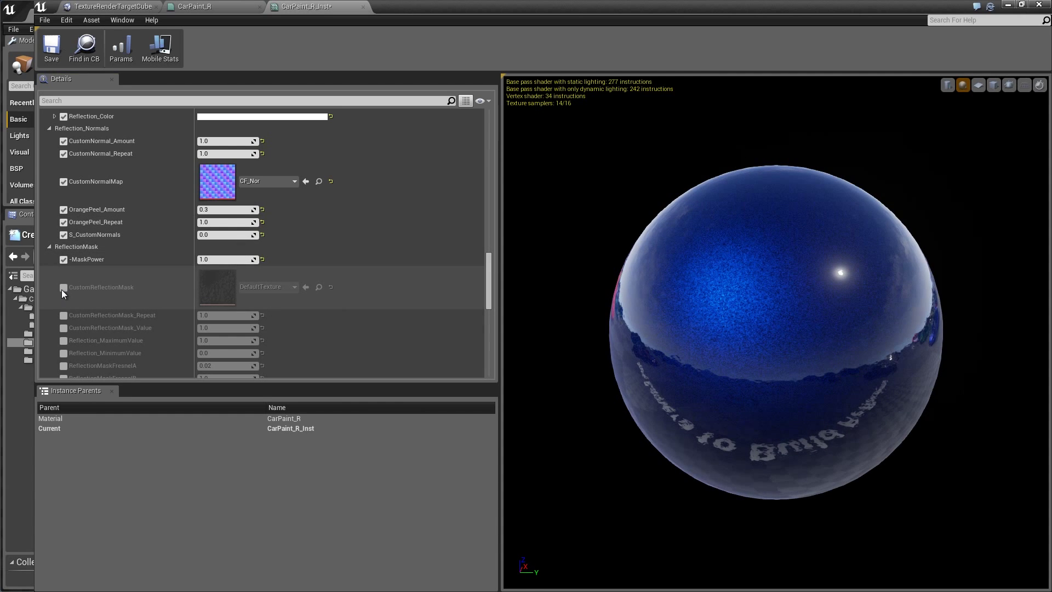
- Enable CustomReflectionMask and test a CustomReflectionMask_Repeat value of about 9.54
click(63, 287)
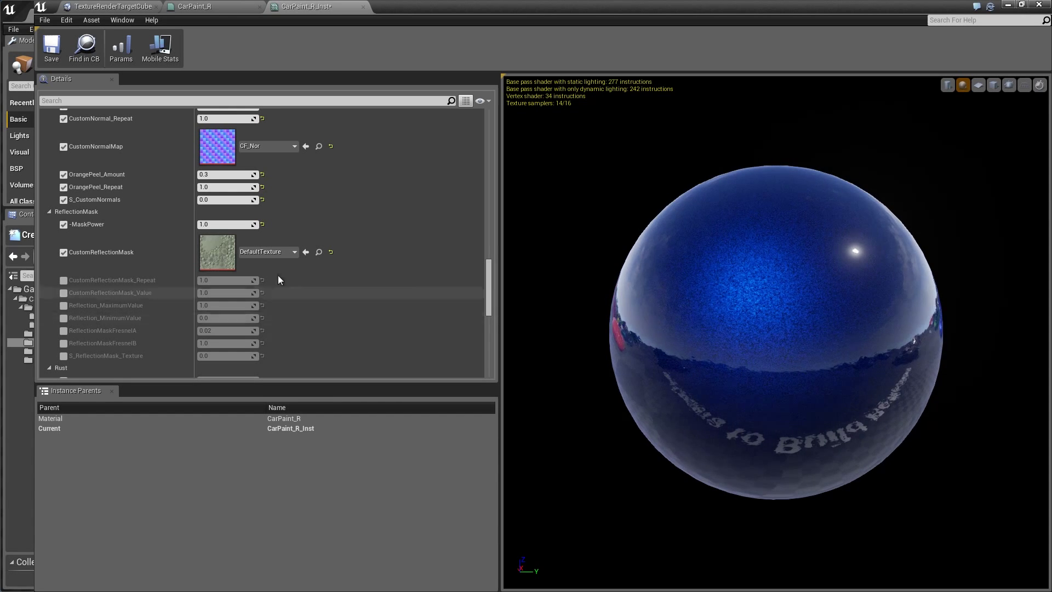
mouse_move(217, 253)
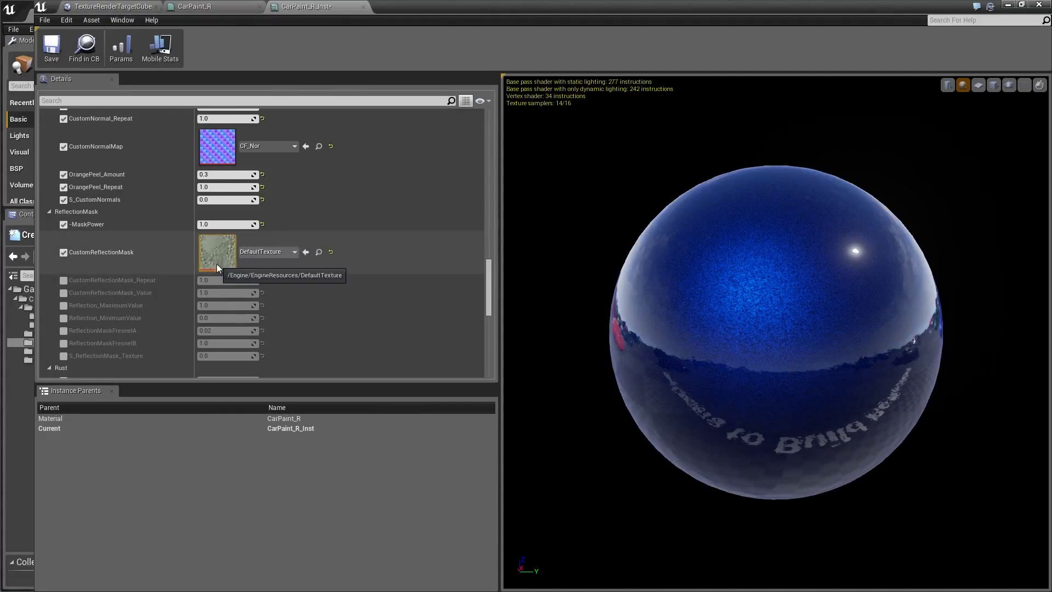
mouse_move(218, 254)
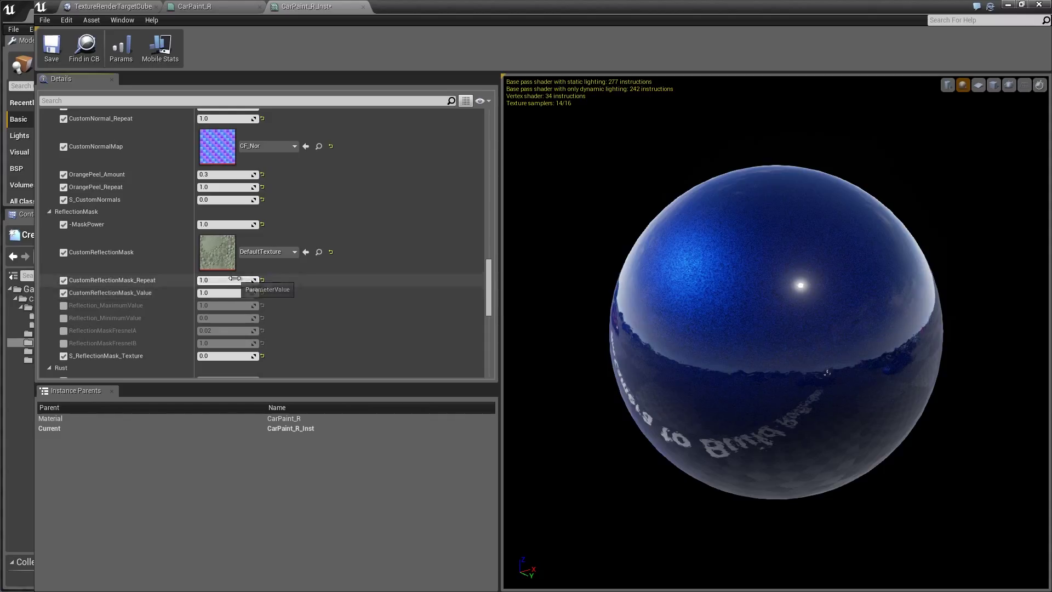
drag(215, 356, 228, 356)
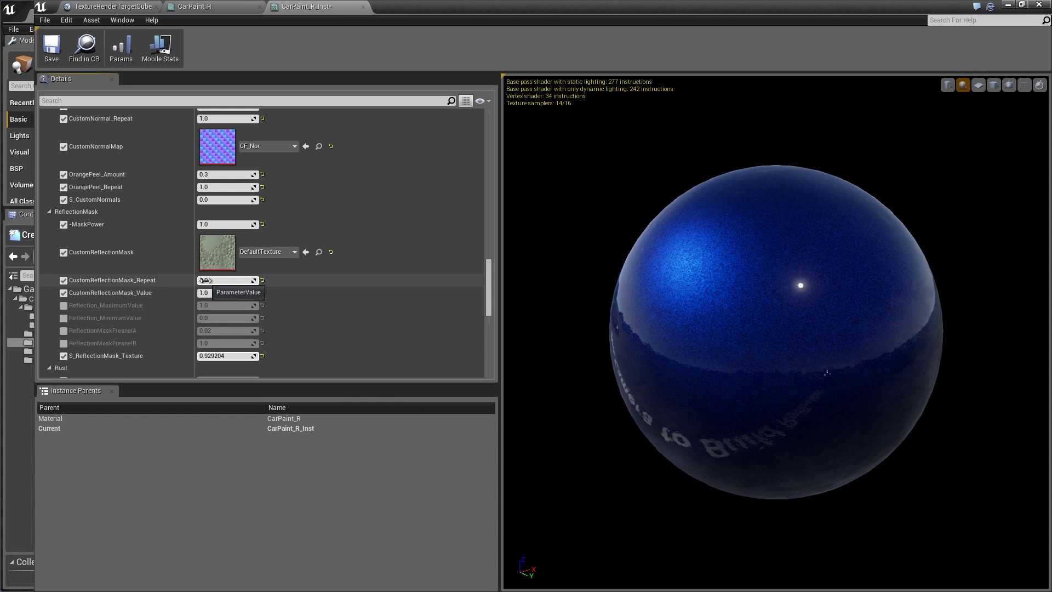
text(9.540264)
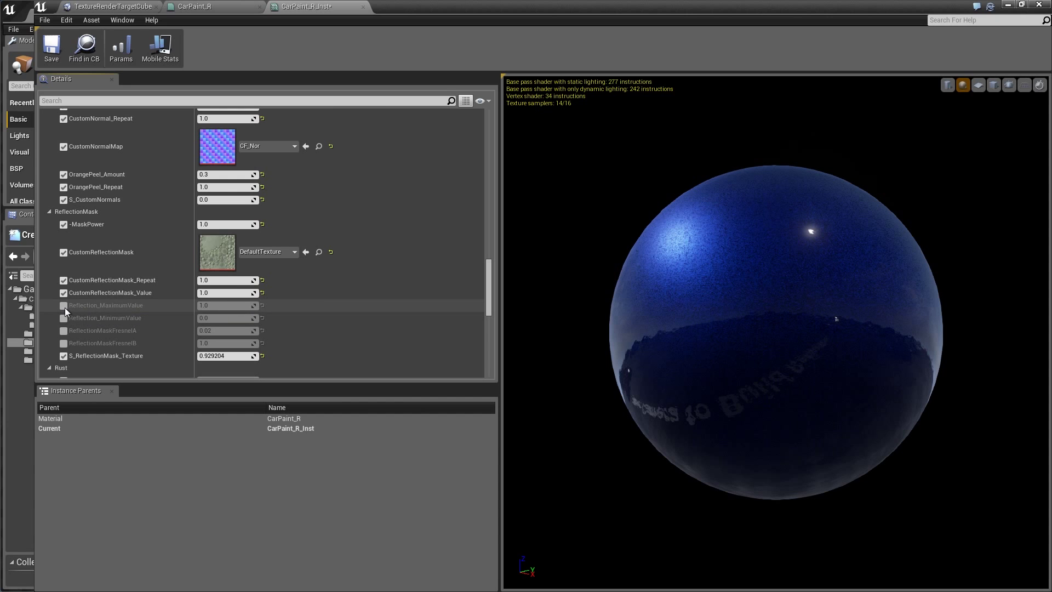
- Enable Reflection_MaximumValue, test values like 1.87 and -0.19, checking reflections on the sphere
click(63, 305)
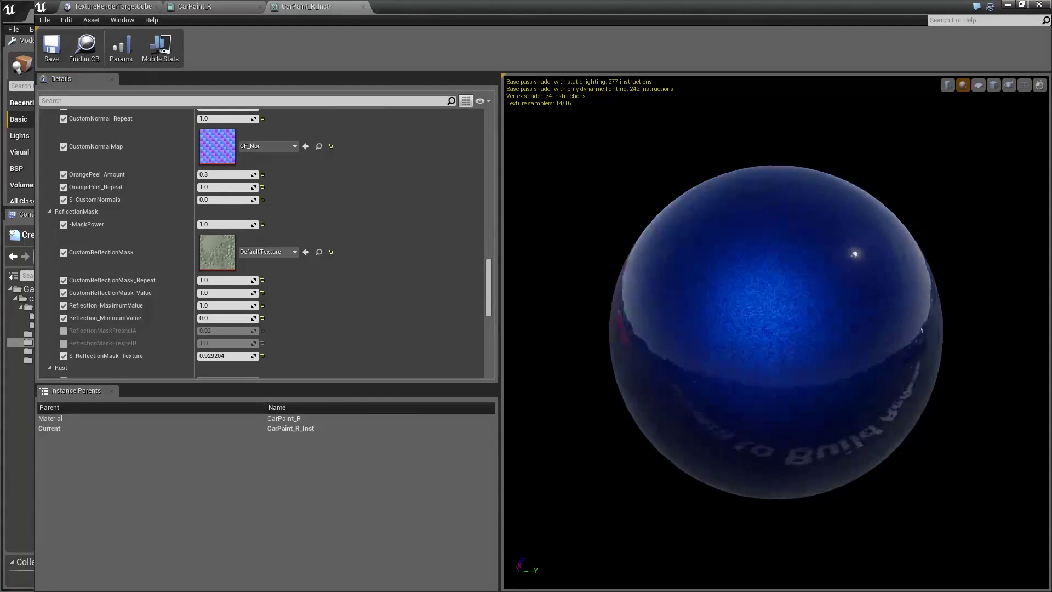
drag(854, 254, 782, 286)
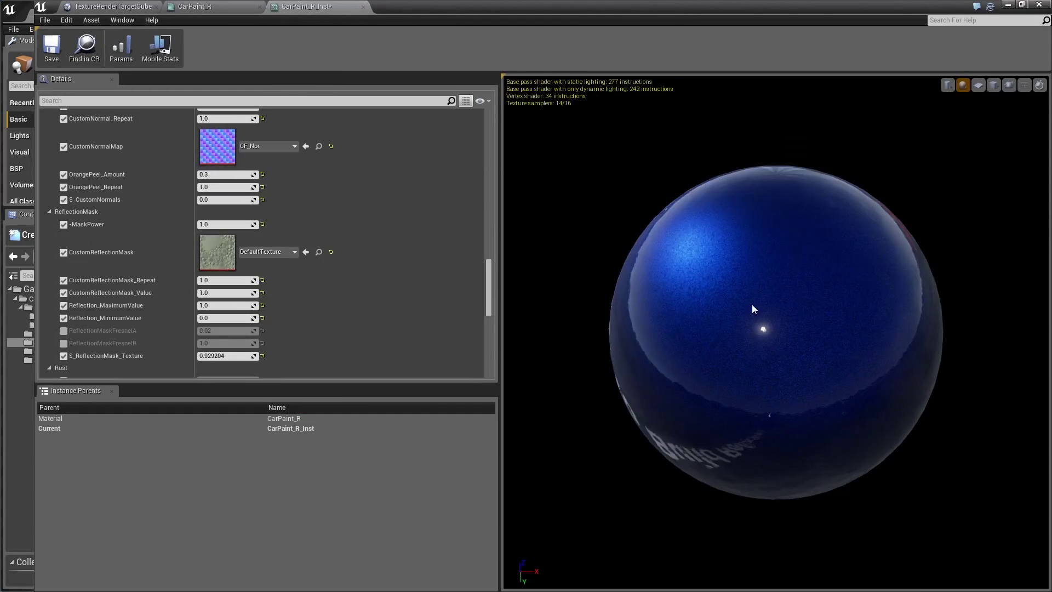
mouse_move(217, 317)
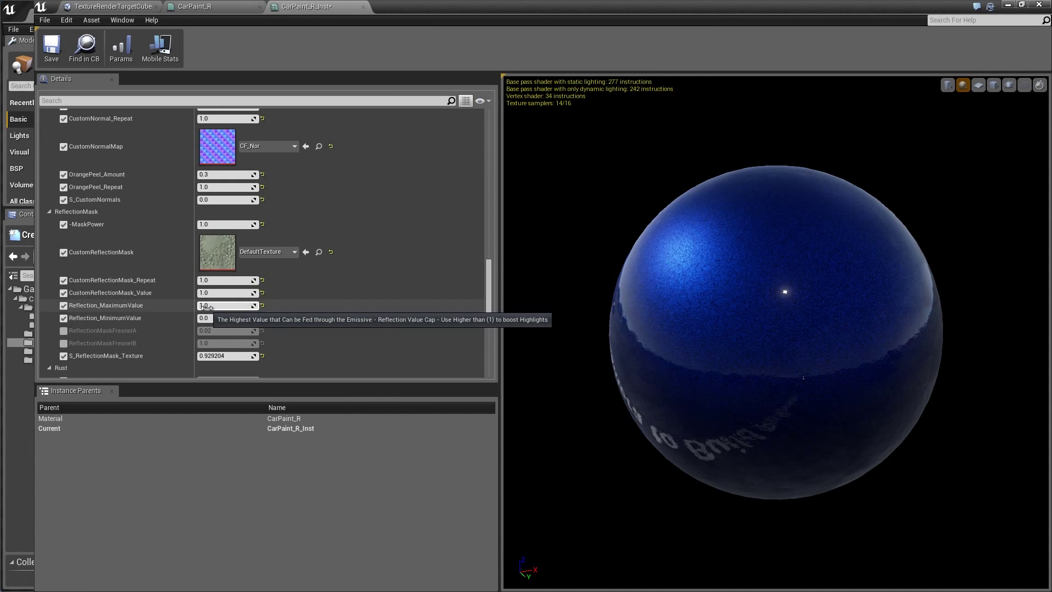
text(1.869283)
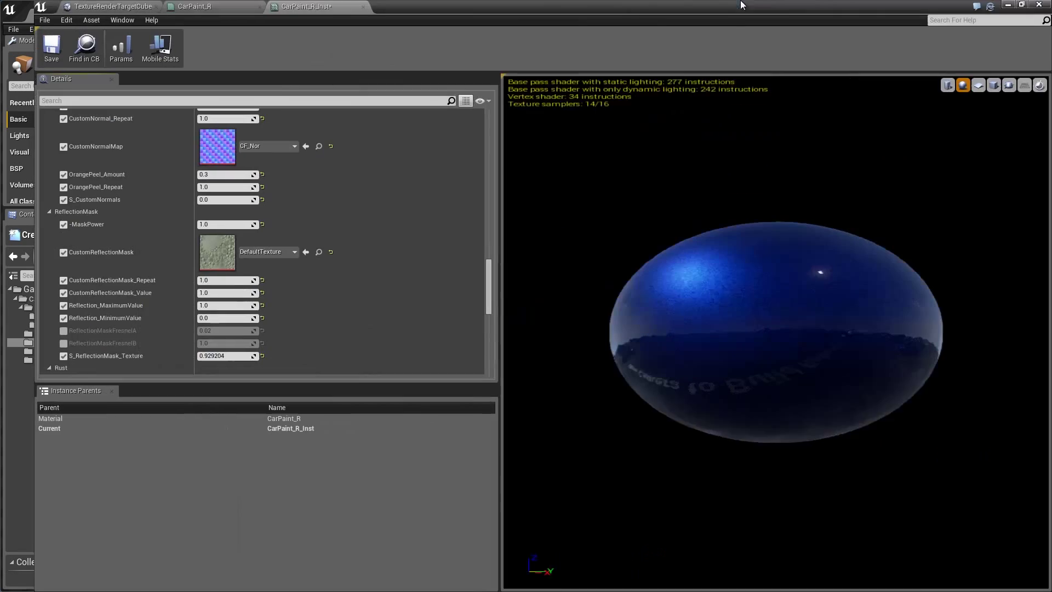
drag(215, 317, 228, 317)
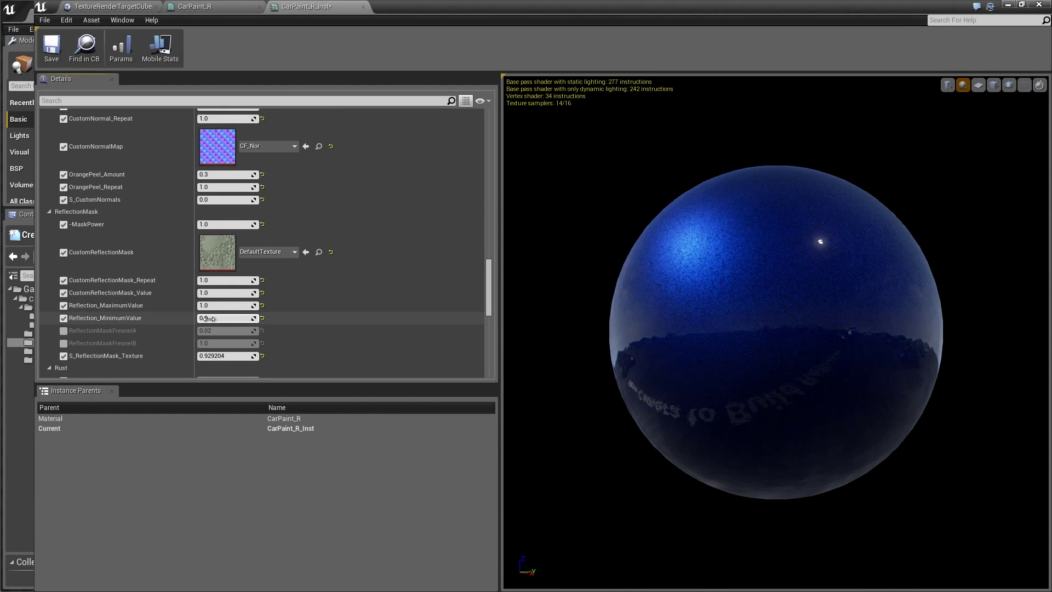
text(-0.19469)
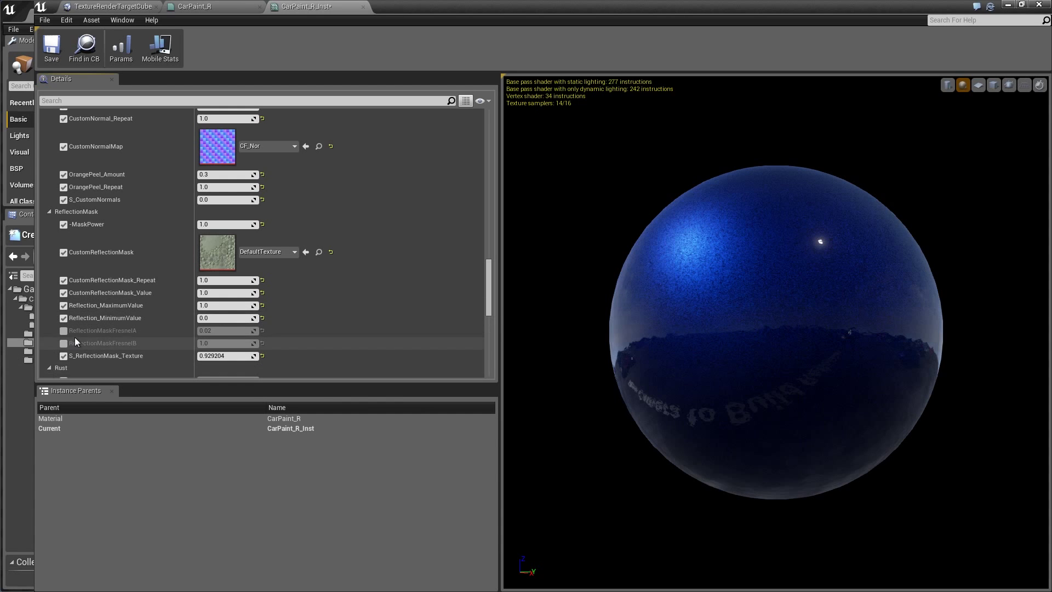
- Enable ReflectionMaskFresnelA and FresnelB, trying values like 0.17 and 0.055
click(63, 330)
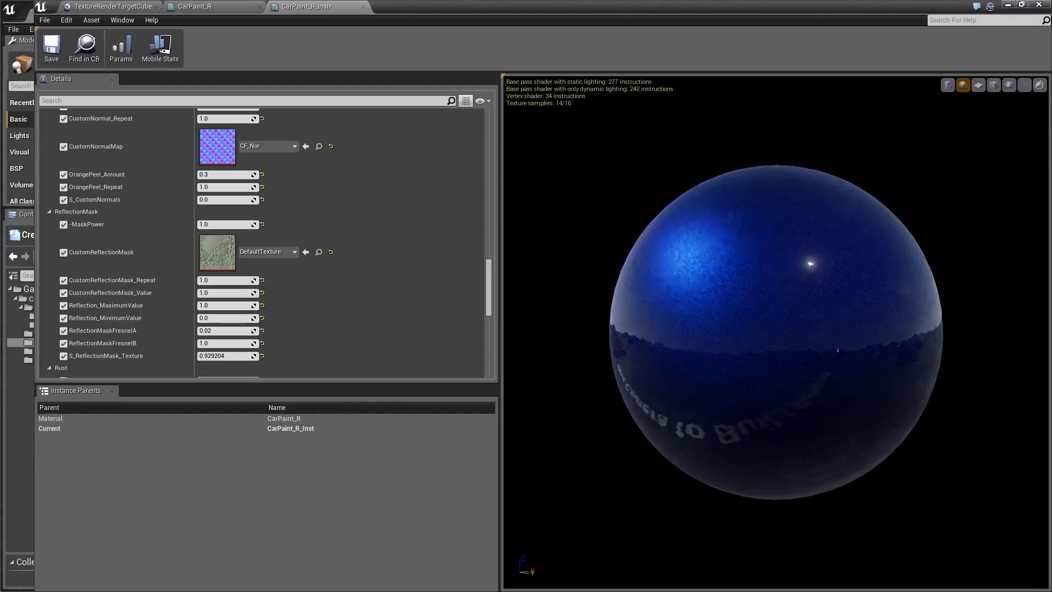
drag(738, 269, 792, 275)
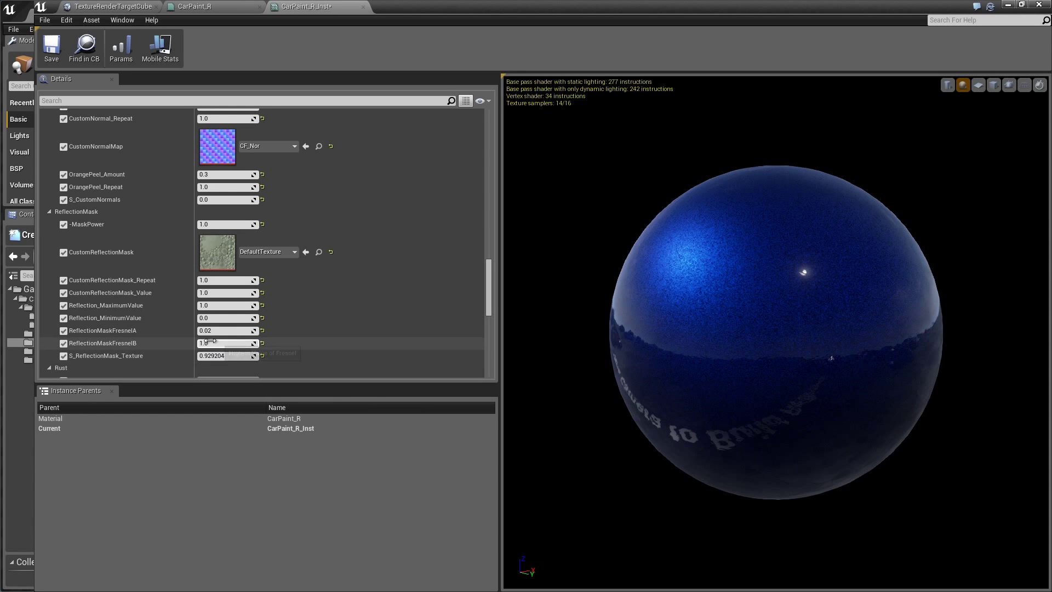
text(0.170442)
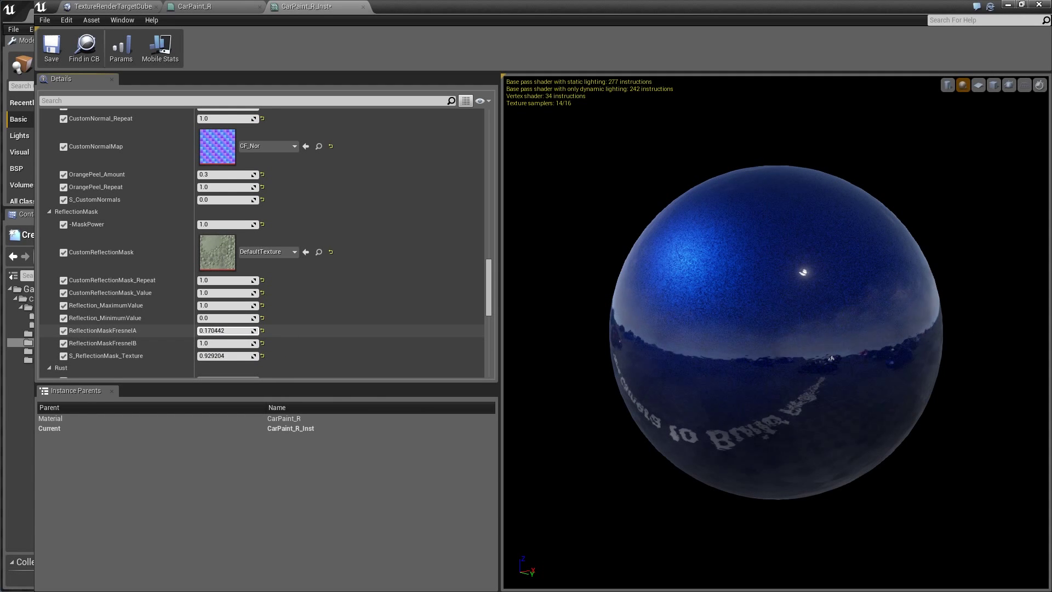
text(0.055398)
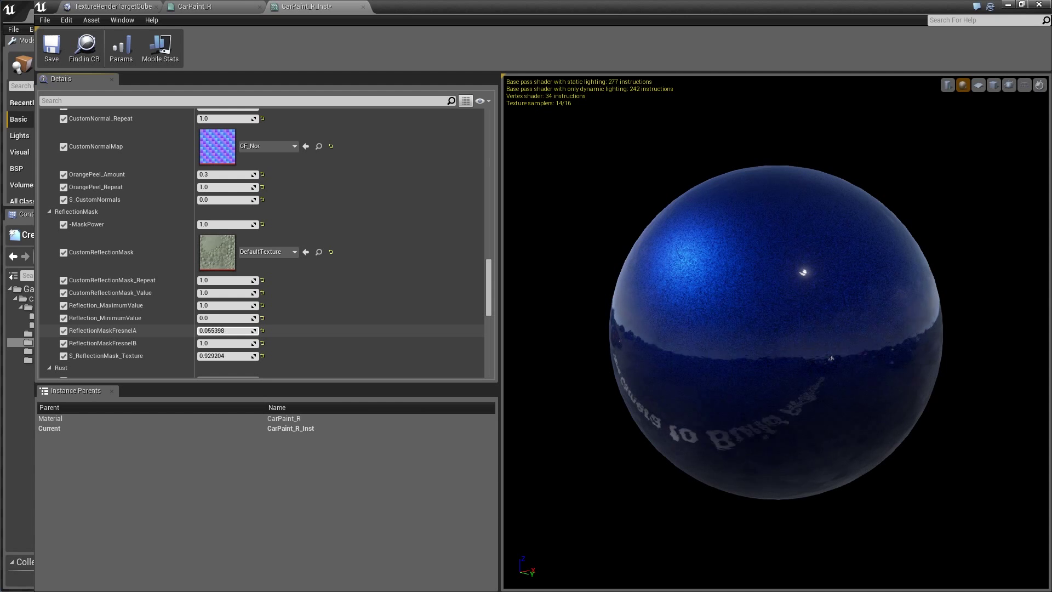
drag(228, 329, 228, 343)
text(0.02)
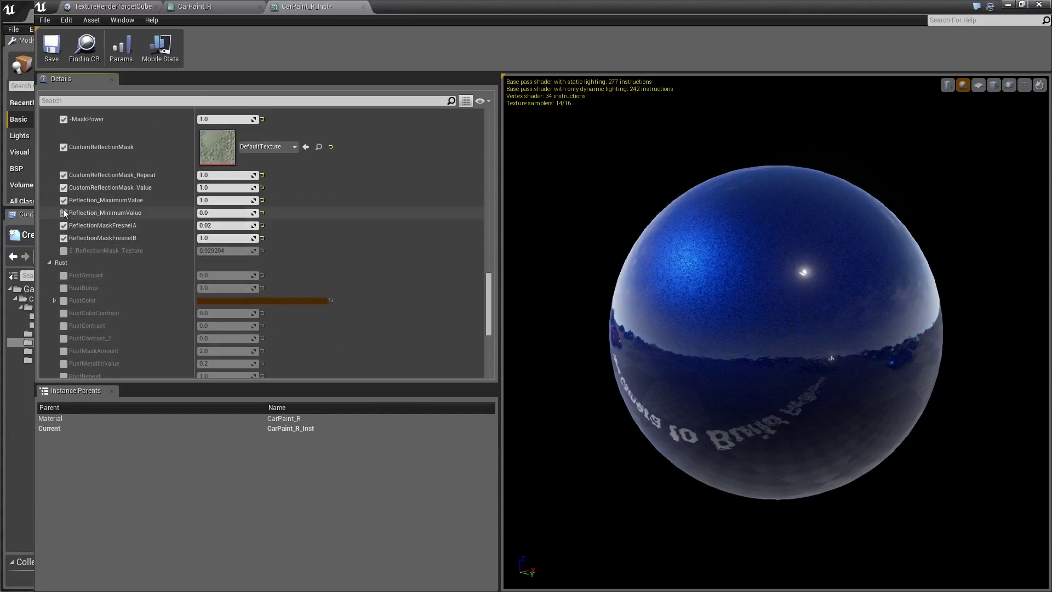
- Untick all ReflectionMask overrides and collapse the ReflectionMask group
click(63, 212)
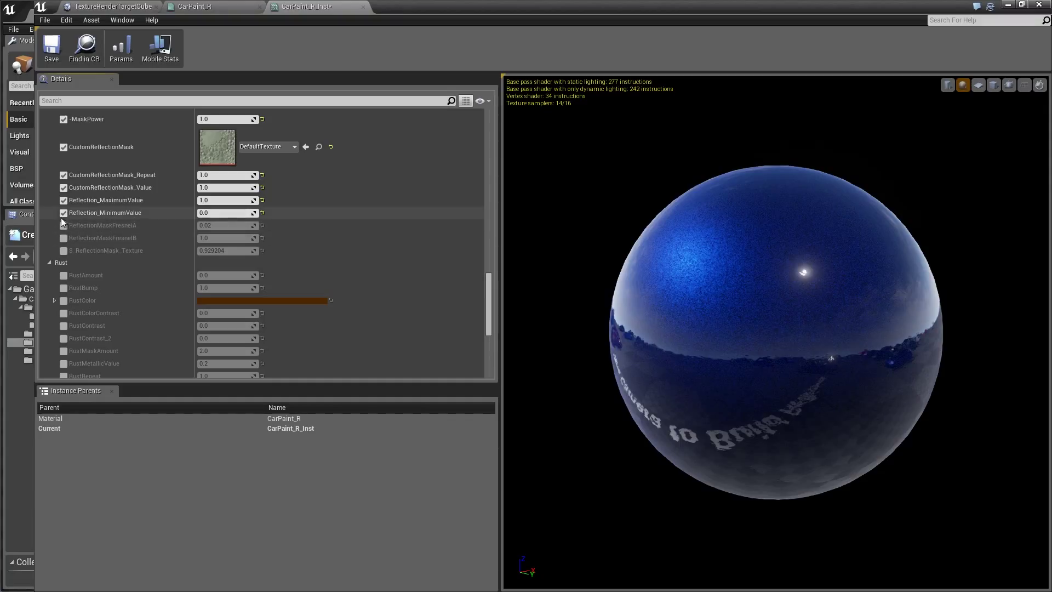
click(63, 147)
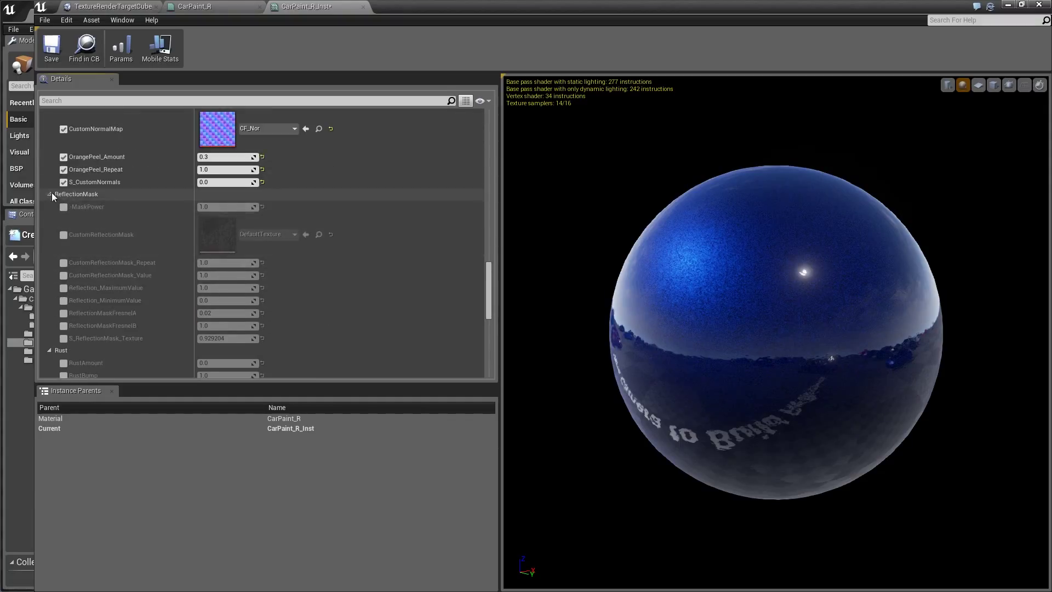
click(49, 194)
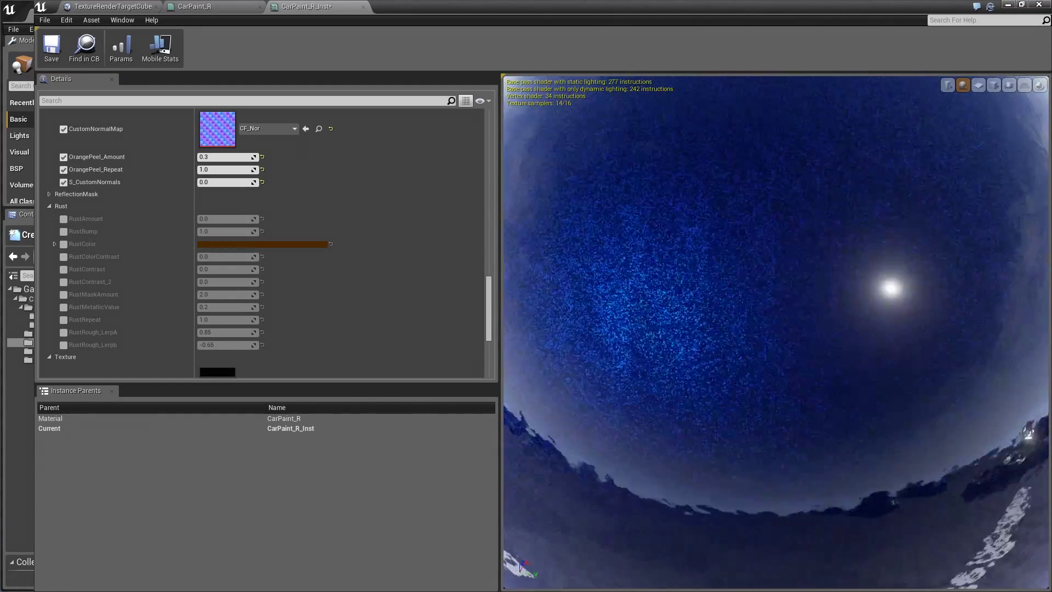
- Enable Full_Flake at 1.0 and the FlakeNormalMap override
scroll(down, 3)
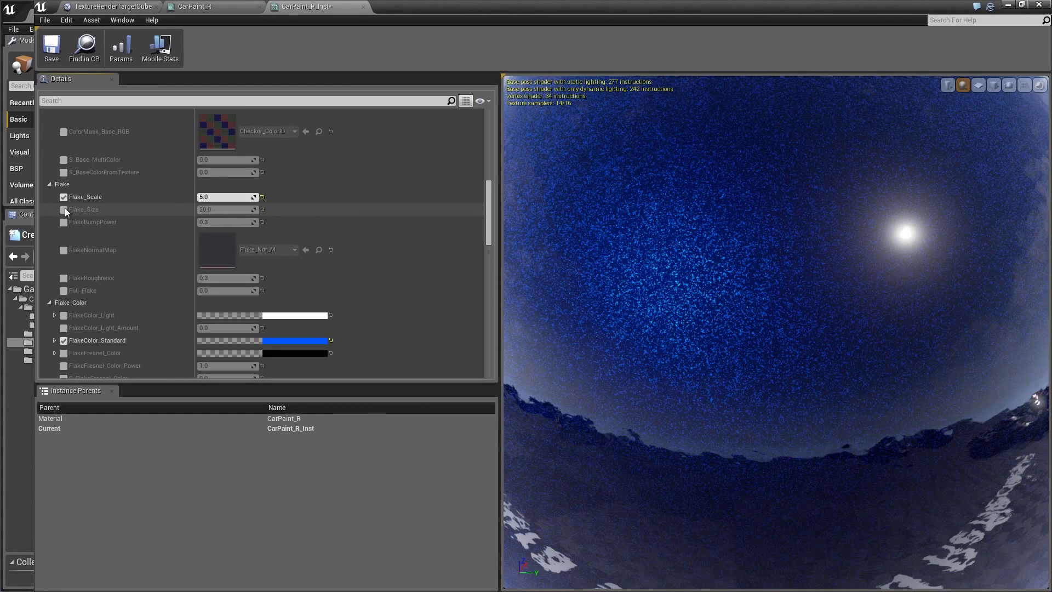
click(63, 290)
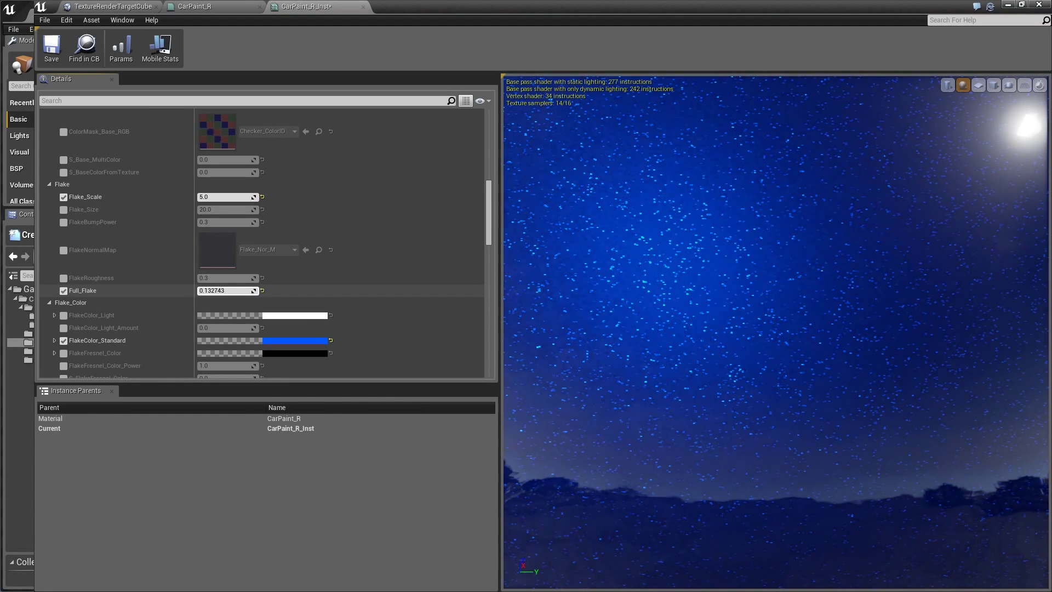
text(0.619469)
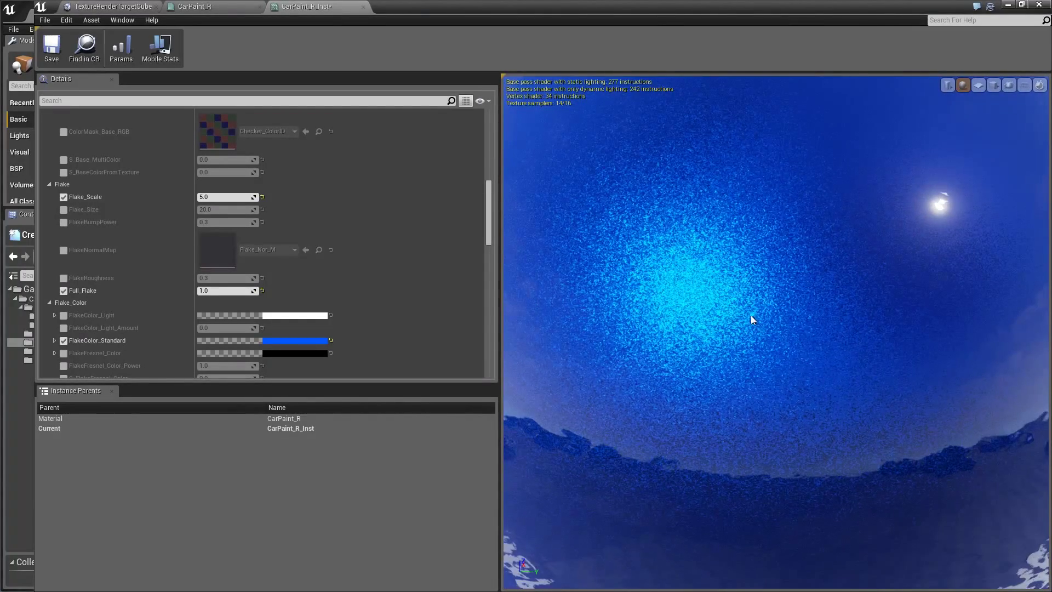
click(64, 250)
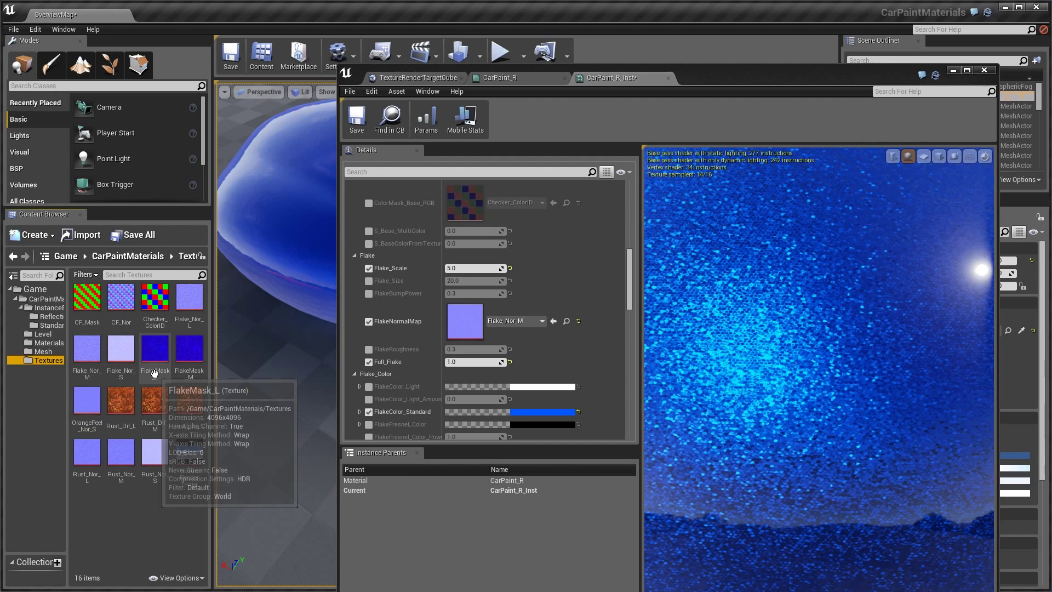
mouse_move(137, 376)
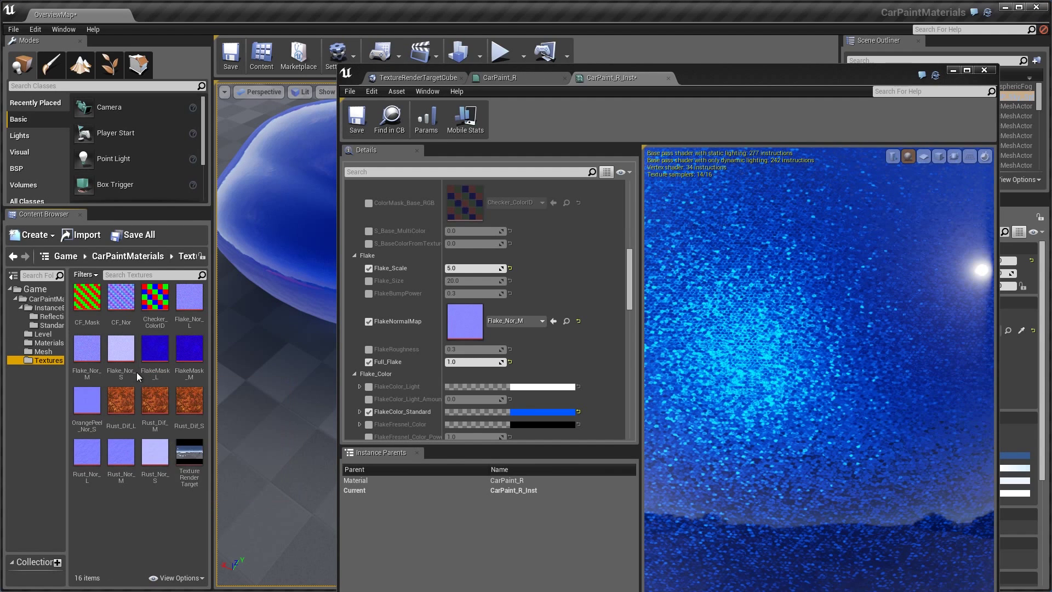
- Pick Flake_Nor_L as the FlakeNormalMap texture
click(120, 349)
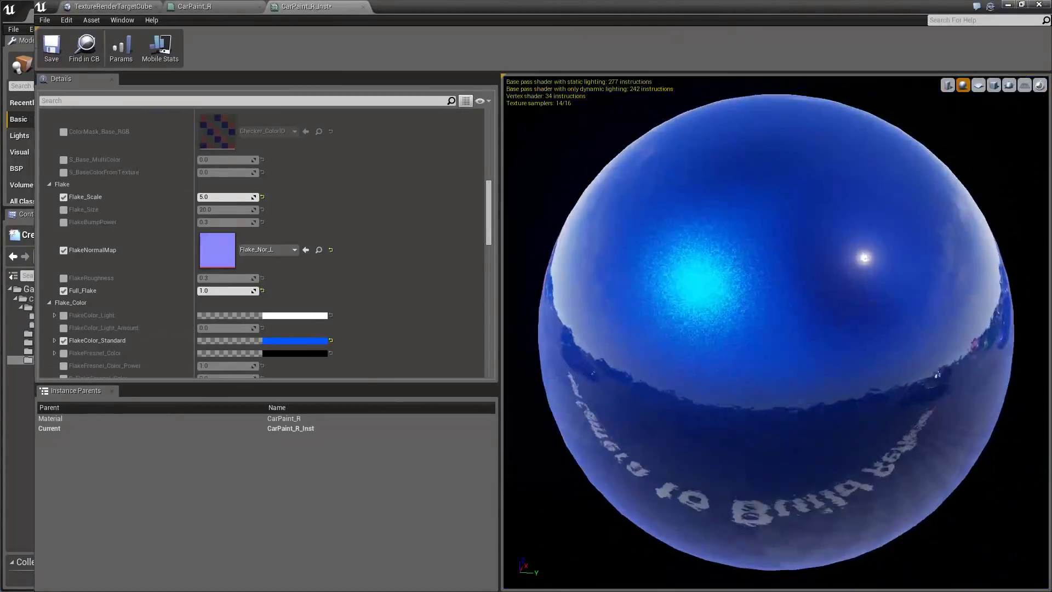
- Change the FlakeColor_Standard swatch from blue to a near-black colour
scroll(down, 3)
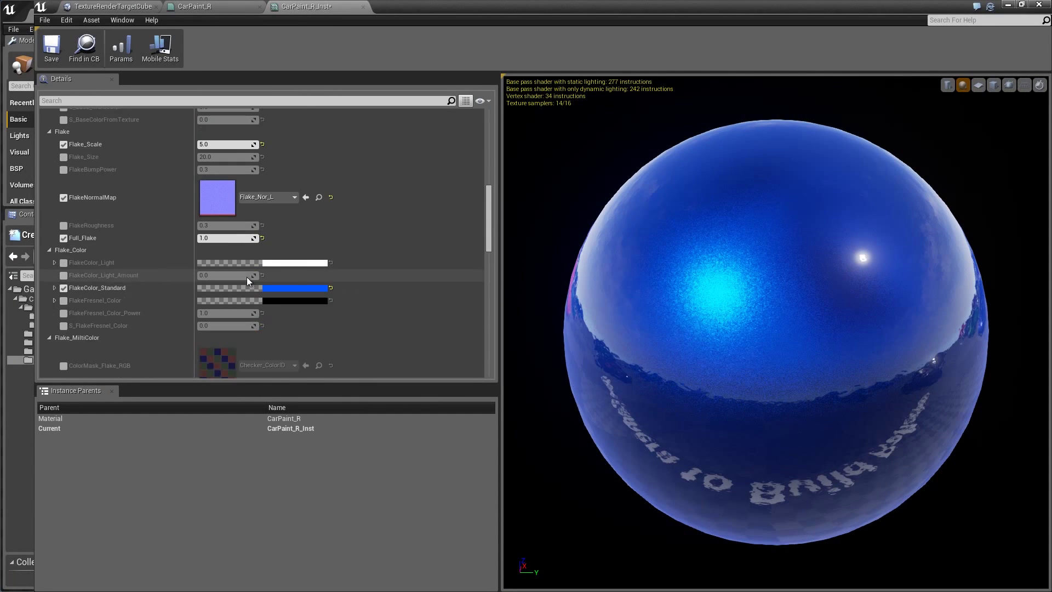
scroll(down, 3)
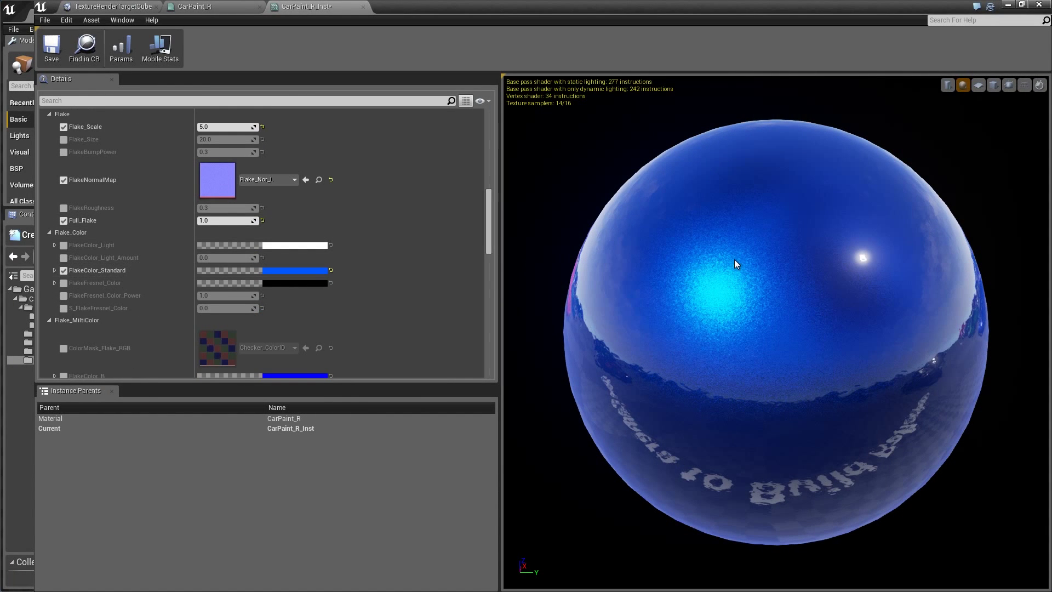
mouse_move(818, 266)
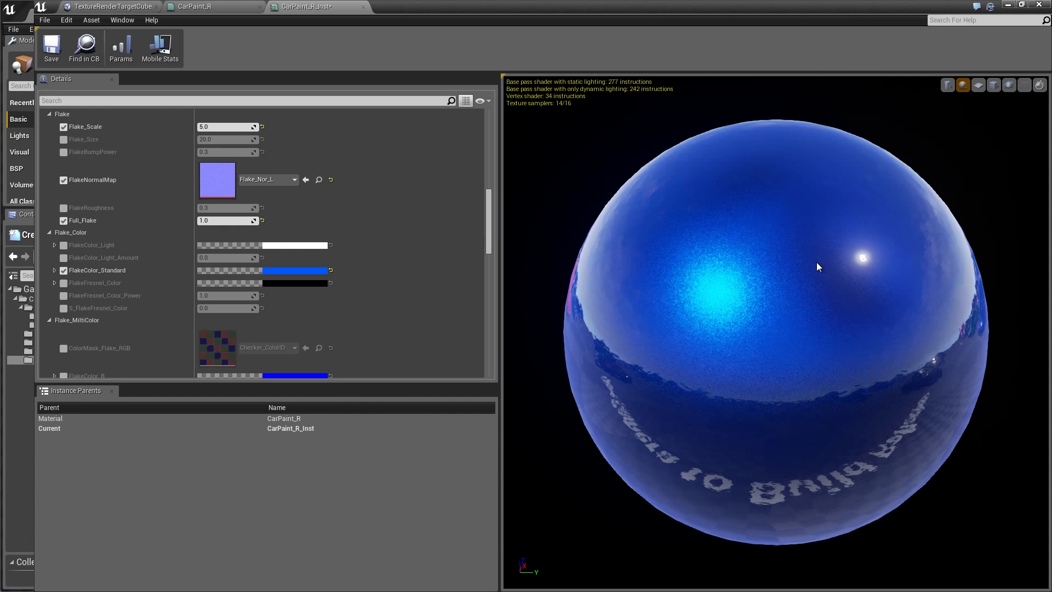
click(316, 270)
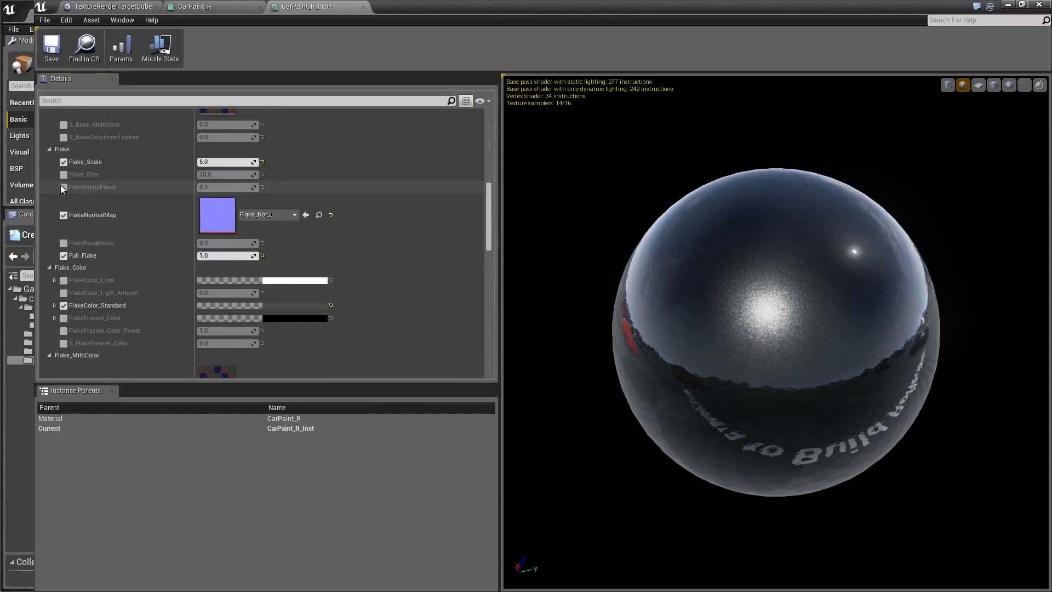
- Enable FlakeBumpPower, try a stronger value around 0.5, then return it to 0.3
click(63, 186)
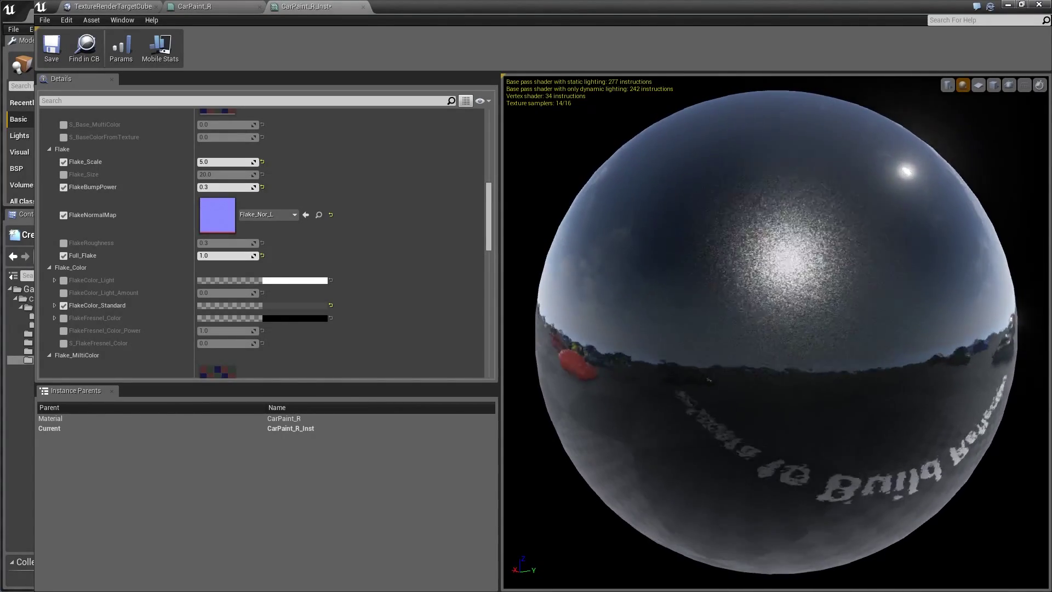
mouse_move(217, 215)
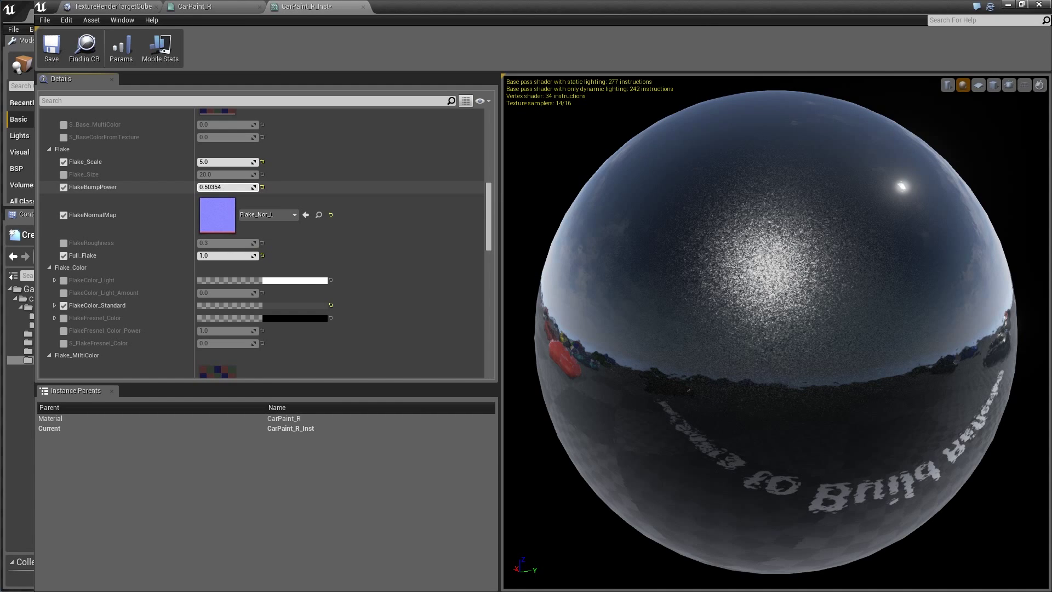
drag(221, 186, 231, 186)
text(0.3)
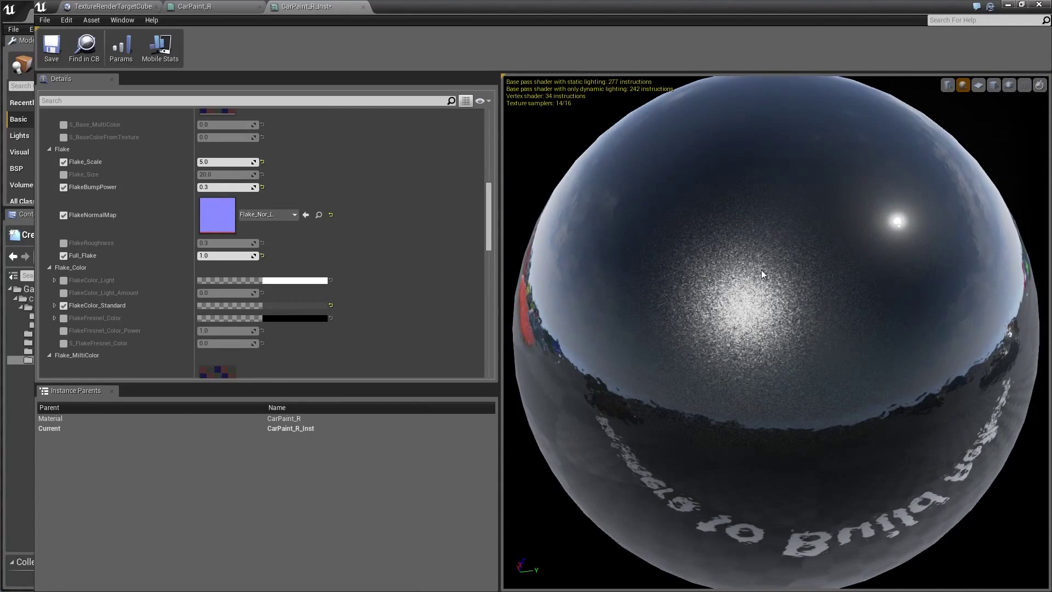
- Enable FlakeRoughness, test values like 0.088, and return roughness and bump power to 0.3
click(63, 243)
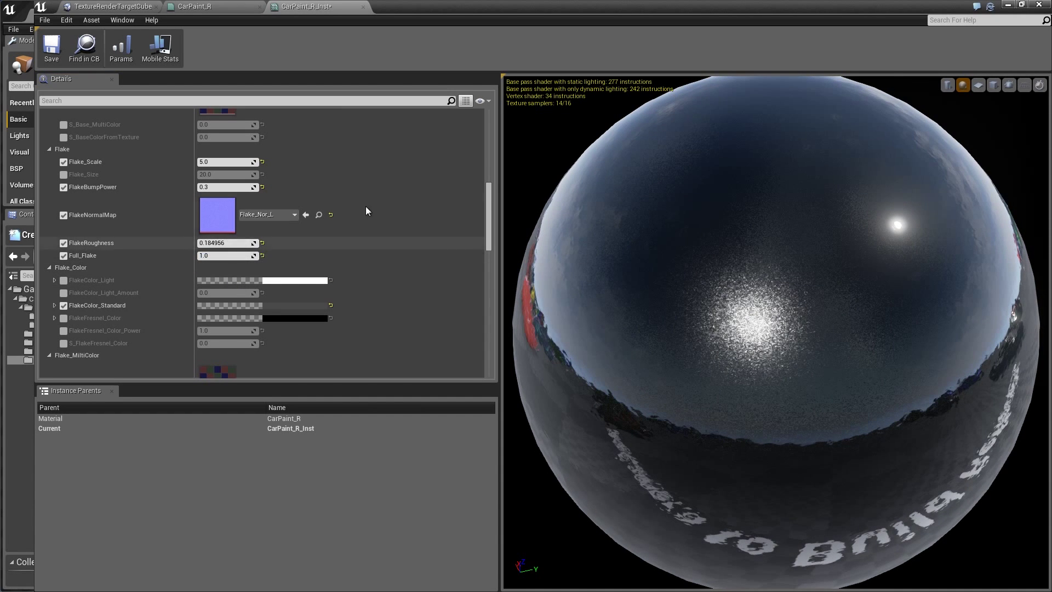
drag(215, 186, 228, 187)
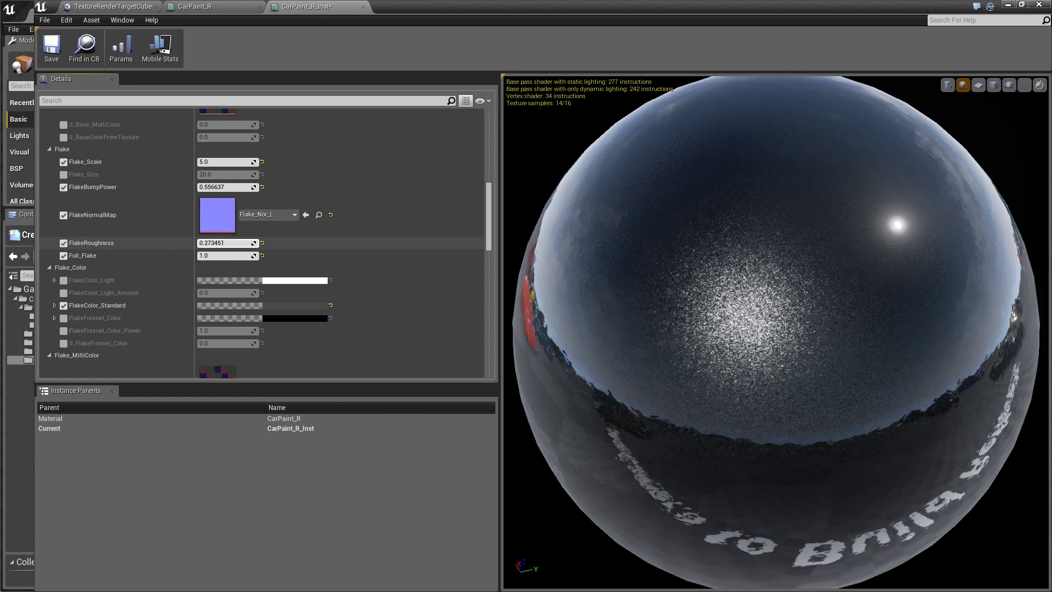
text(0.087611)
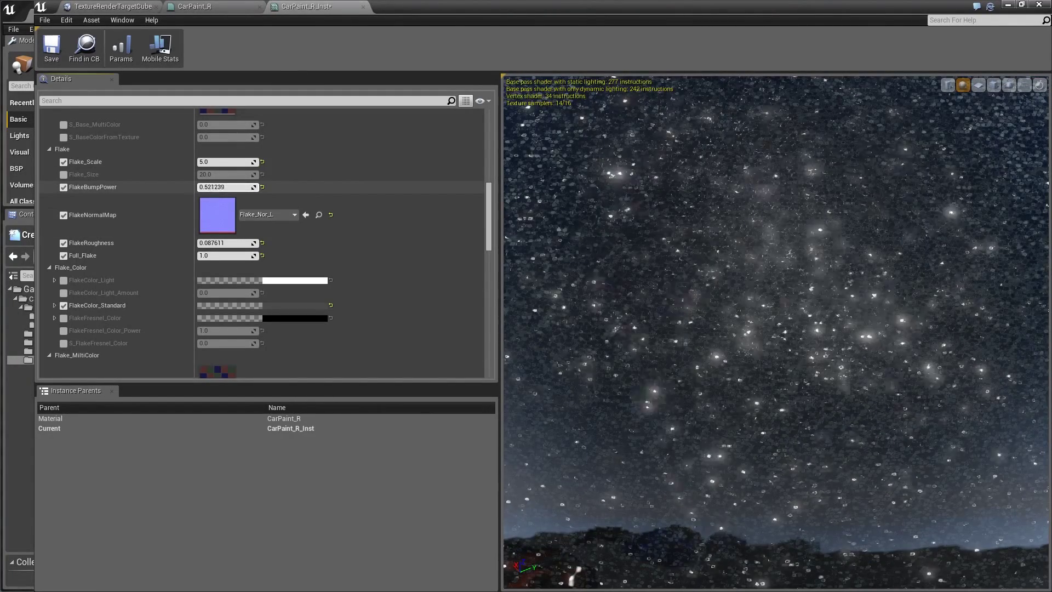
click(225, 187)
text(0.3)
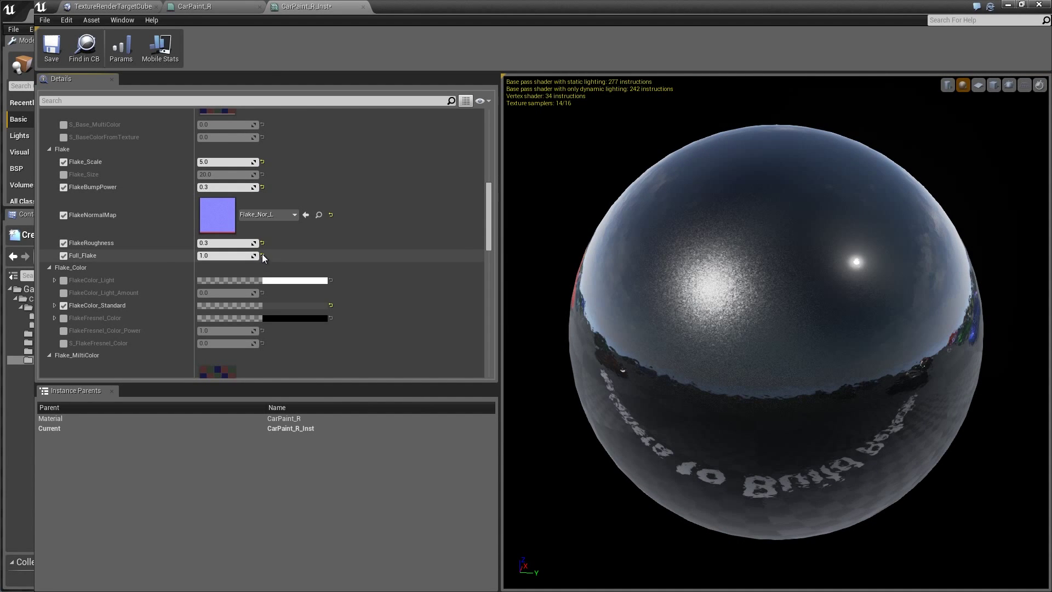
drag(251, 255, 222, 254)
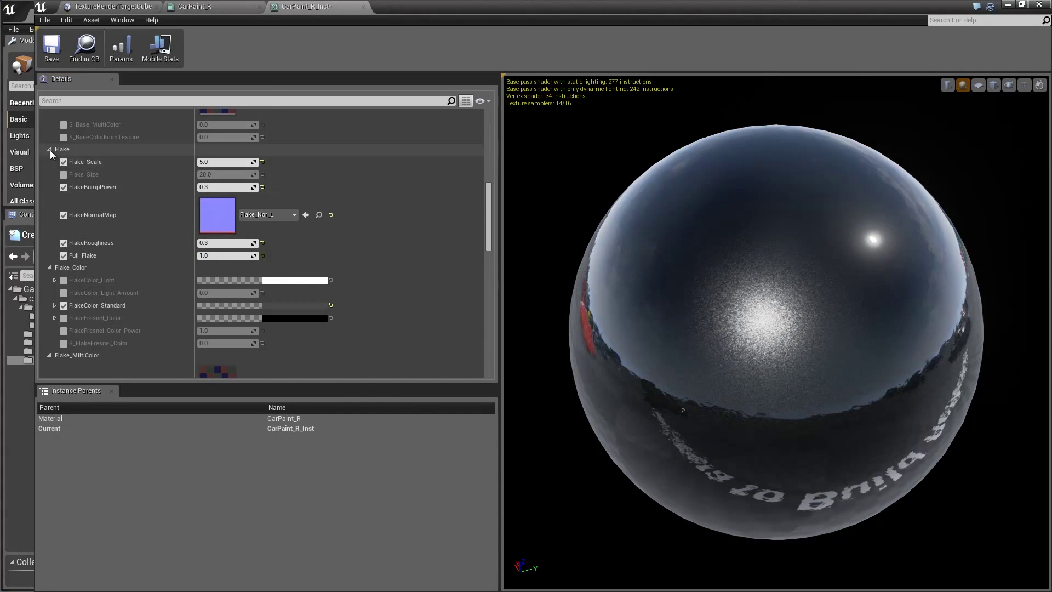
- Collapse the Flake and Base_MultiColor parameter groups
click(50, 149)
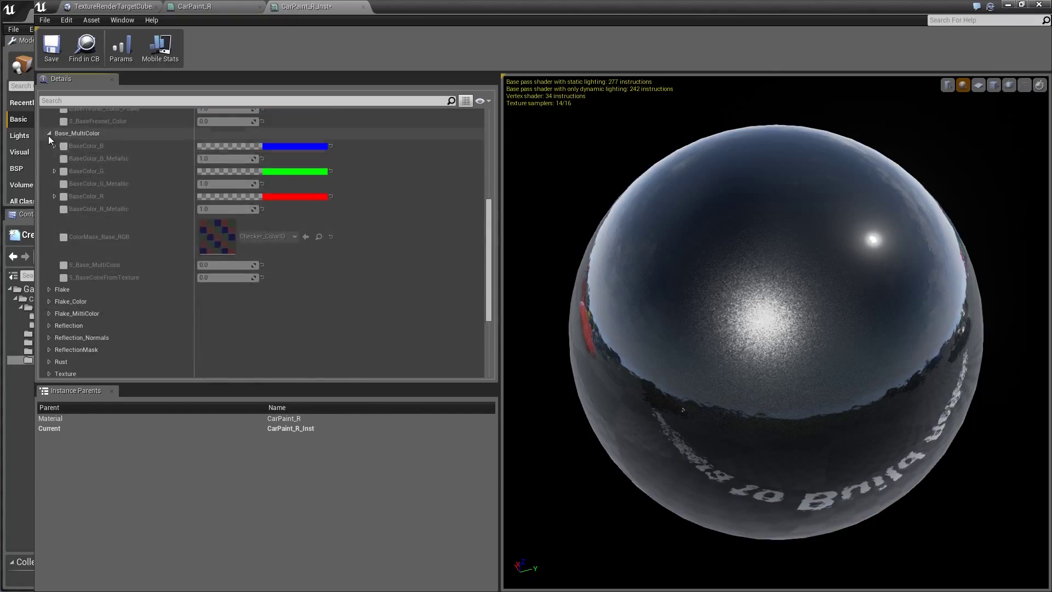
click(49, 133)
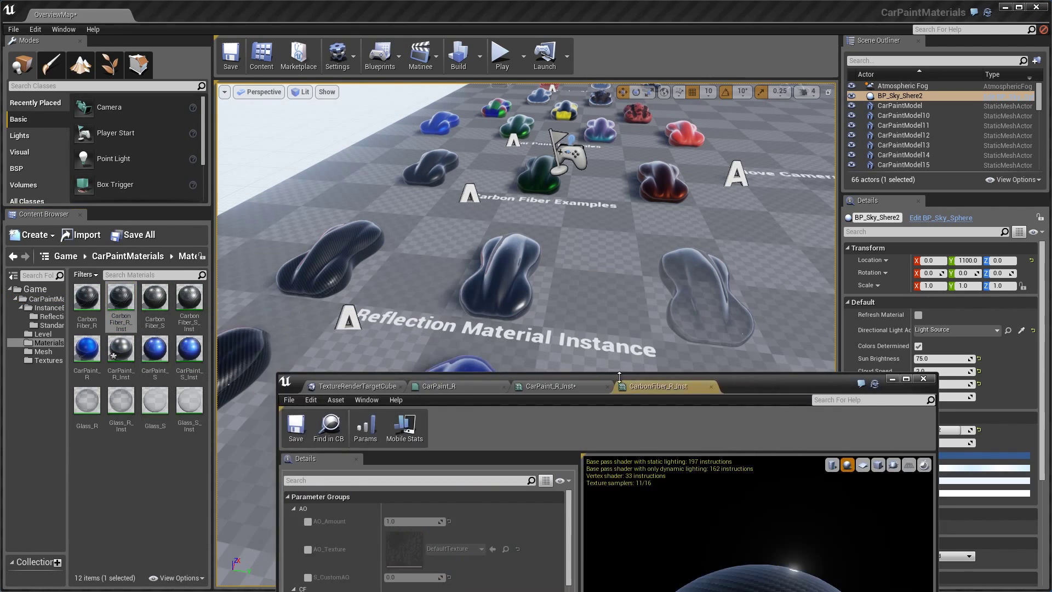
- Dock CarbonFiber_R_Inst, enable CF_Metalic and CF_Repeat, and drag CF_Rough down to 0.46
click(906, 379)
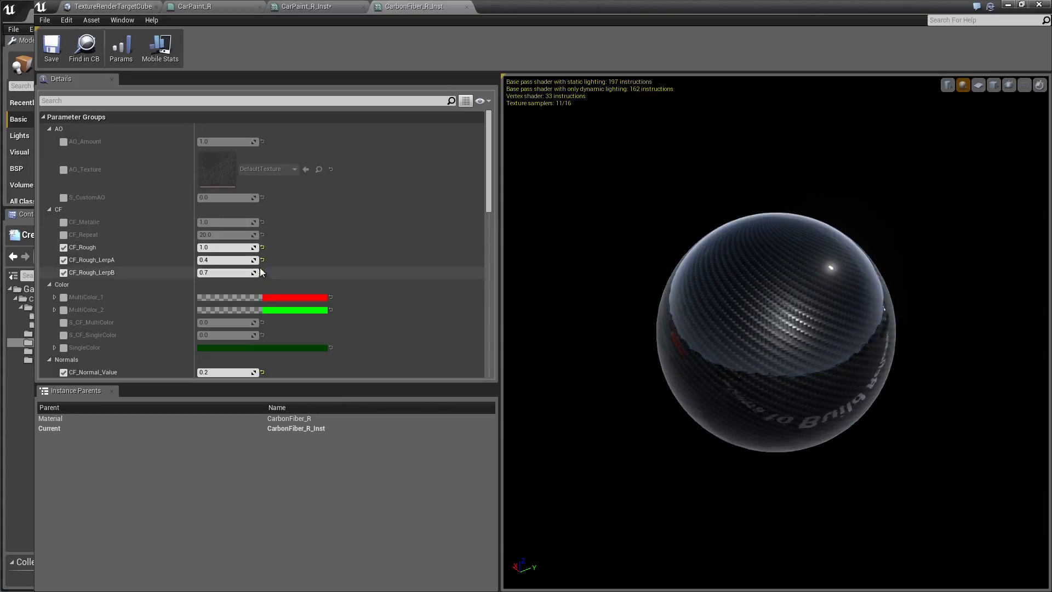
scroll(down, 3)
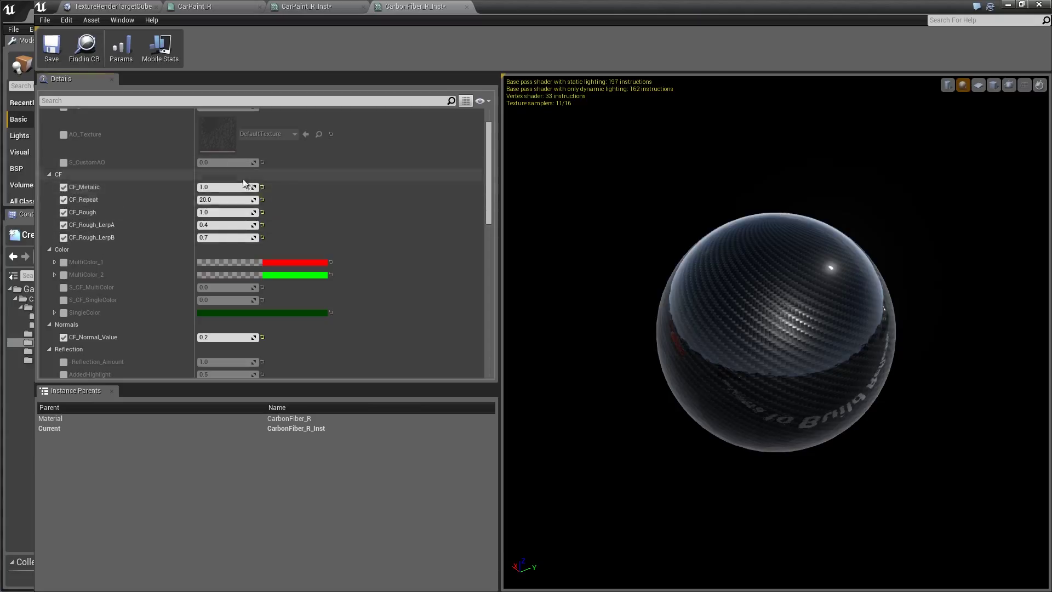
mouse_move(214, 212)
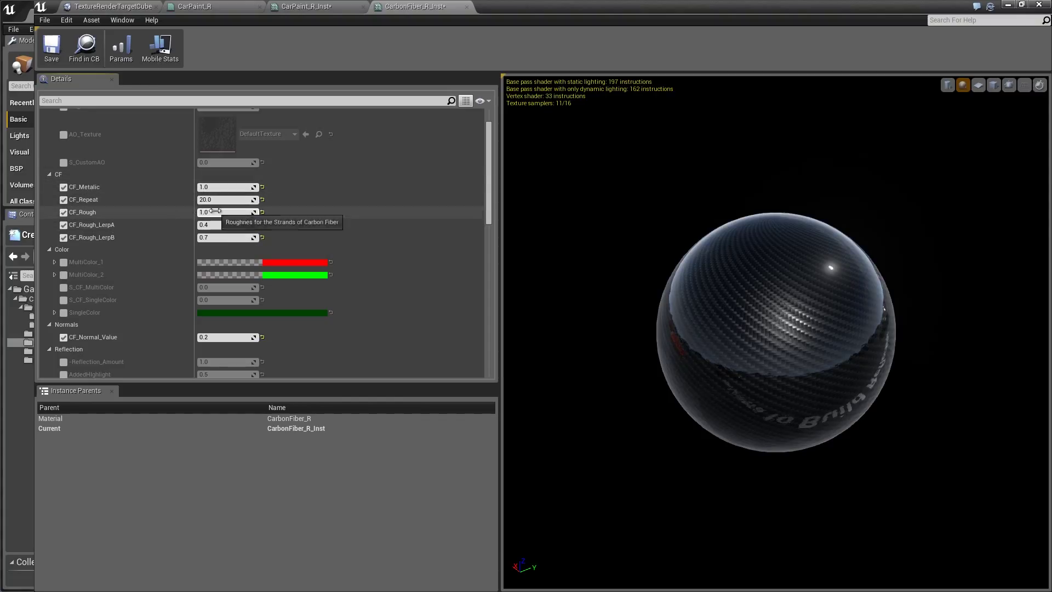
drag(228, 212, 216, 212)
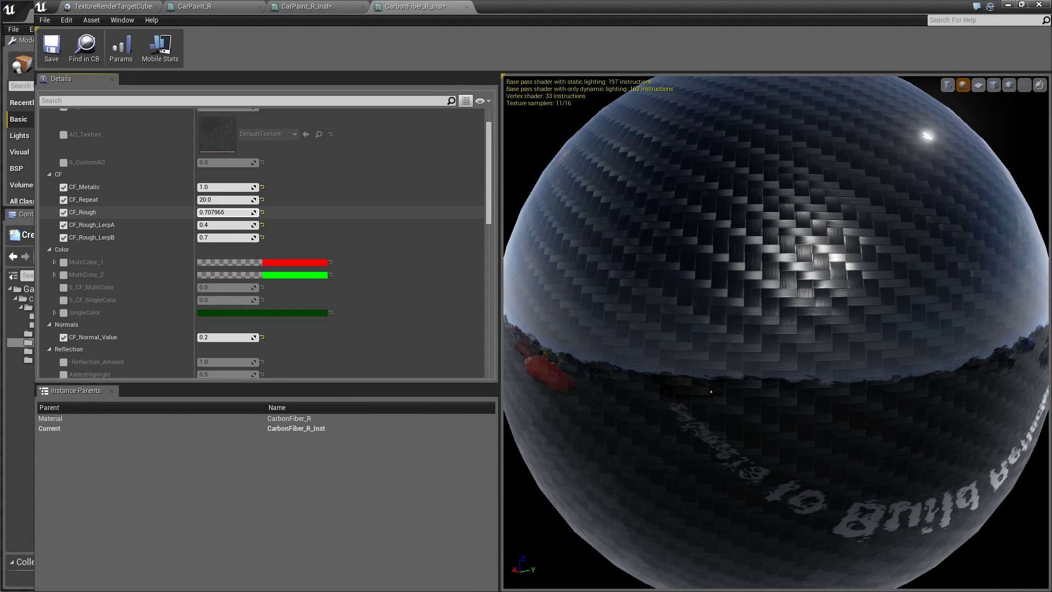
drag(228, 212, 215, 212)
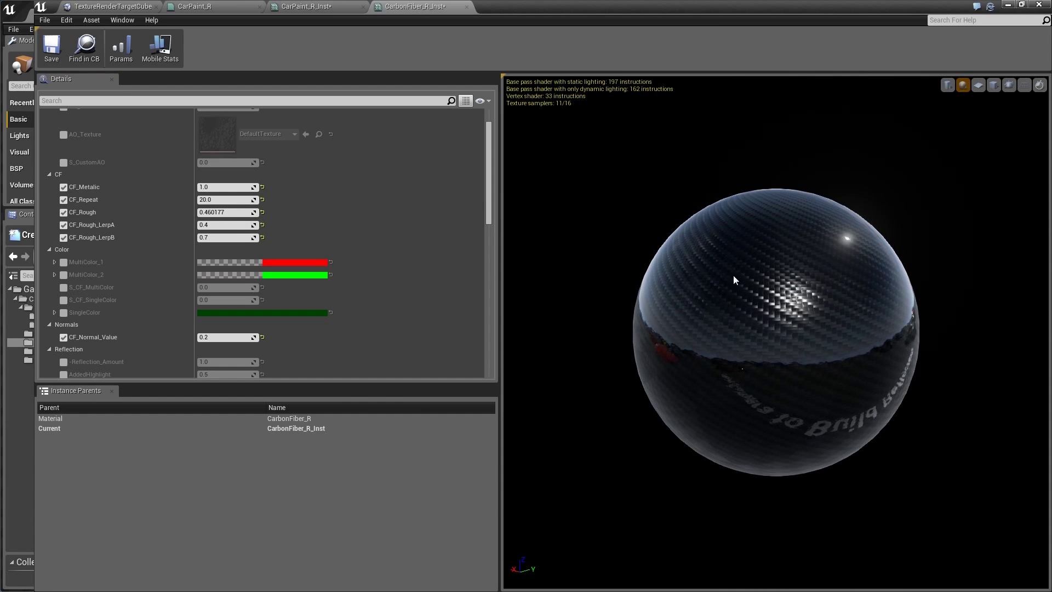
scroll(down, 3)
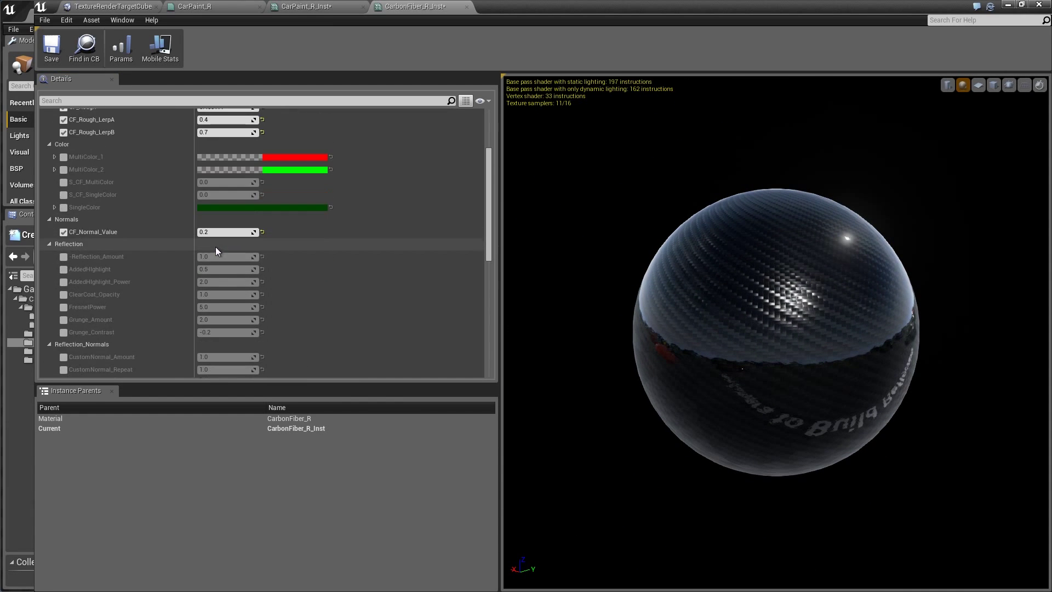
scroll(down, 3)
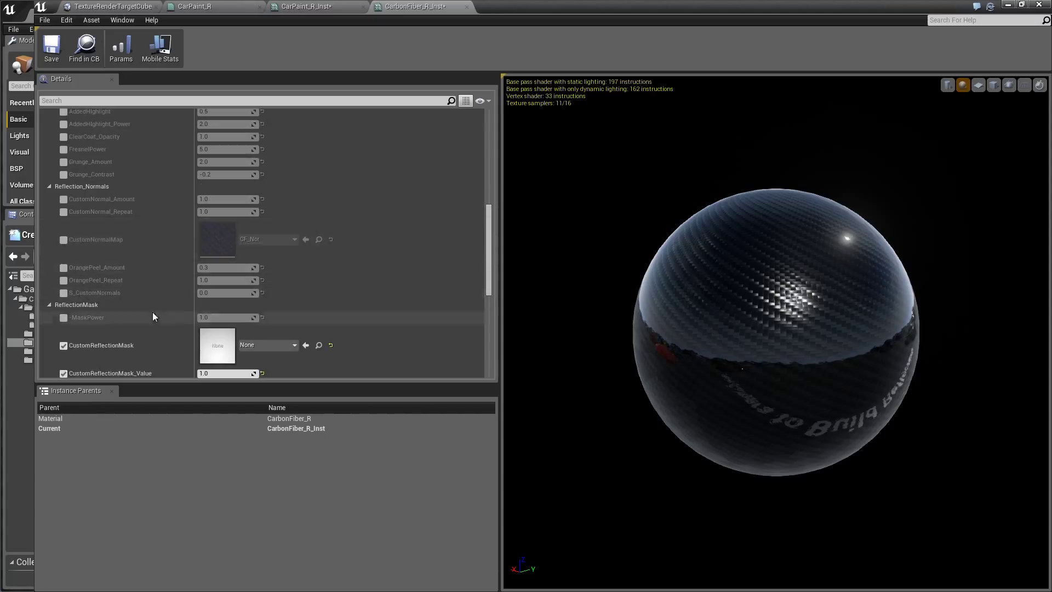
scroll(down, 3)
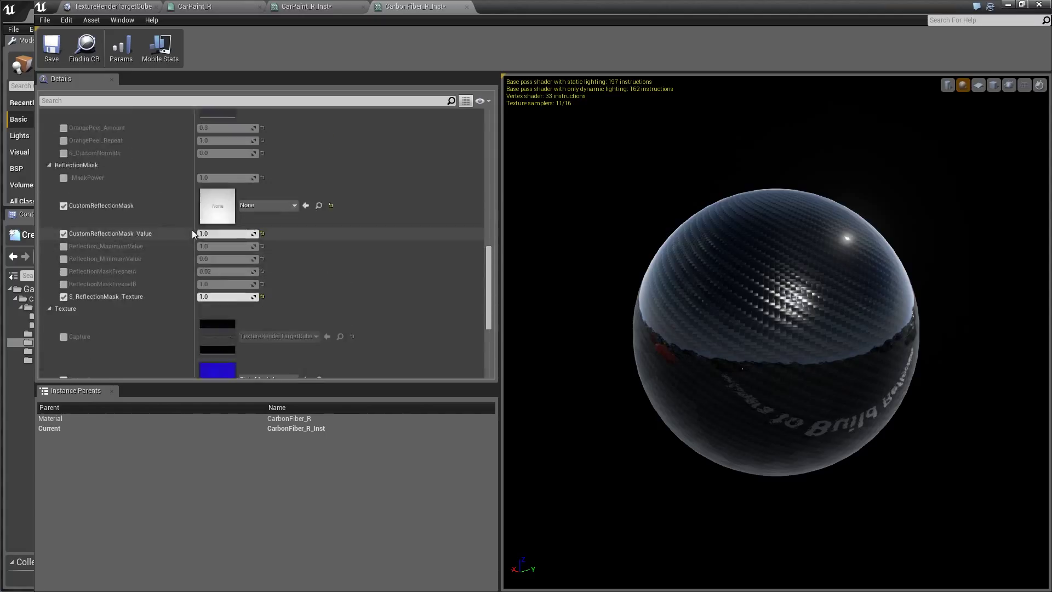
scroll(down, 3)
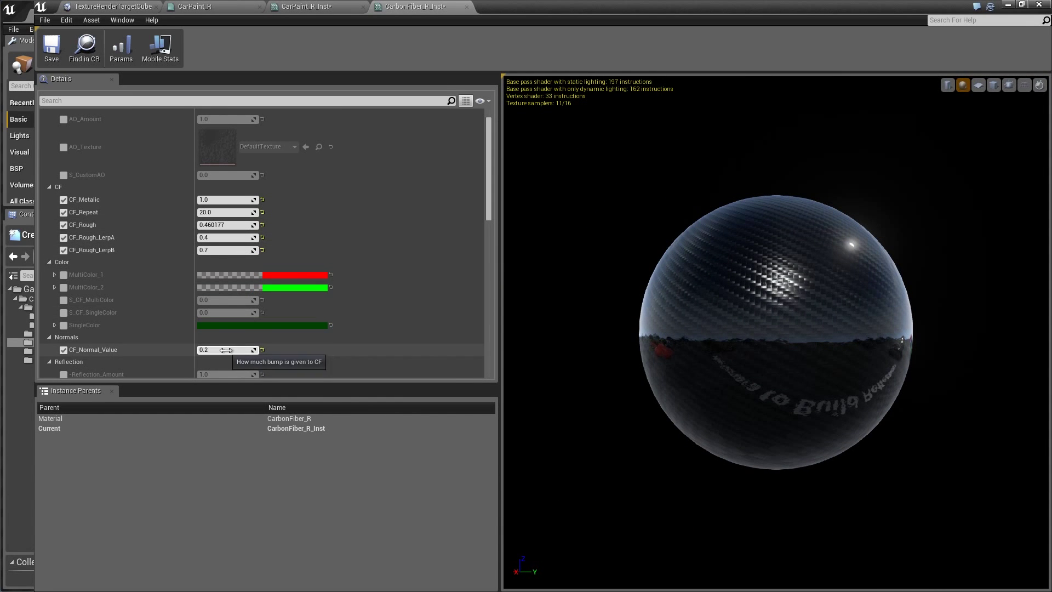
drag(231, 350, 221, 349)
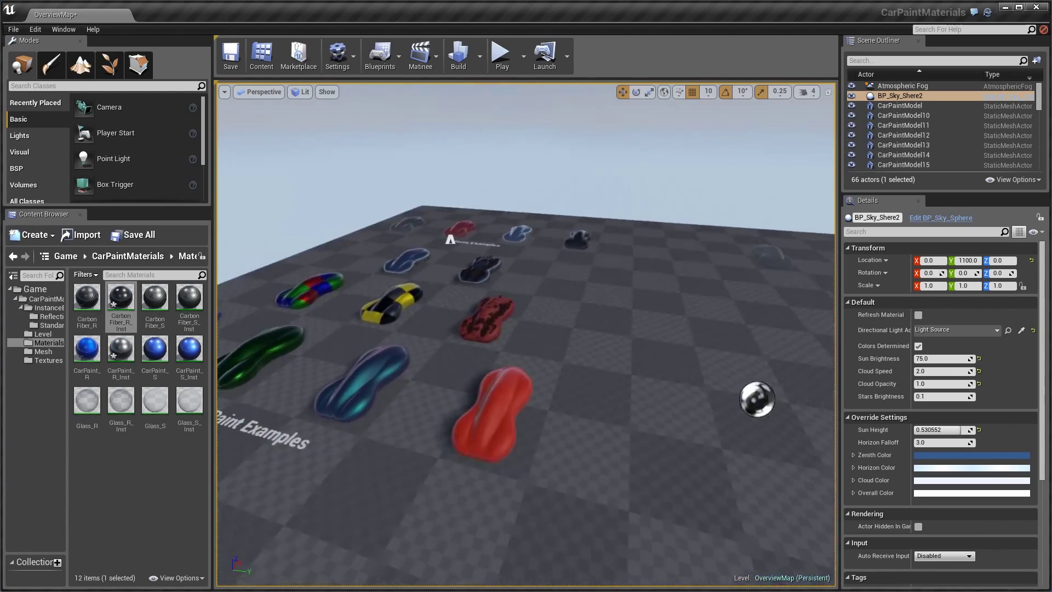
- Select CarPaintModel16 in the viewport and scroll to view it whole up close
click(476, 416)
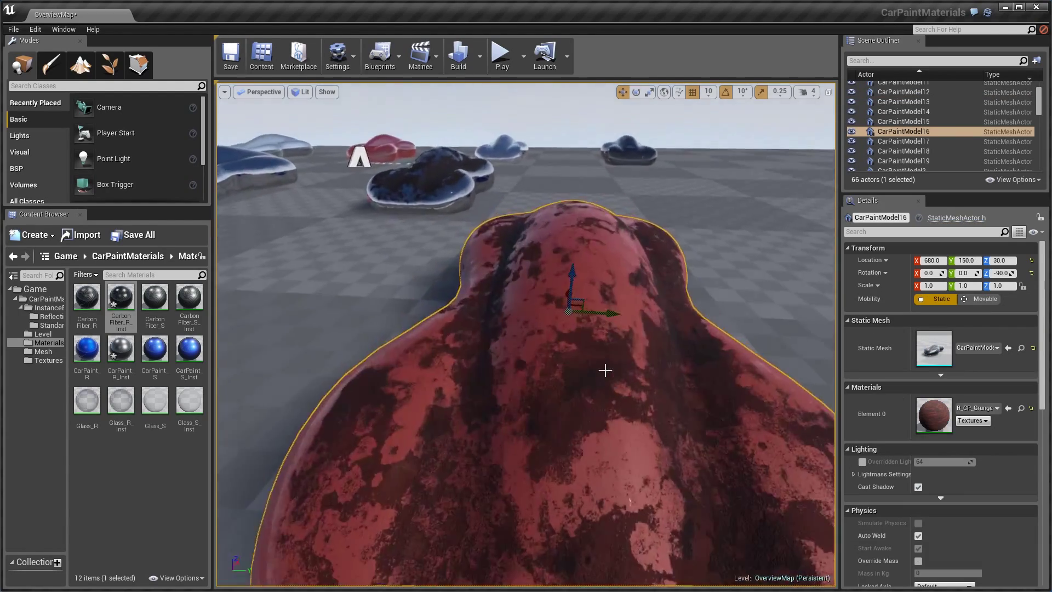
scroll(down, 3)
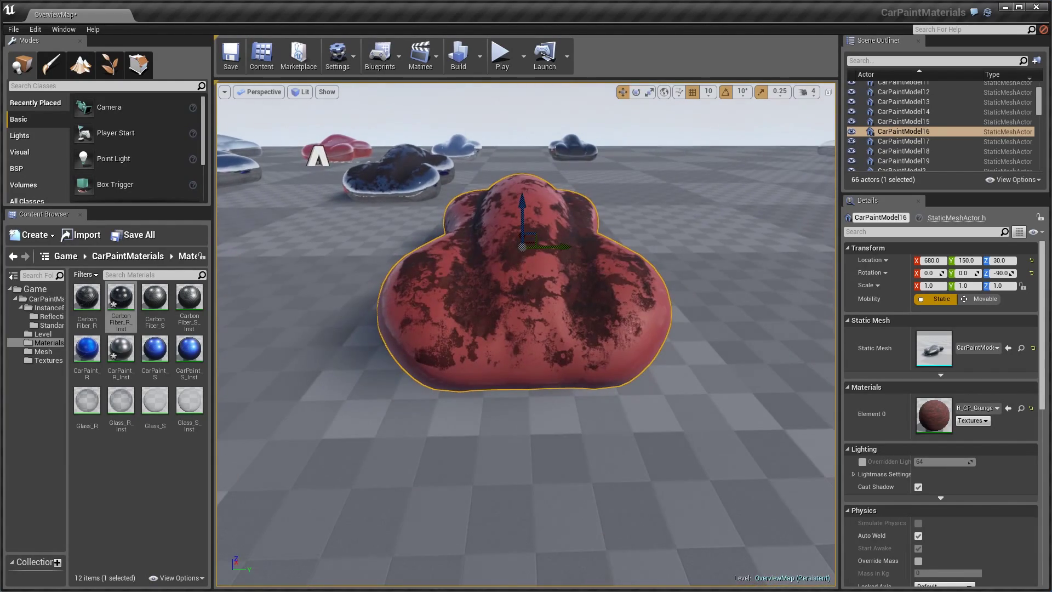